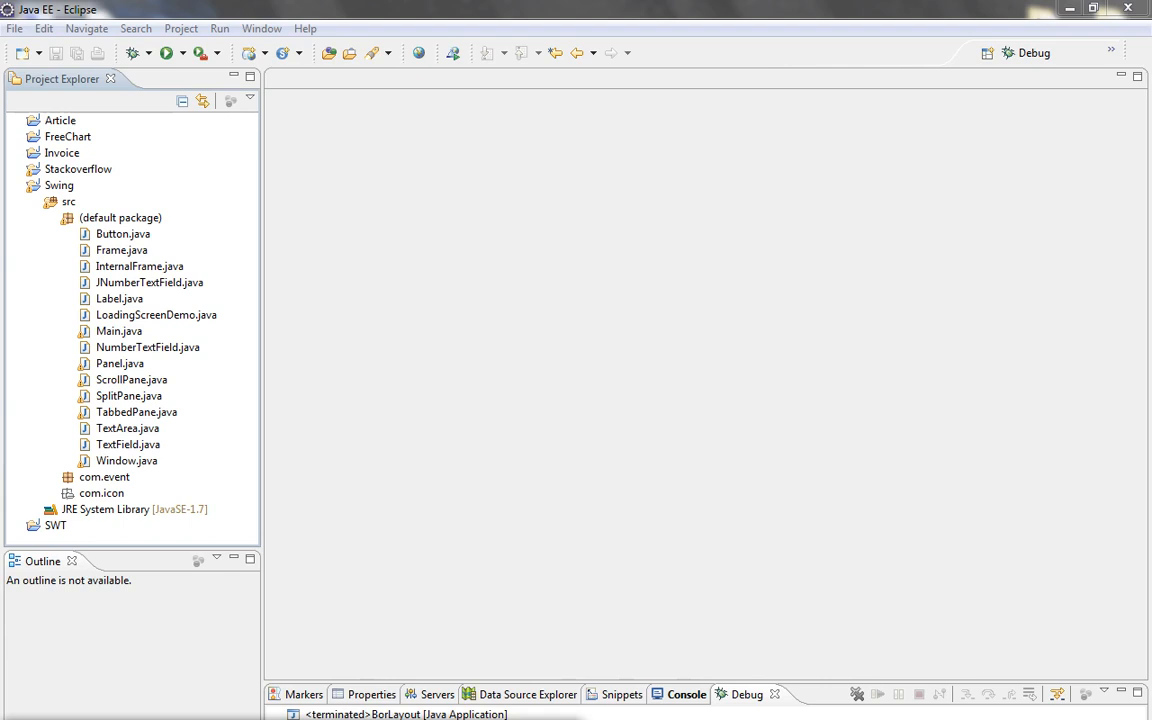
mouse_move(628, 524)
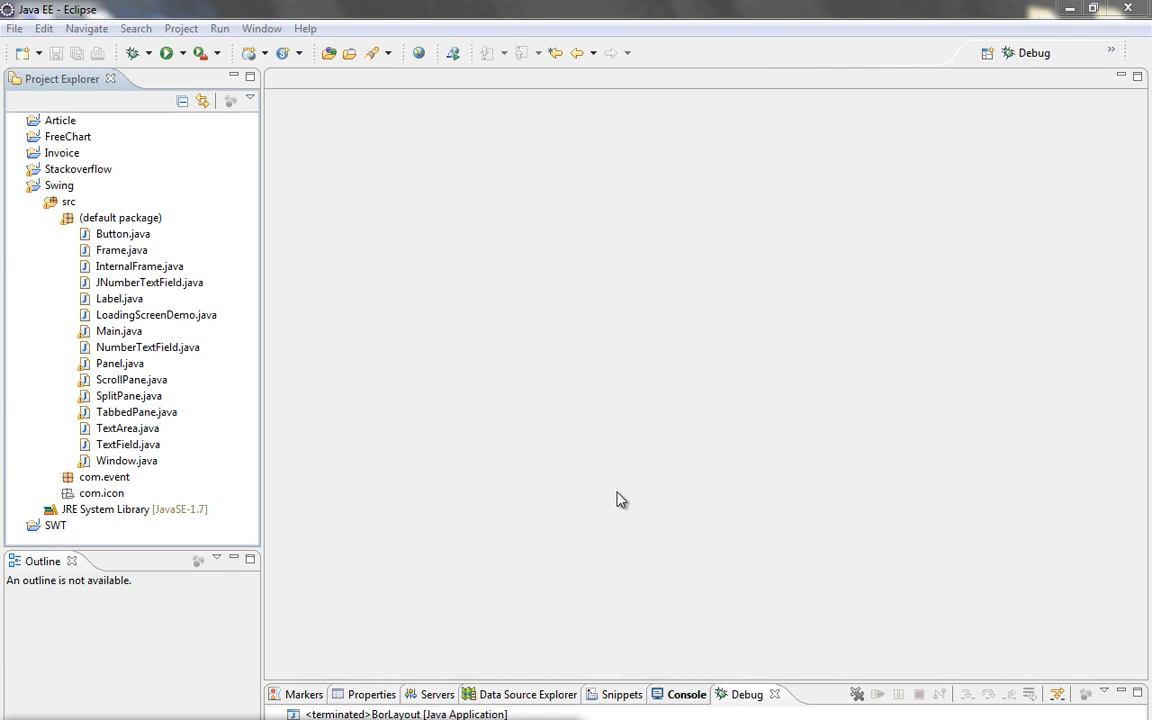
Create a new Java class BorLayout with a main method in the default package
click(120, 216)
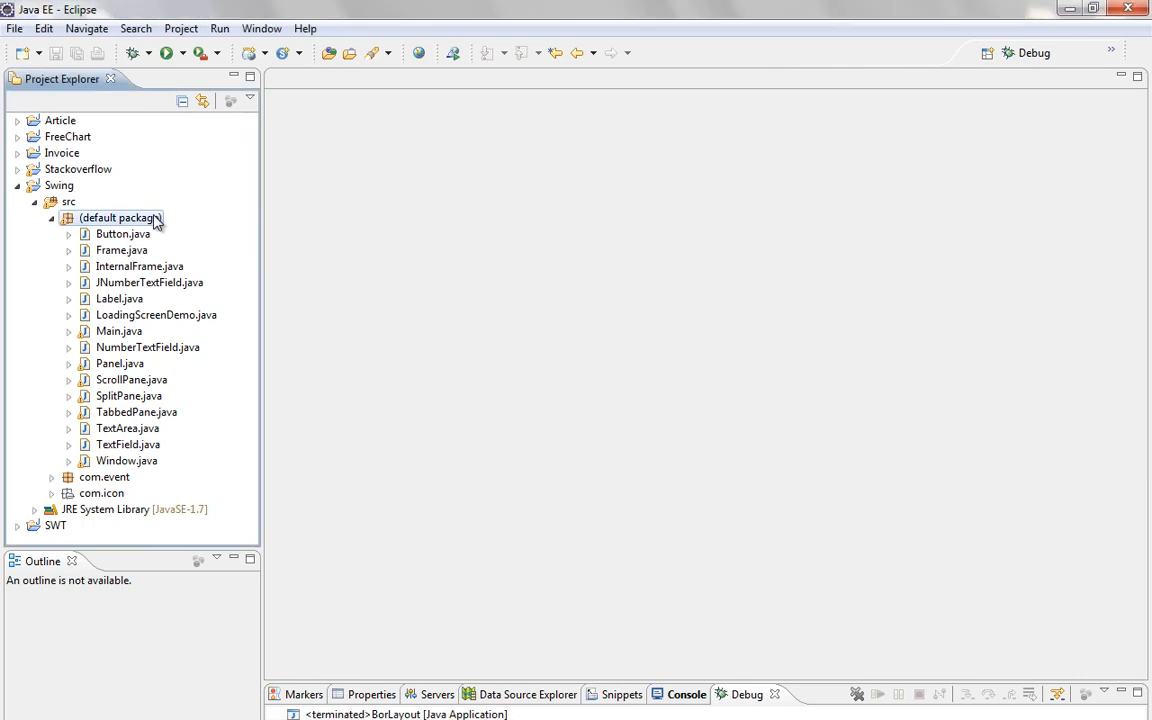
right_click(118, 218)
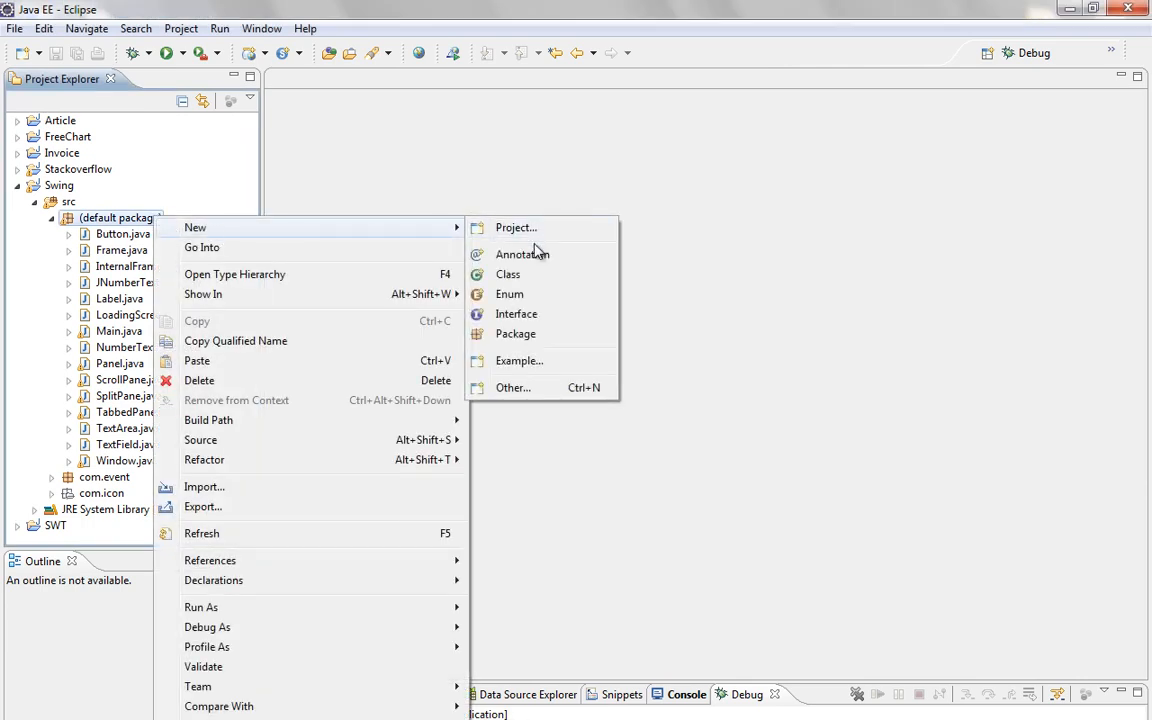
click(508, 274)
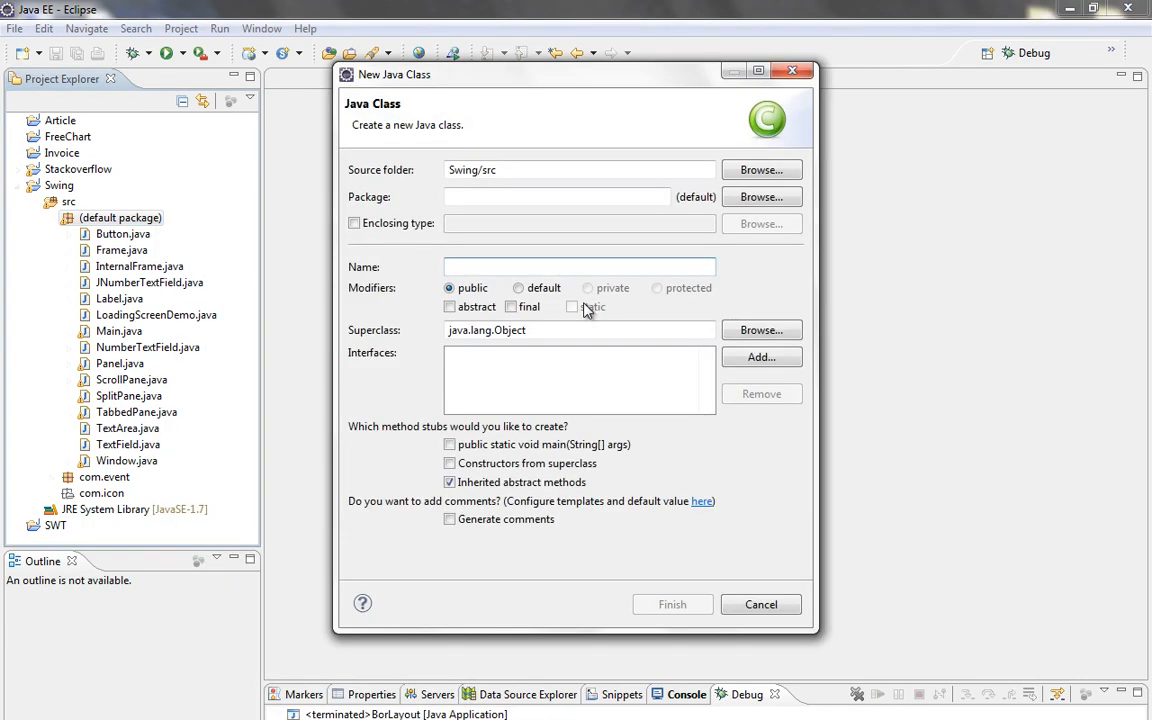
text(B)
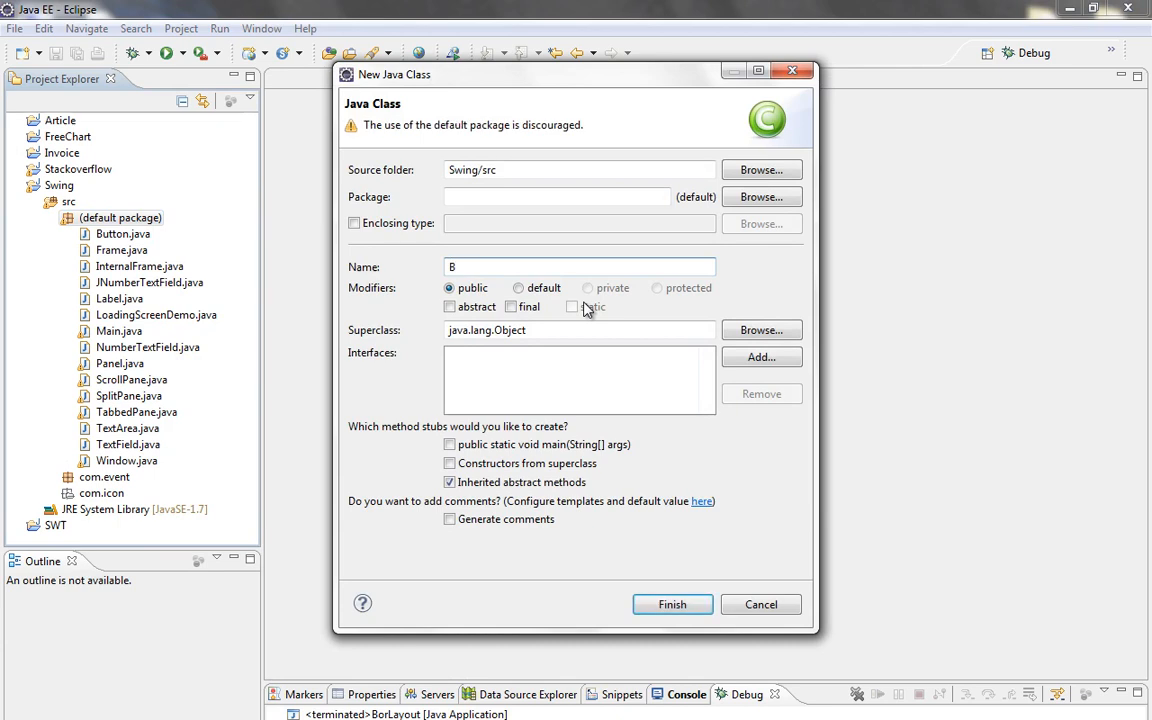
text(orLayout)
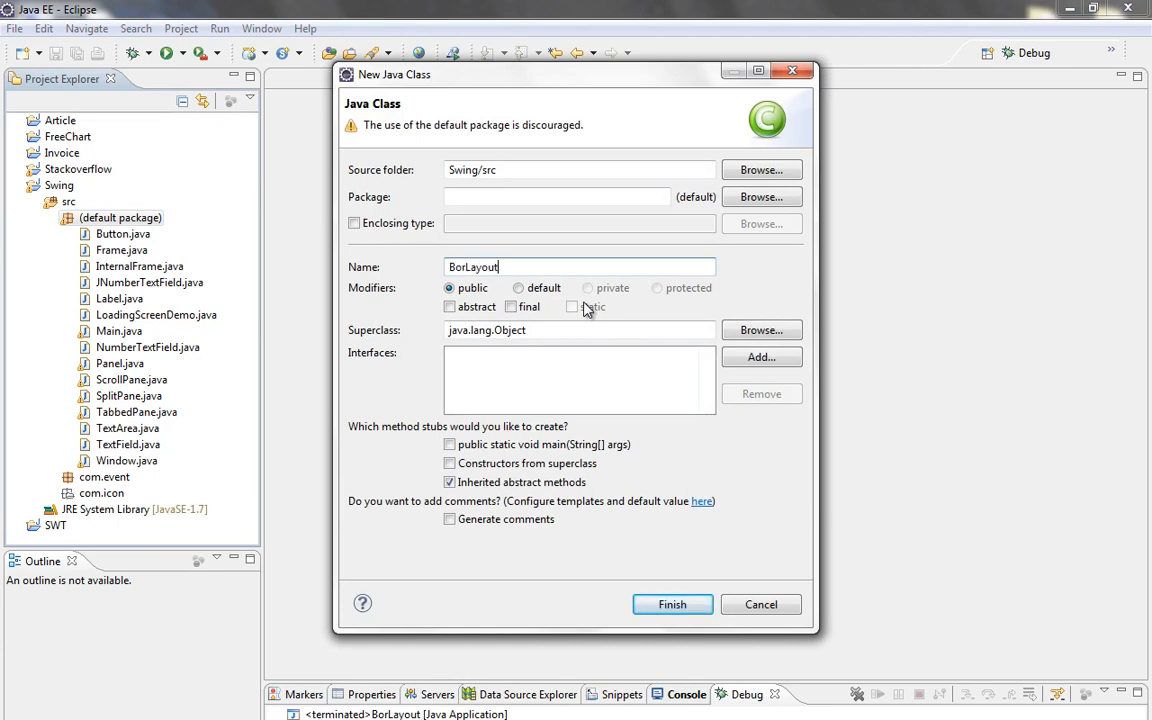
click(672, 604)
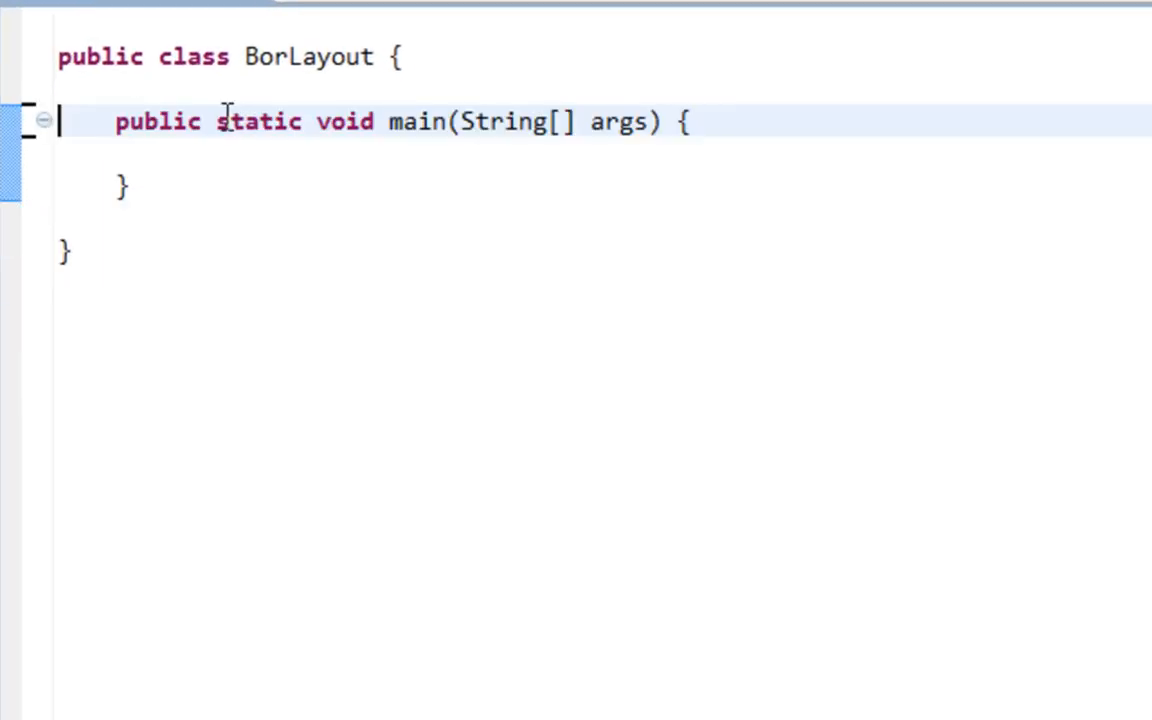
Declare JFrame frame = new JFrame("BorderLayout demo") above main, with the JFrame import
key(Enter)
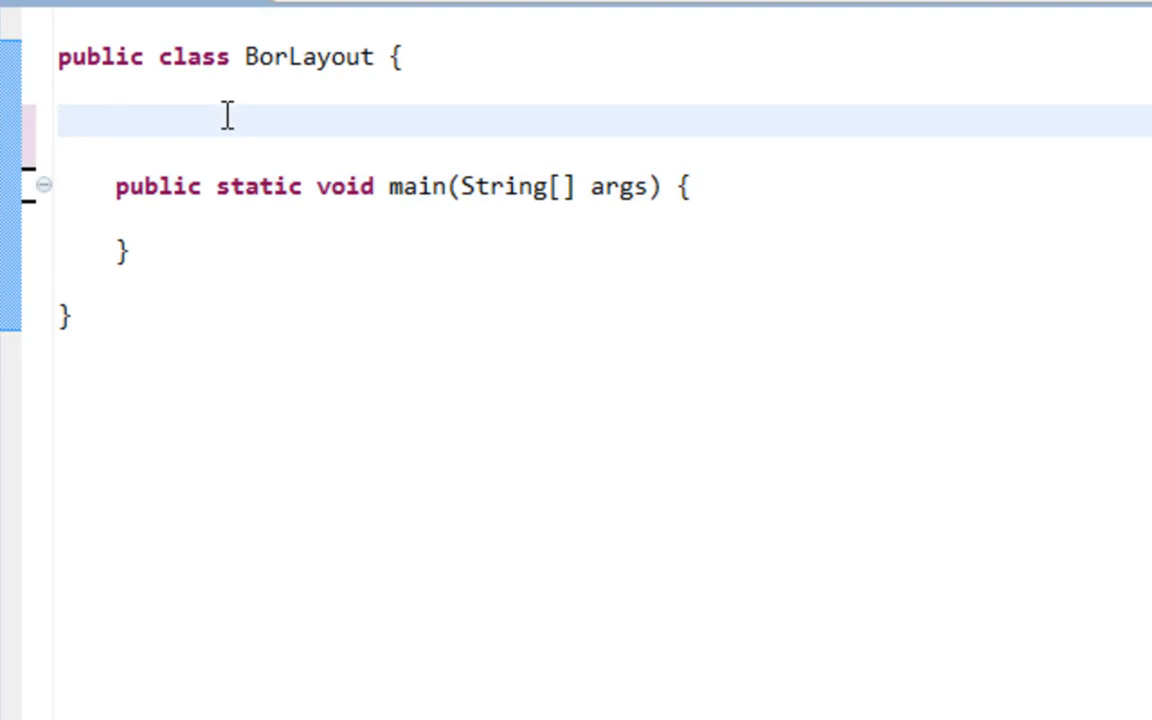
text(JFrma)
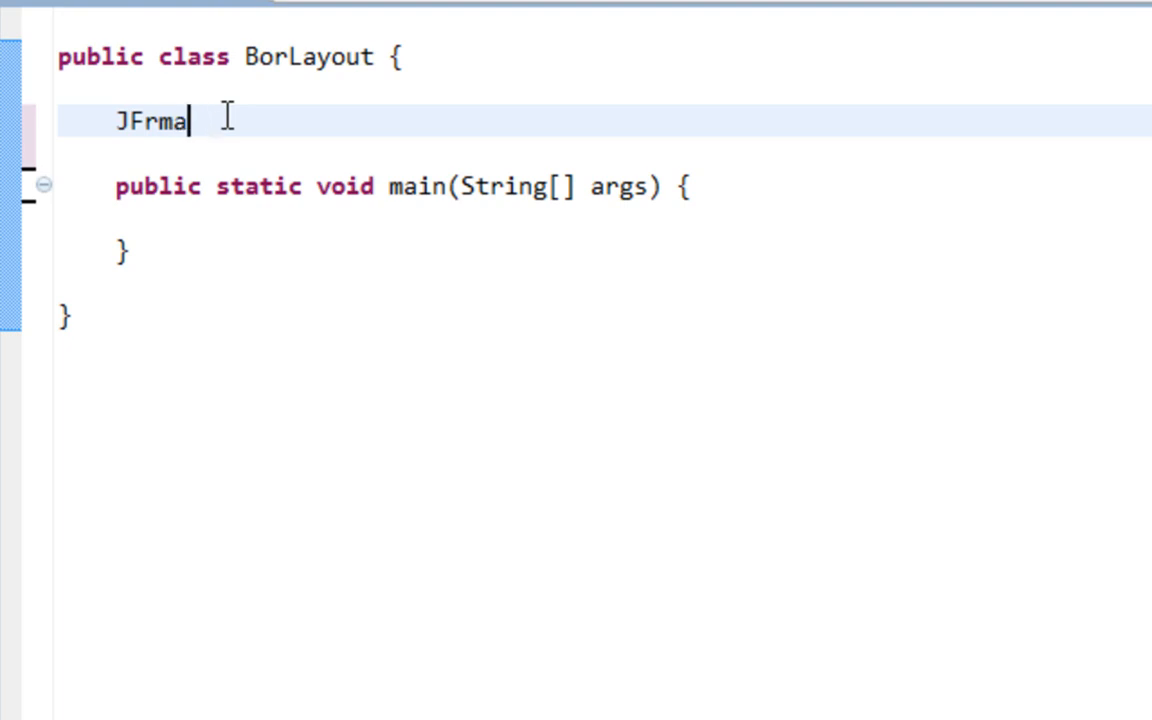
text(me fra)
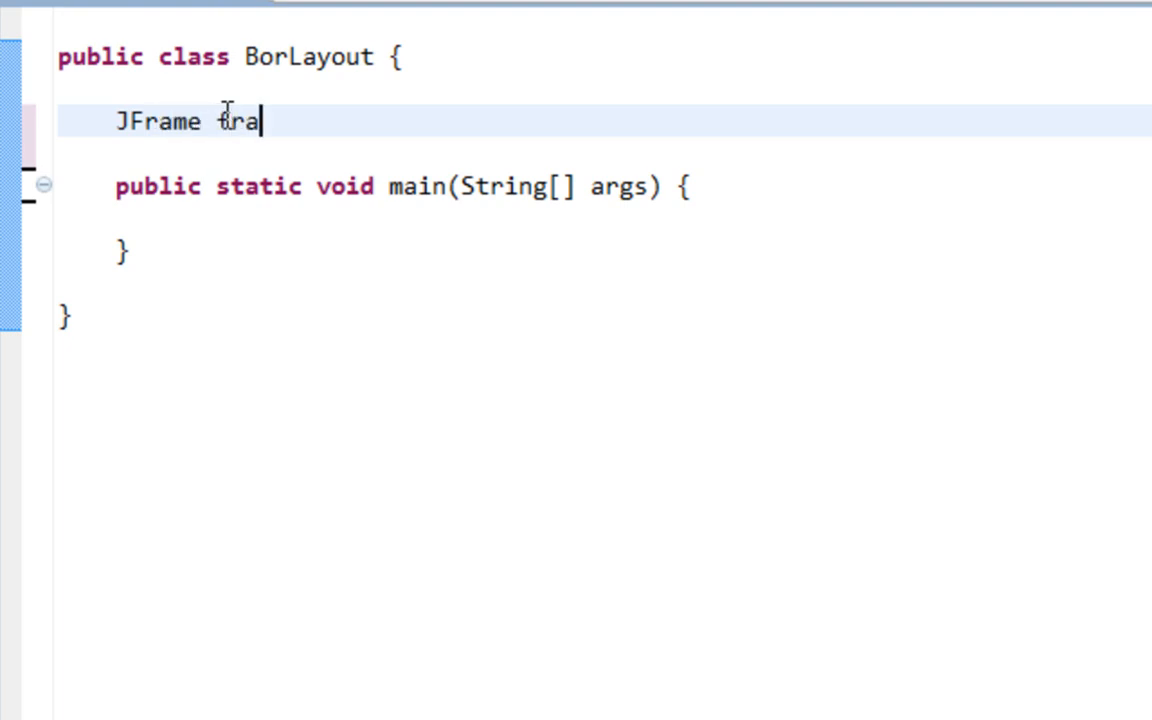
text(me = new JFram)
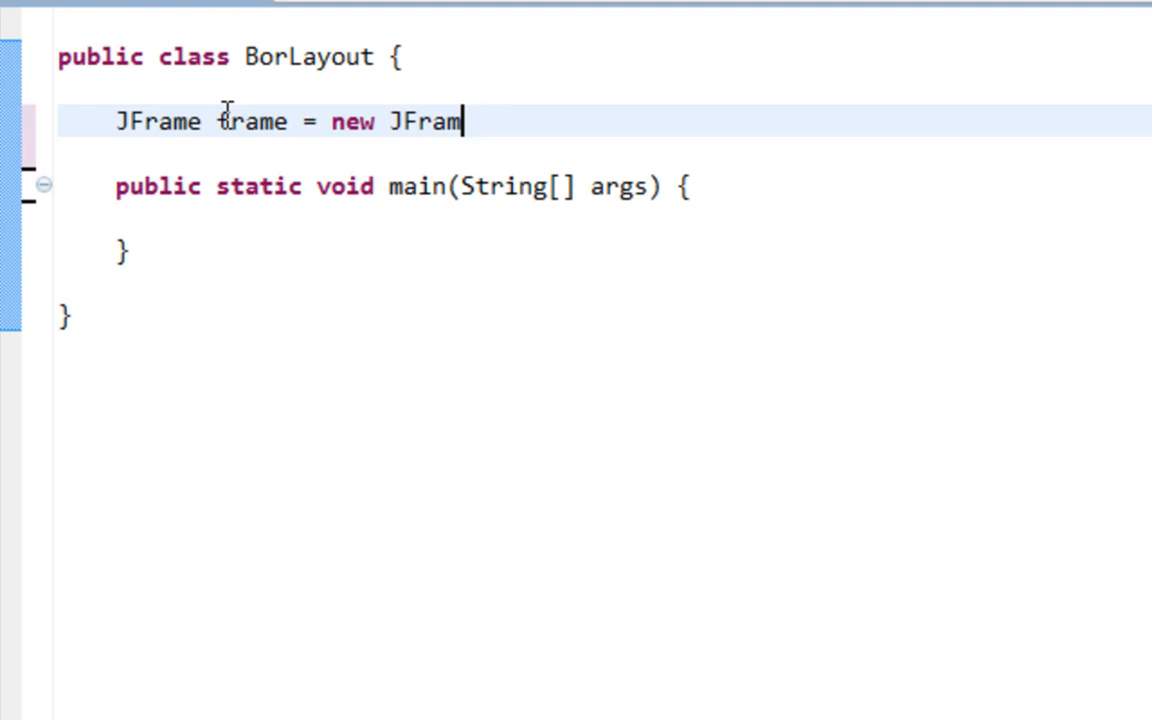
text(e();)
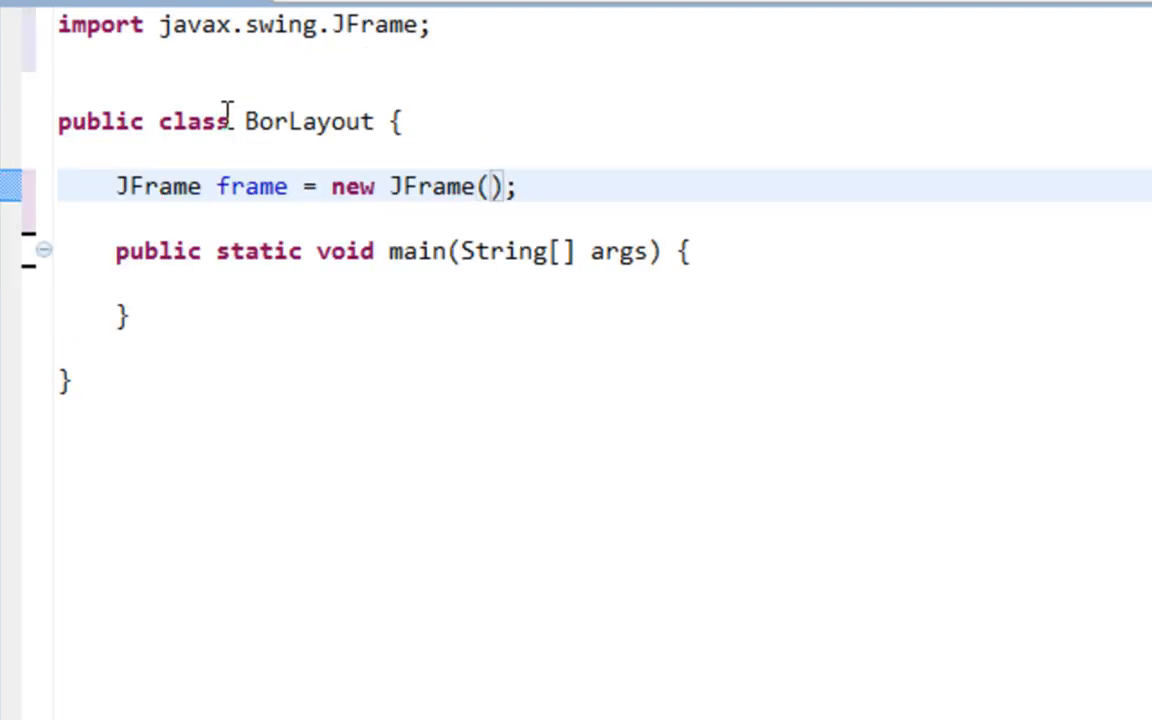
text("Bor")
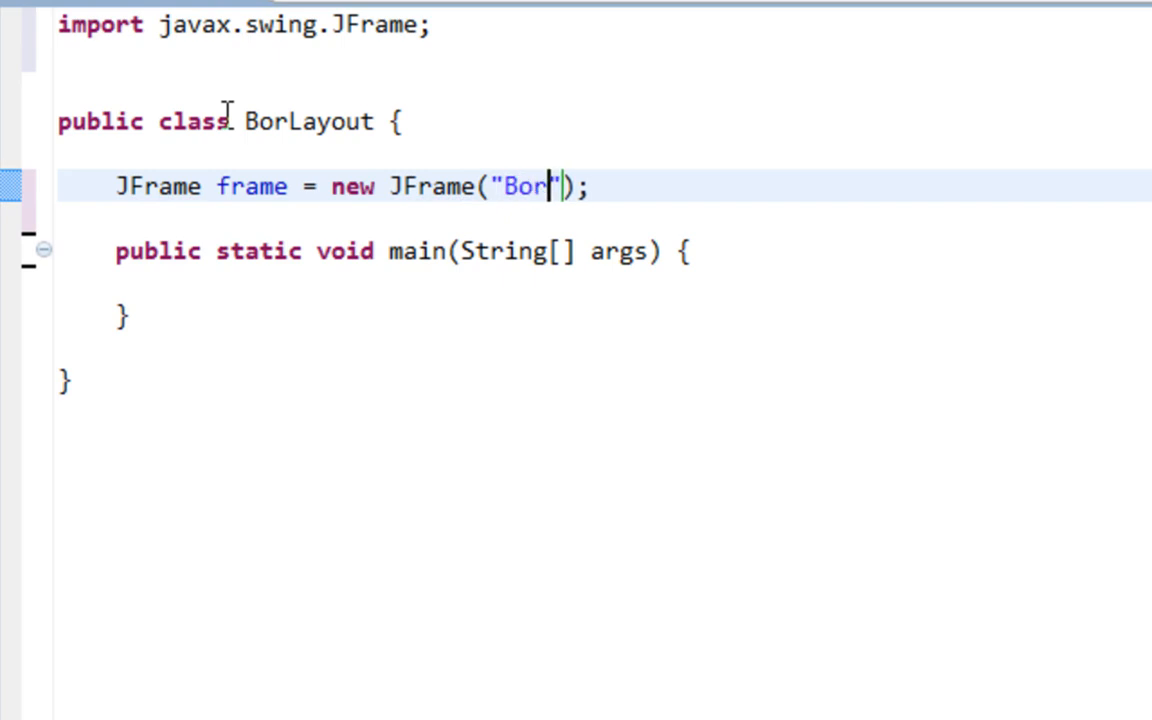
text(derLayout)
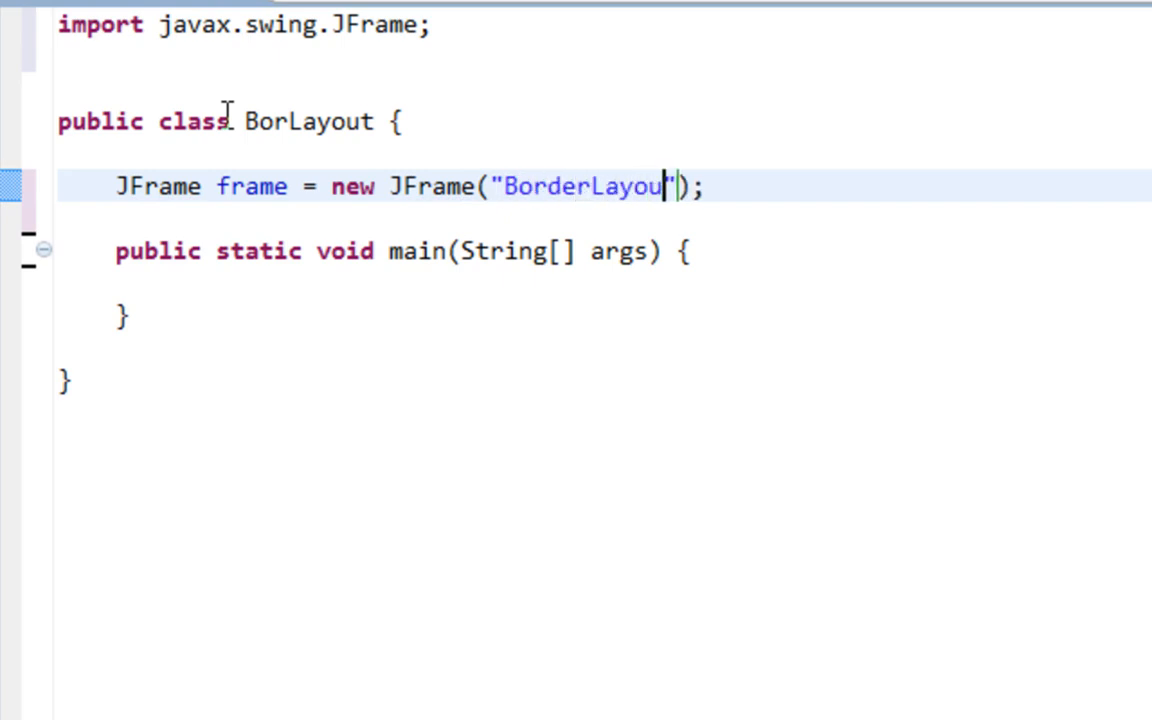
text(demo)
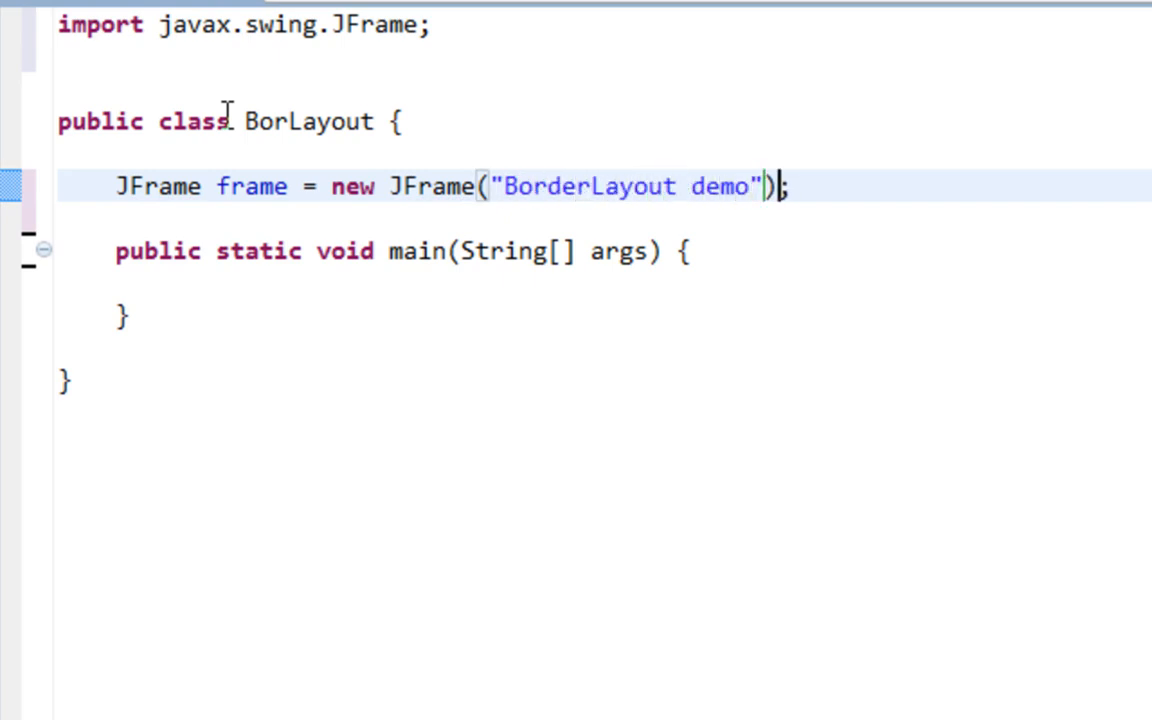
key(enter)
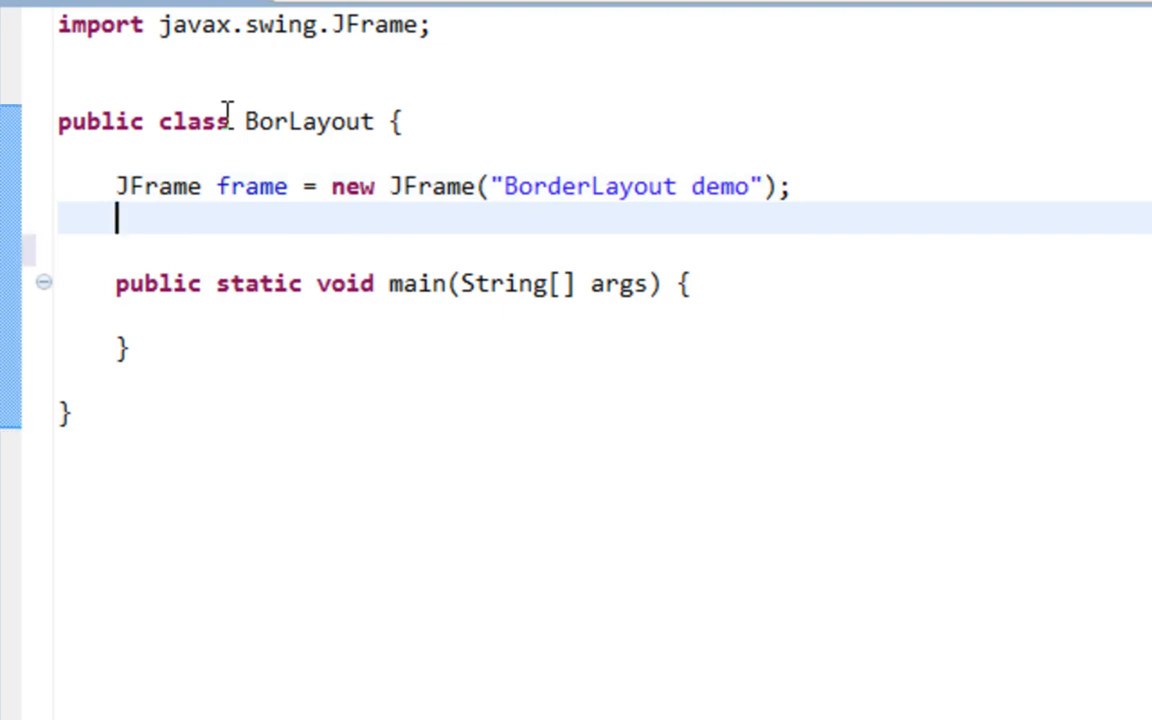
Declare JButton btn1 = new JButton("NORTH") and select the line for duplication
text(J)
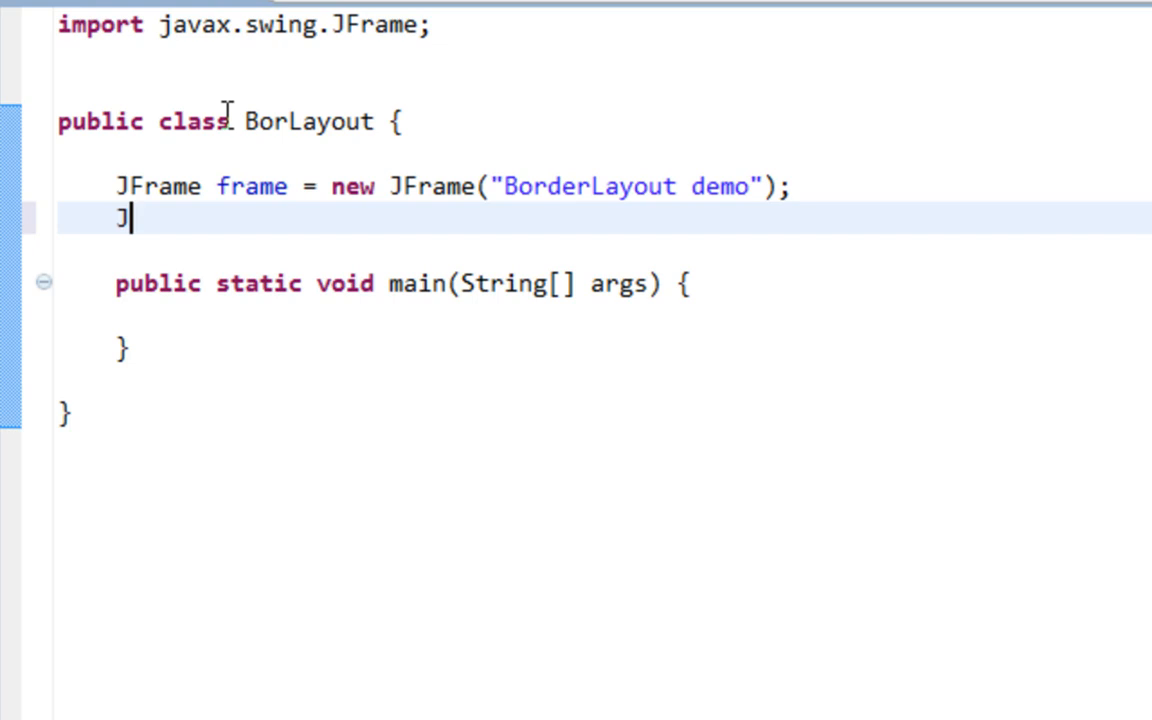
text(Button)
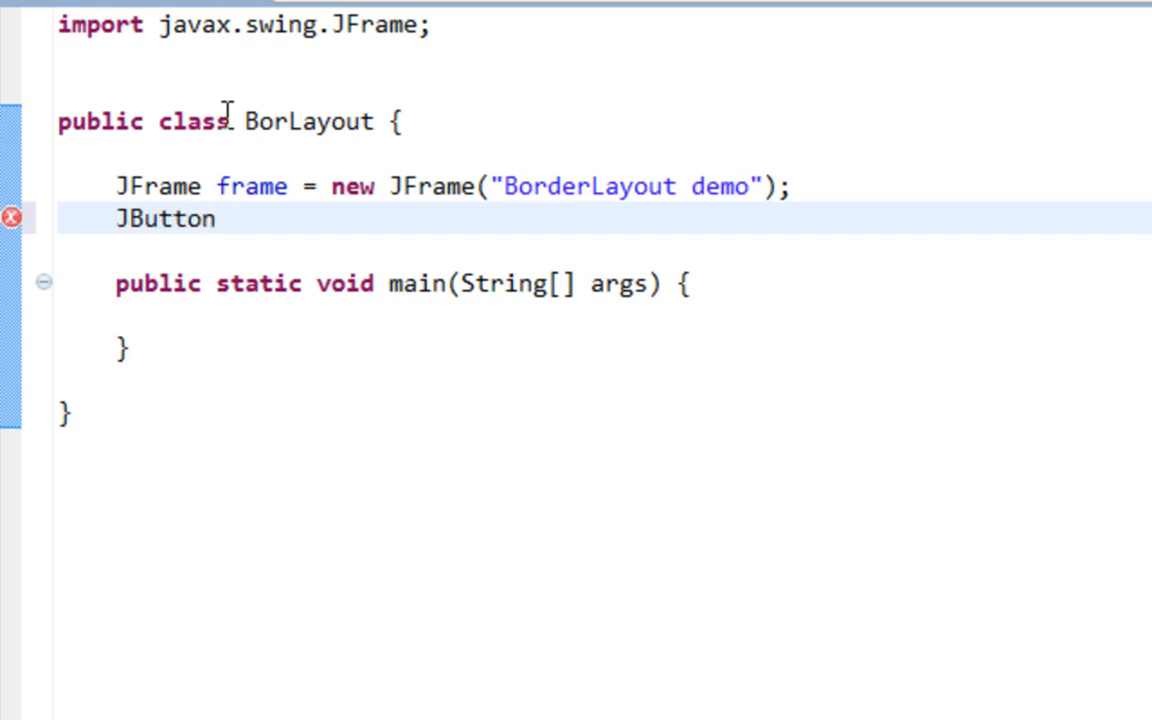
text(btn)
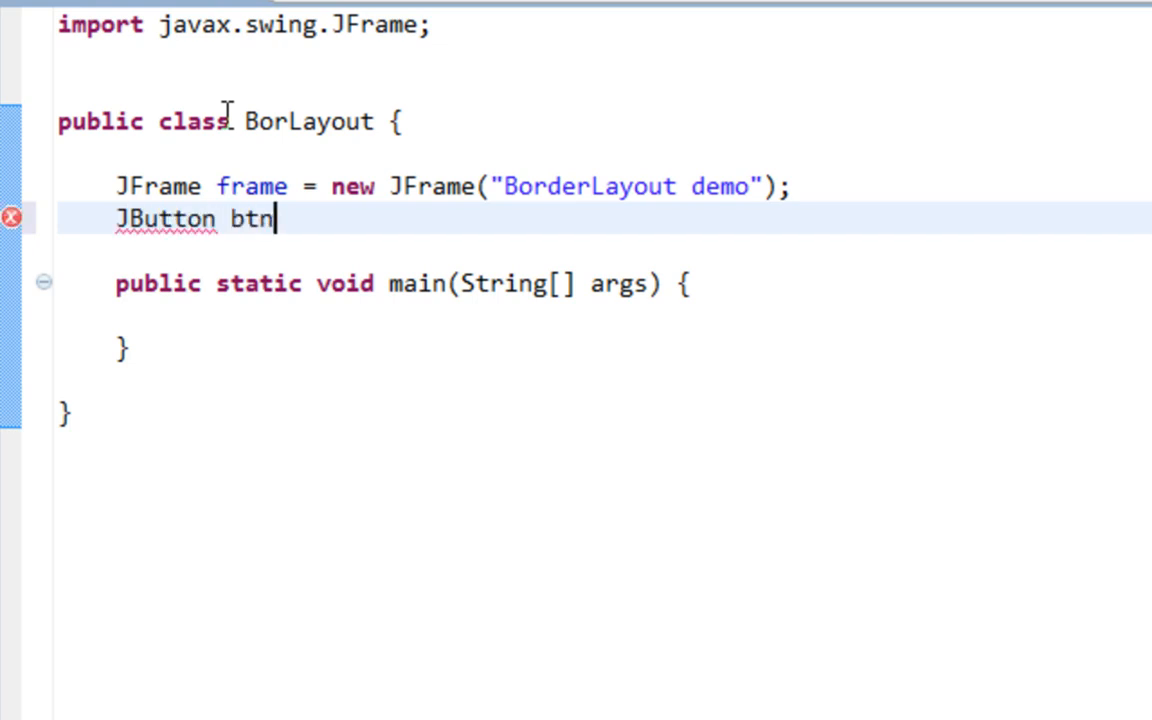
text(1 = new)
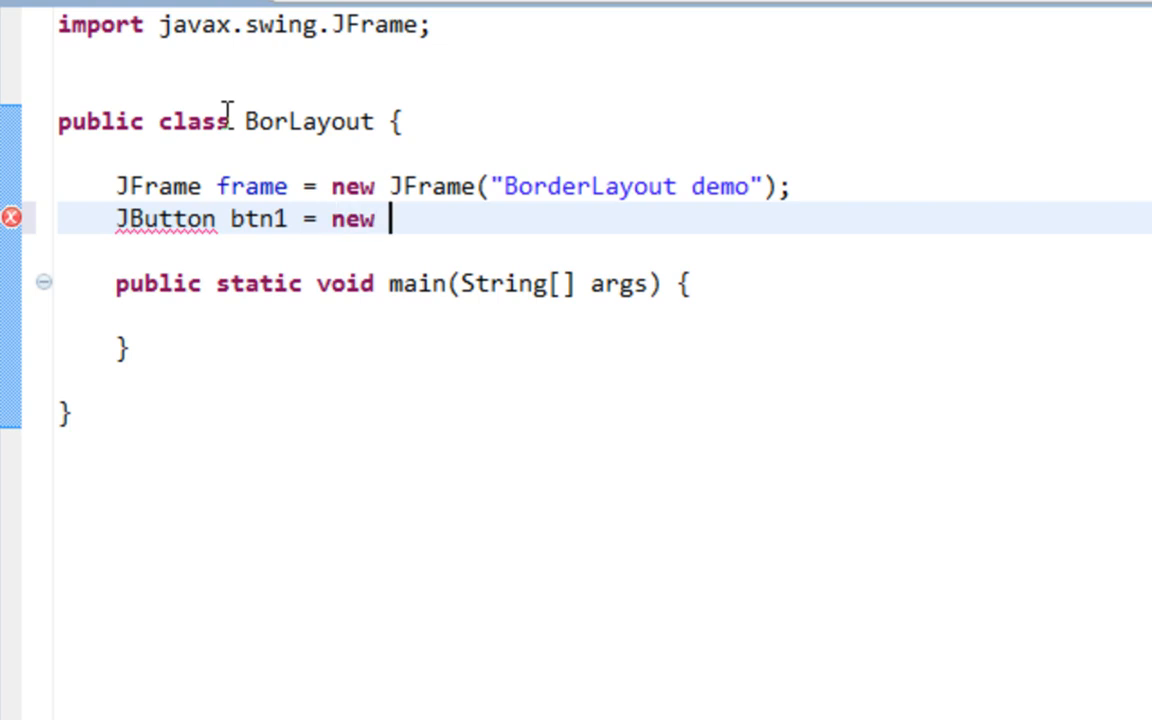
text(JButton*)
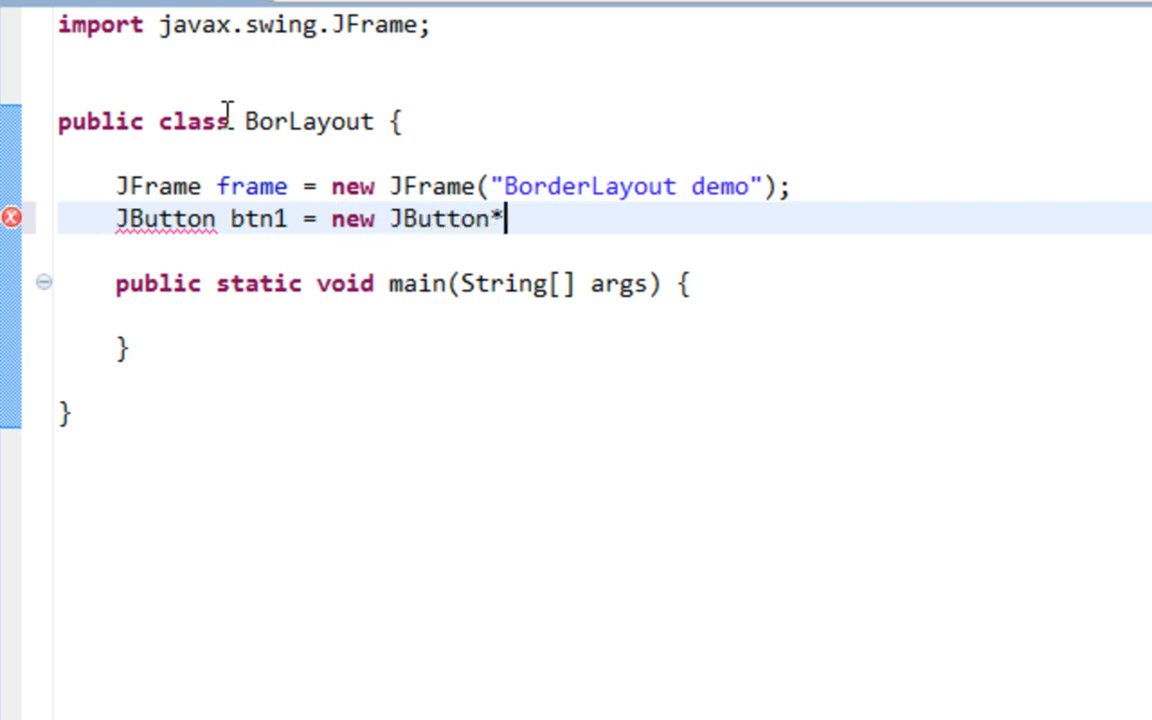
text(();)
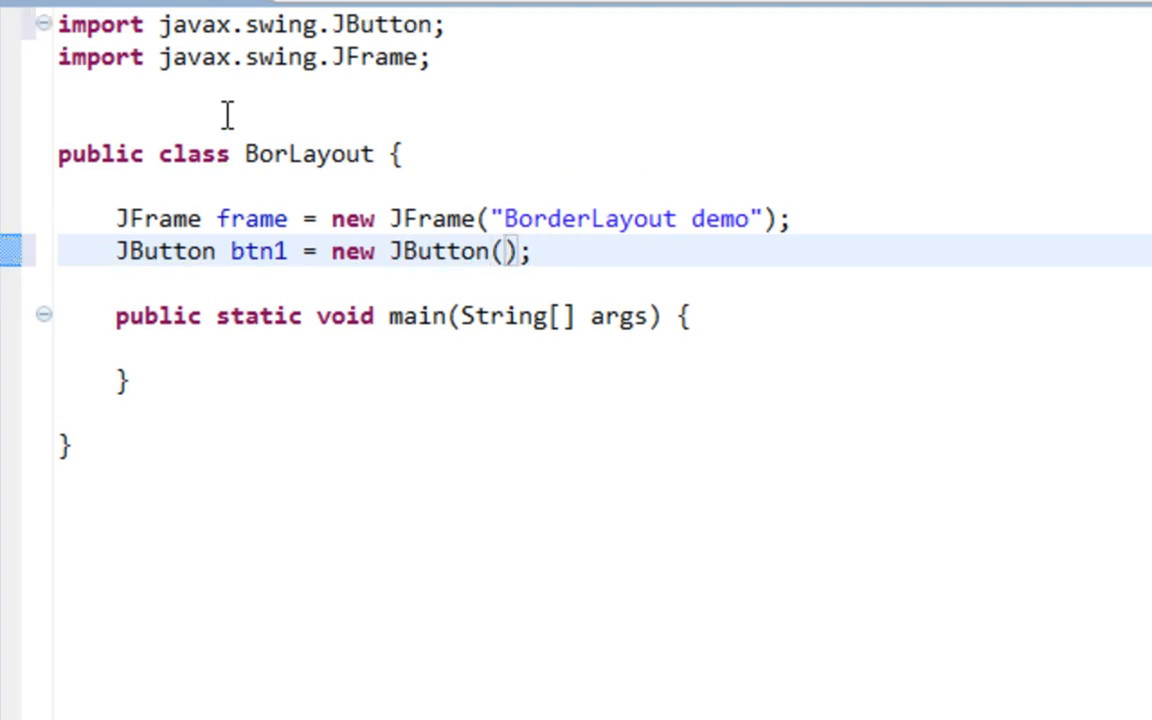
text("")
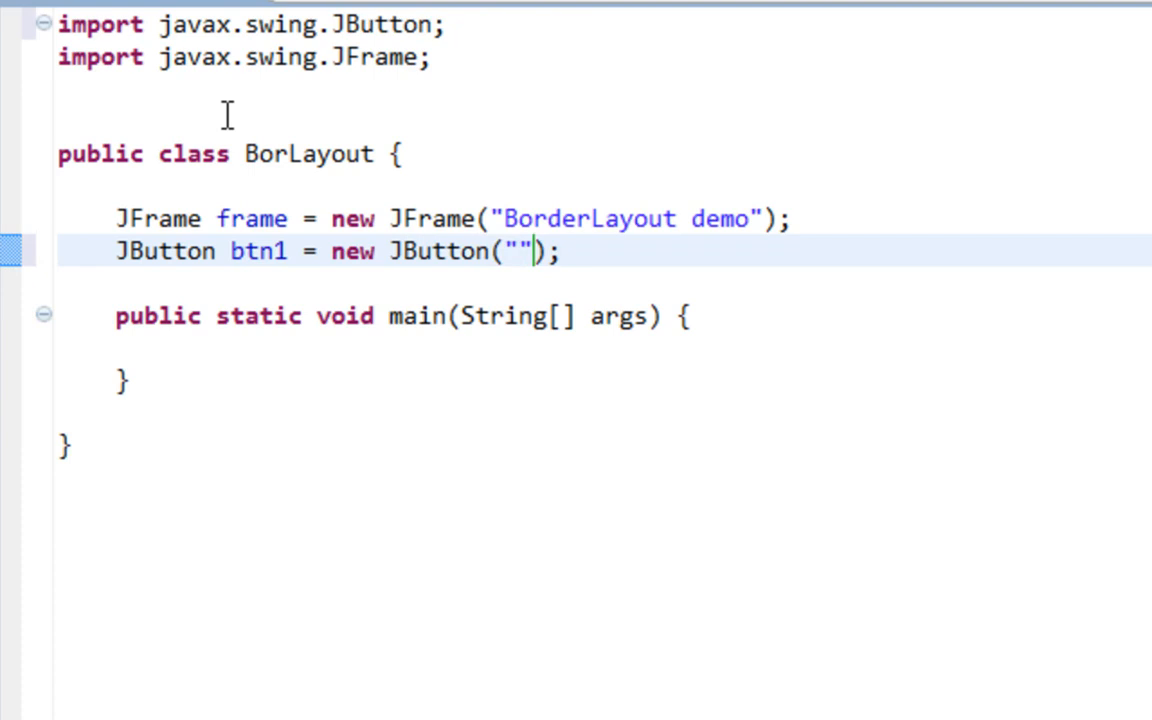
text(NO)
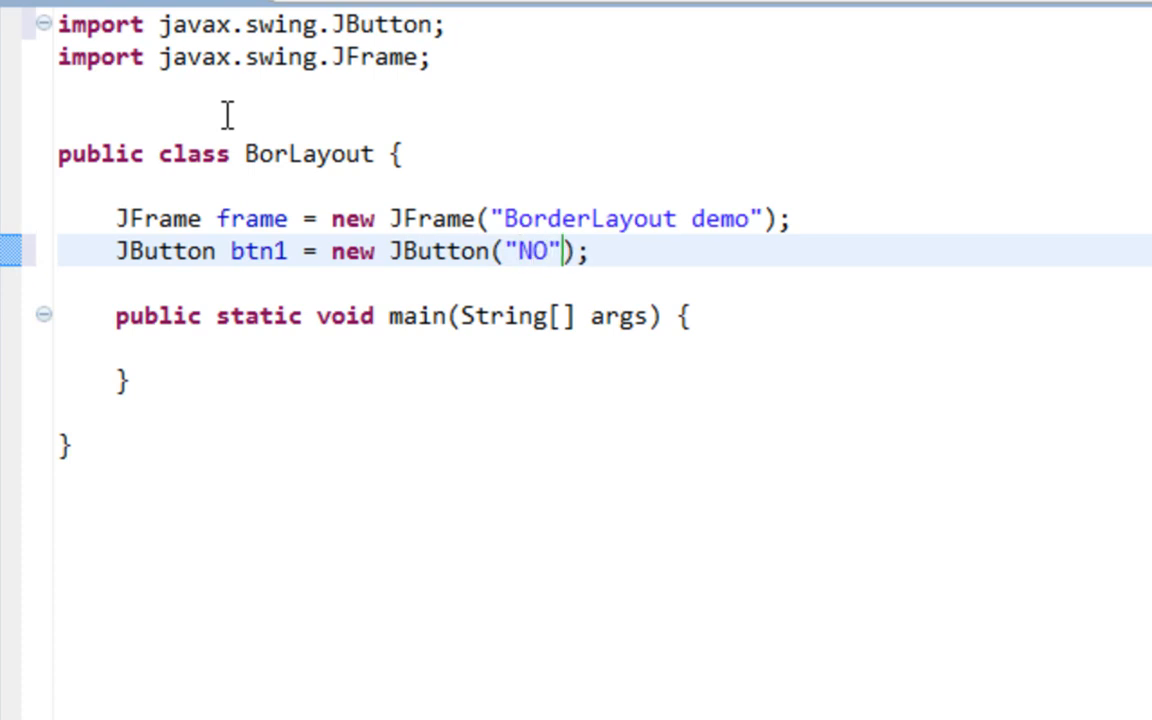
text(RTH)
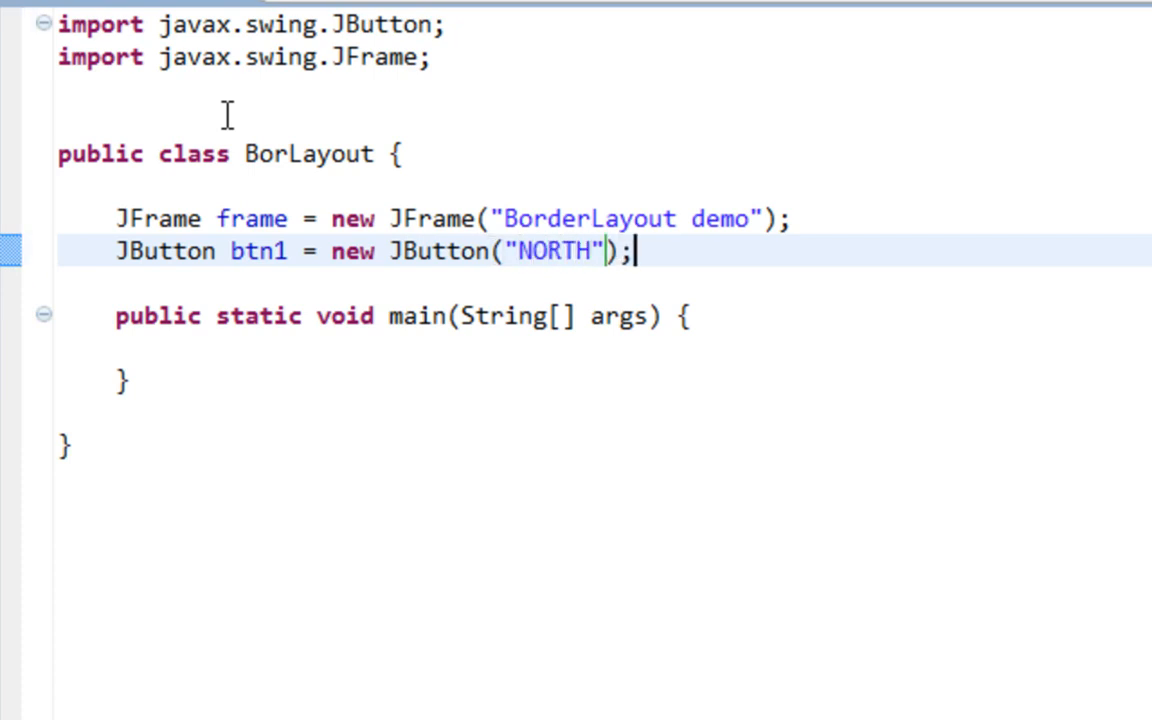
drag(632, 218, 632, 252)
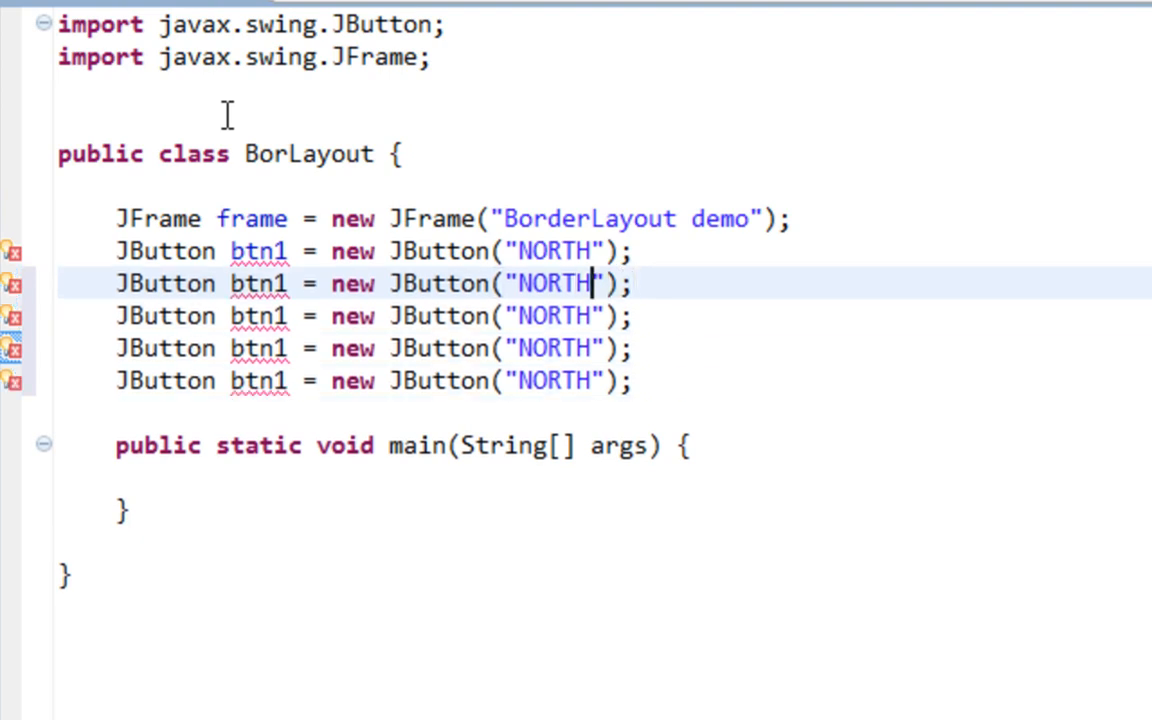
Rename the duplicated buttons btn2 and btn3 and relabel them SOUTH and CENTER
double_click(556, 284)
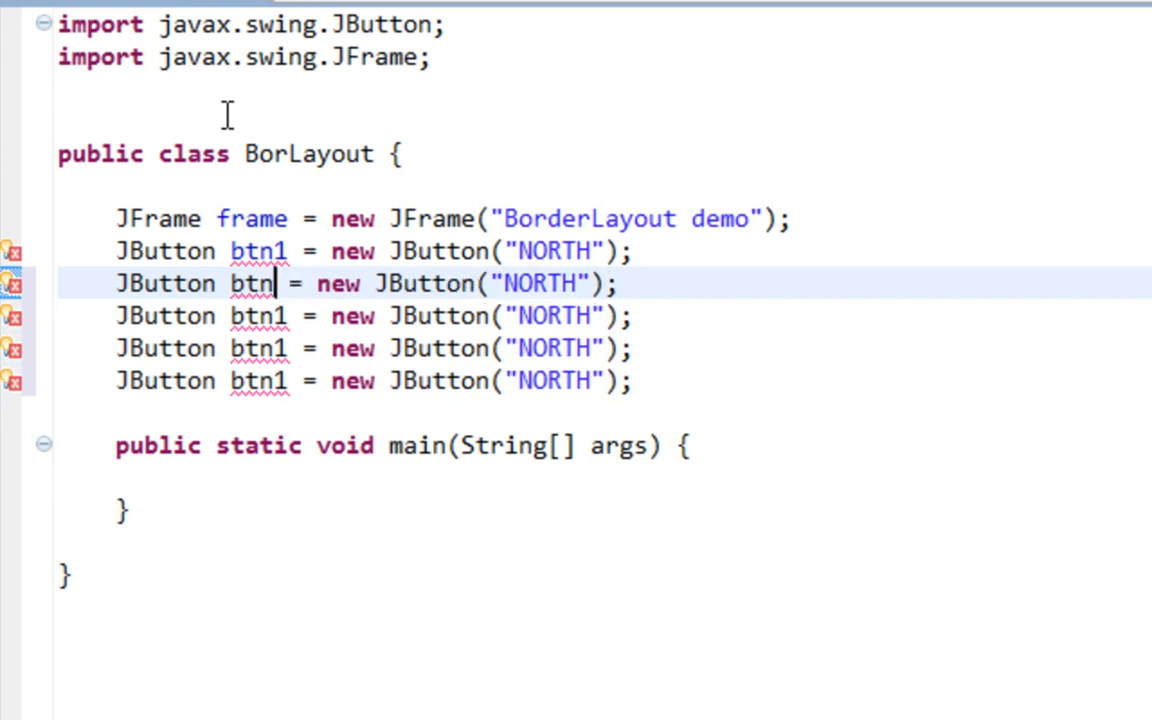
text(2)
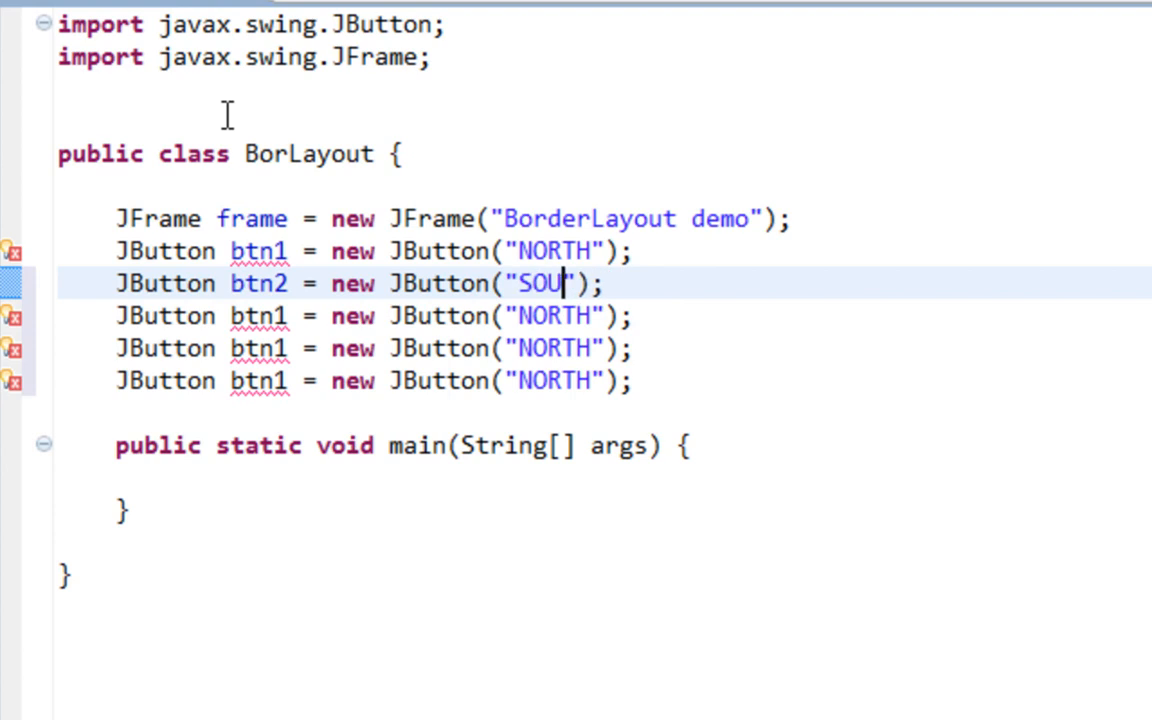
text(TH)
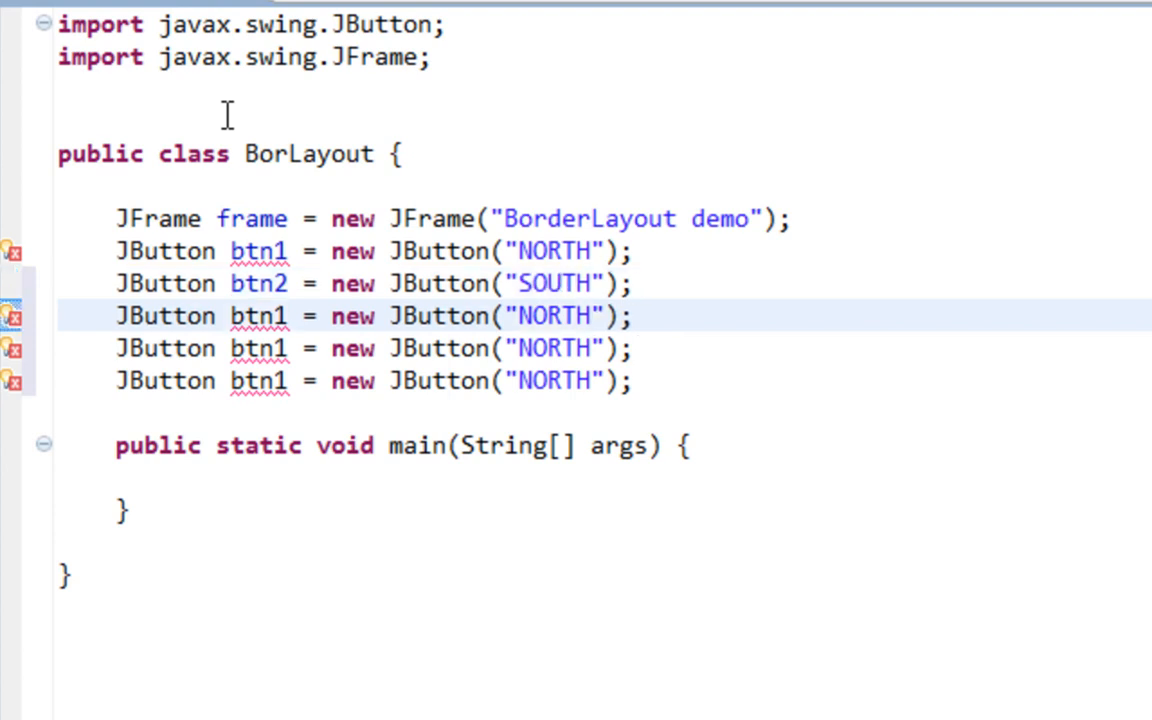
text(CENT)
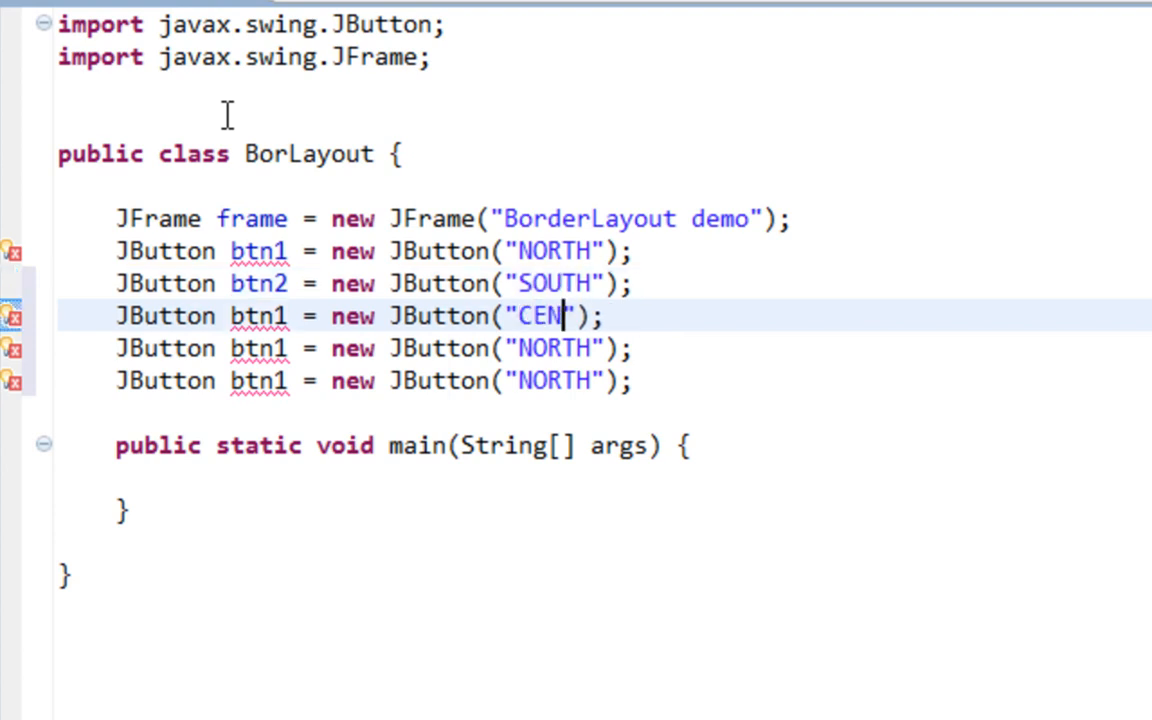
text(TER)
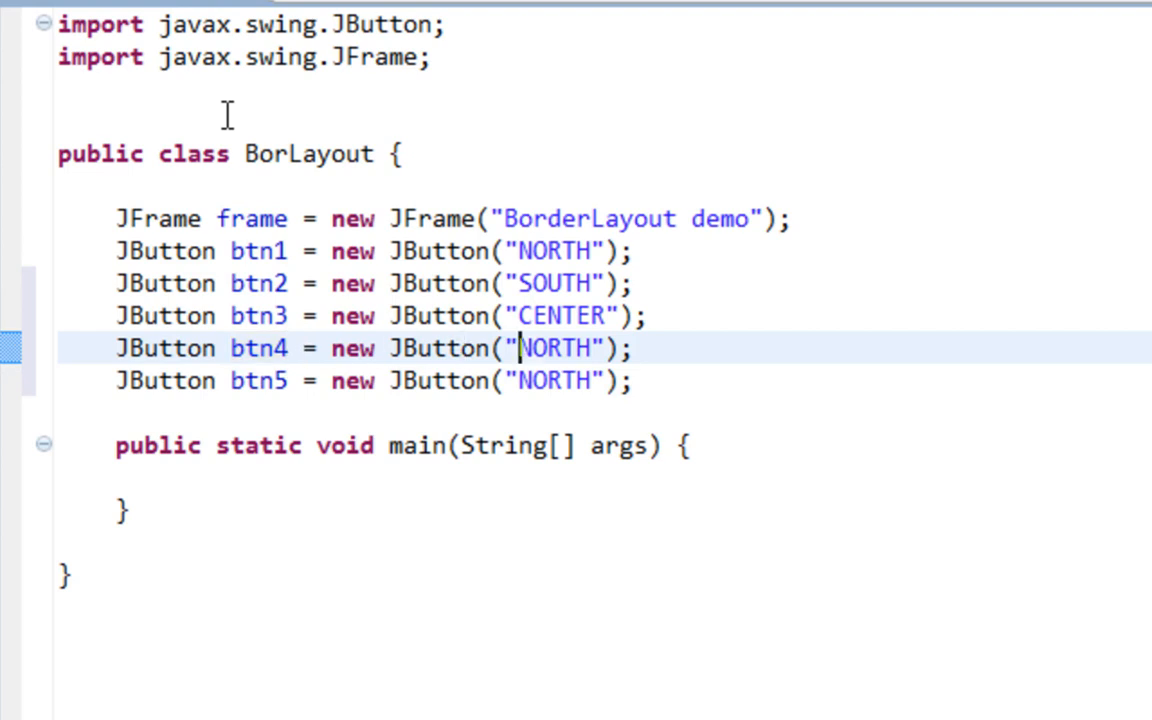
Relabel the fourth button WEST and the fifth button EAST
double_click(556, 348)
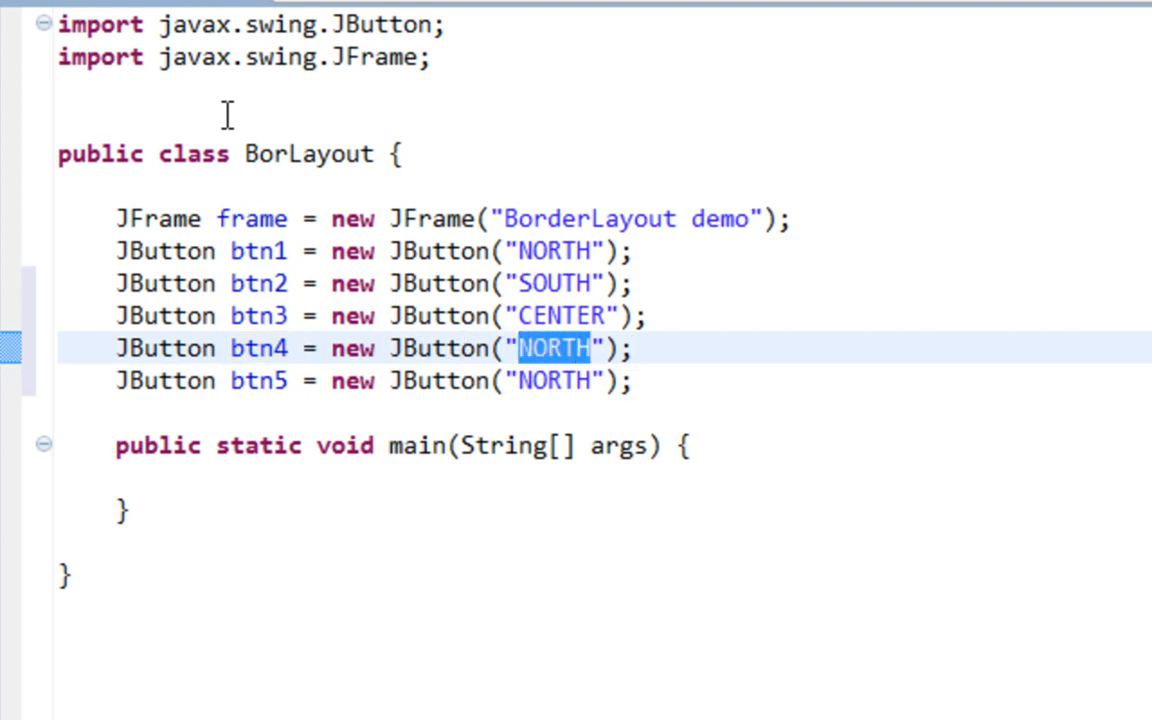
text(WES)
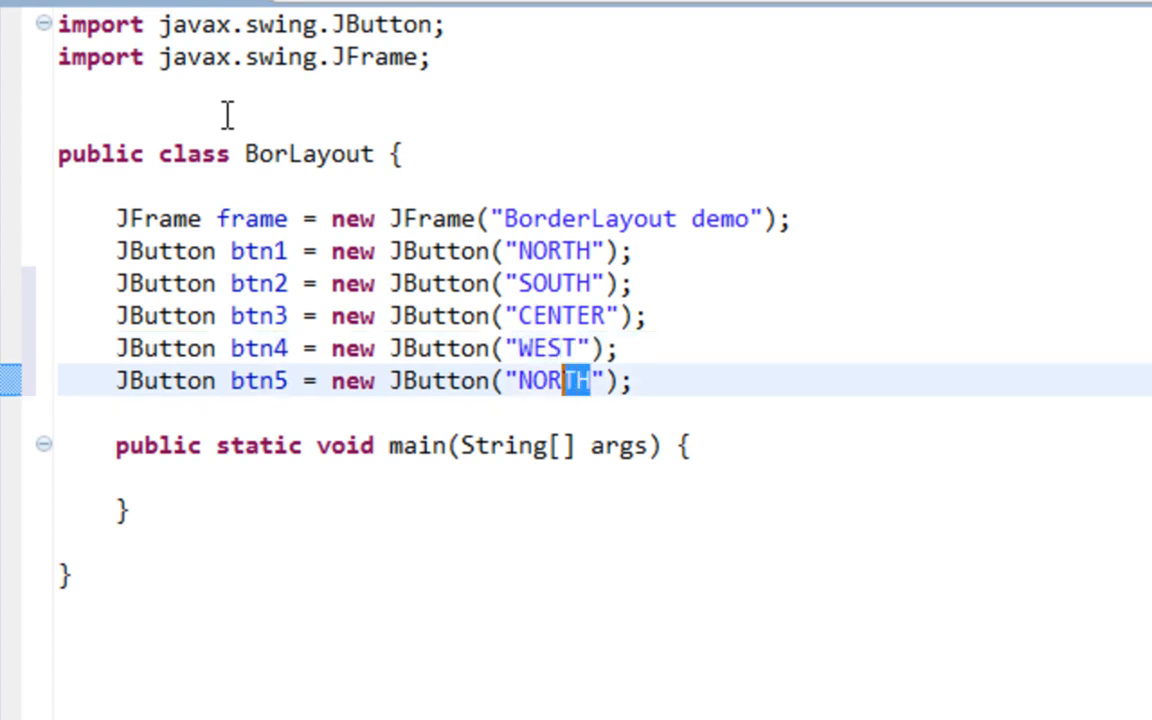
double_click(556, 380)
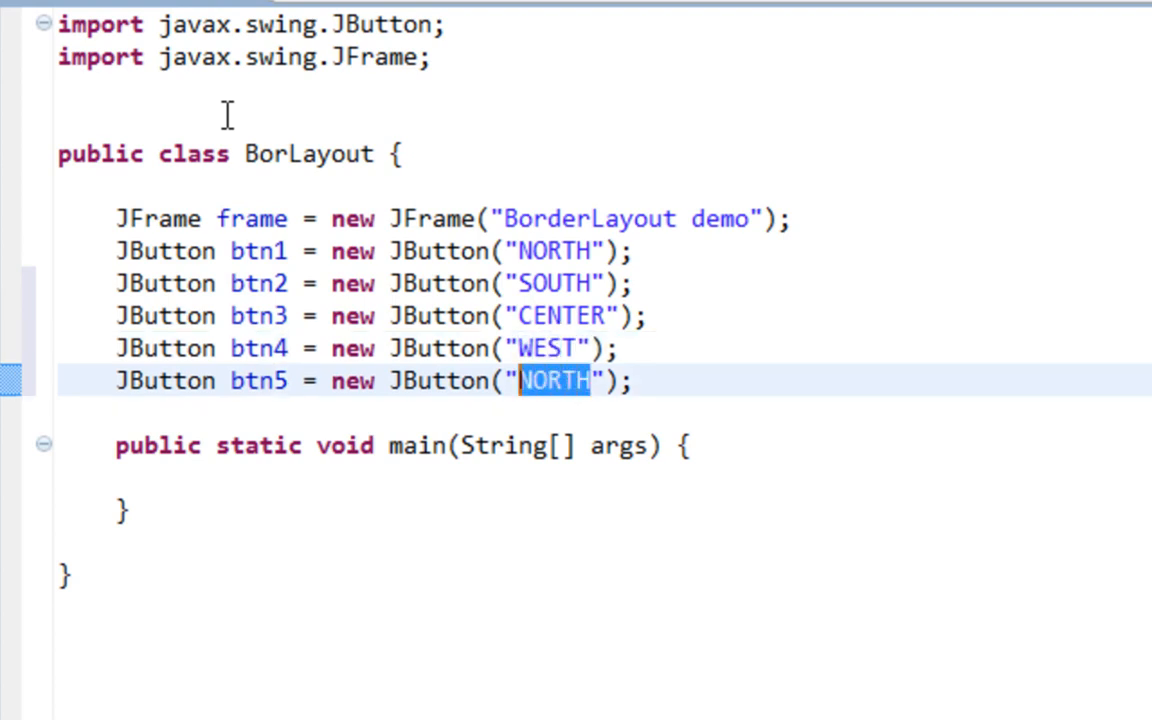
text(EAST)
text(public BorLayout() {)
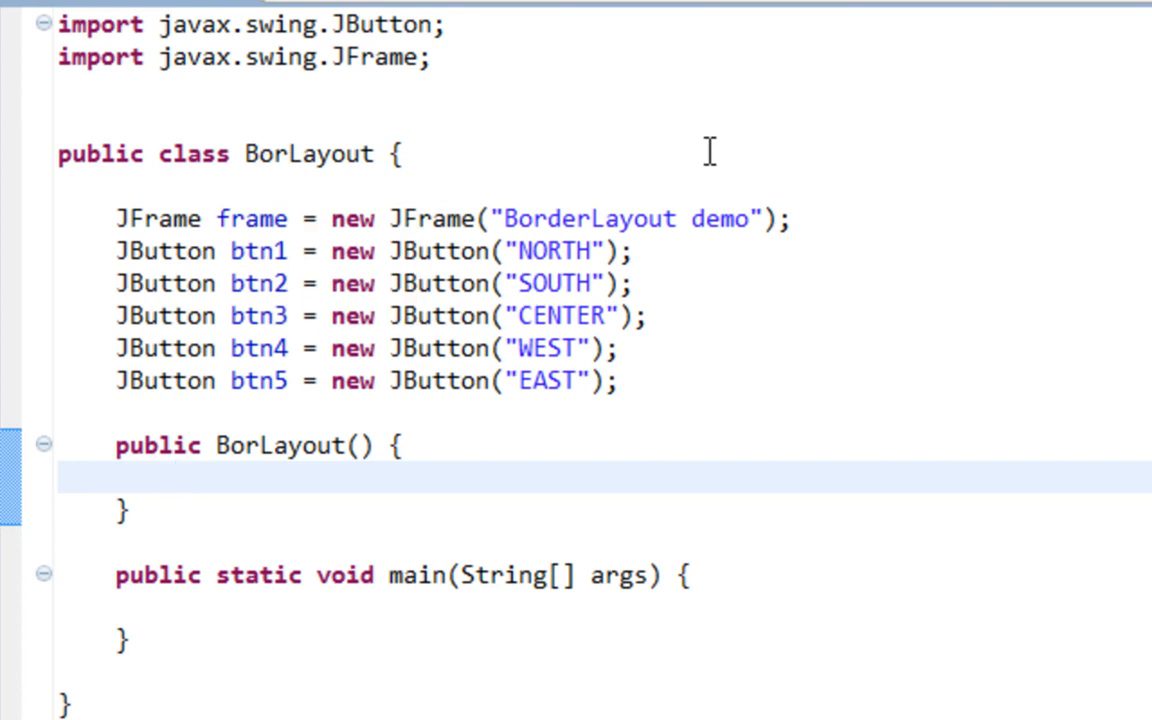
In the BorLayout constructor call frame.setLayout(new BorderLayout()) with the java.awt import
text(frame.)
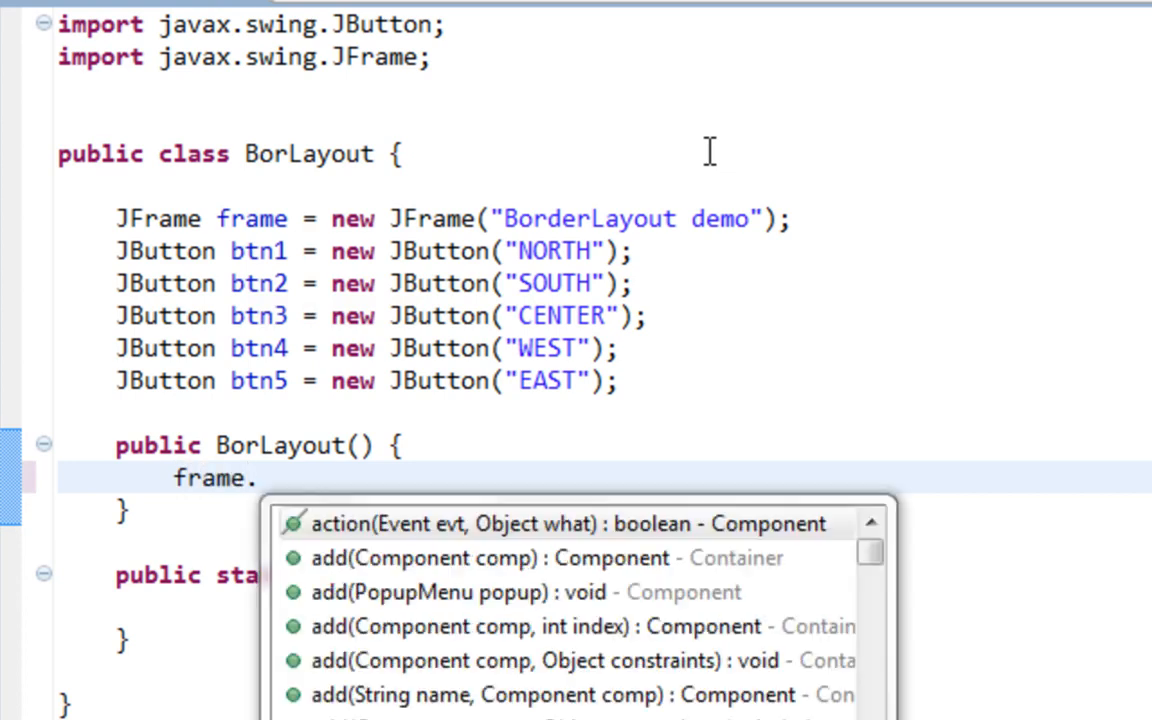
text(setLa)
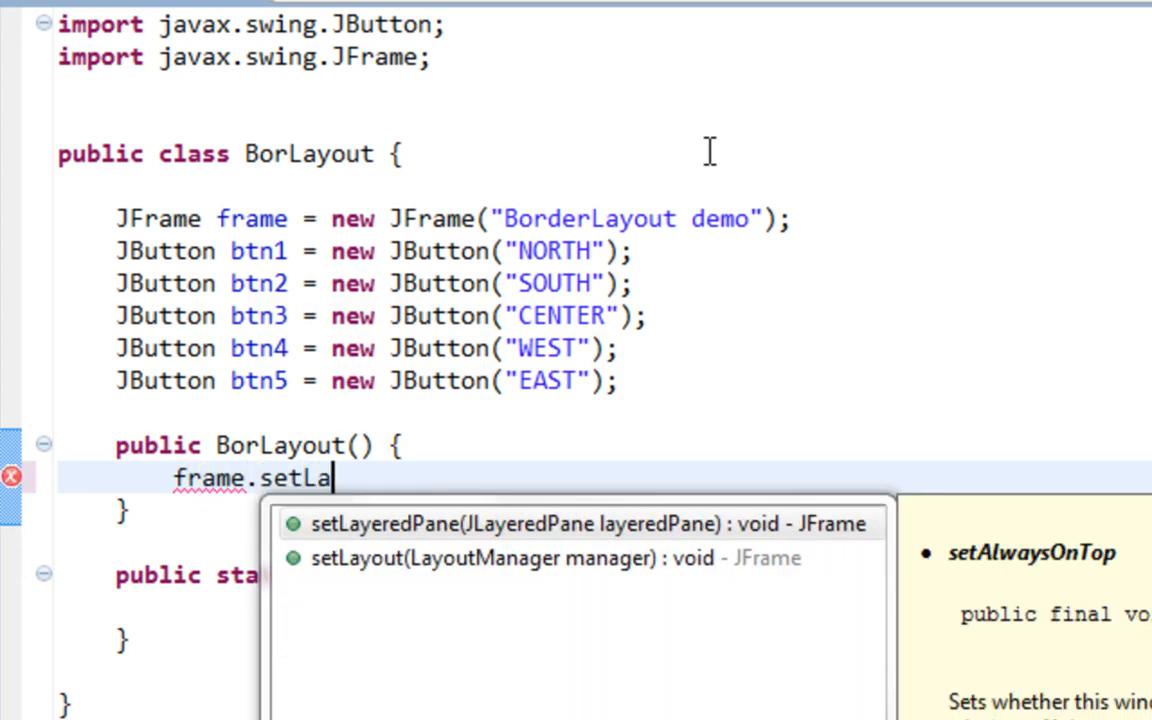
click(482, 558)
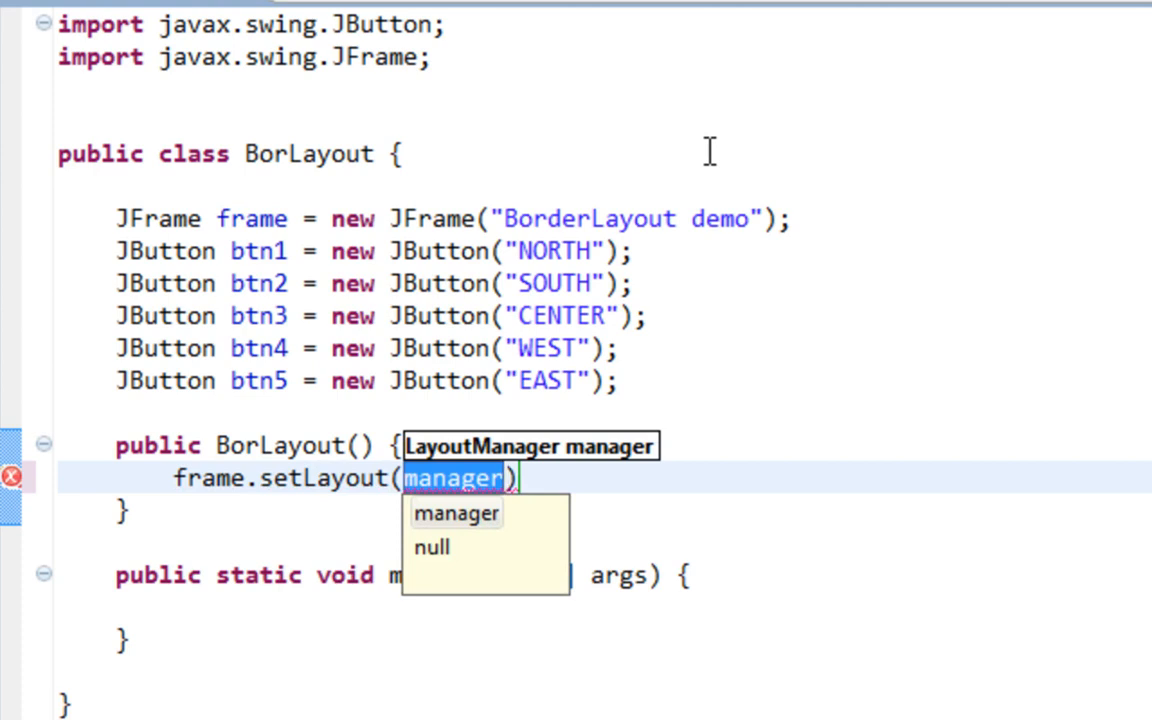
text(new Borde)
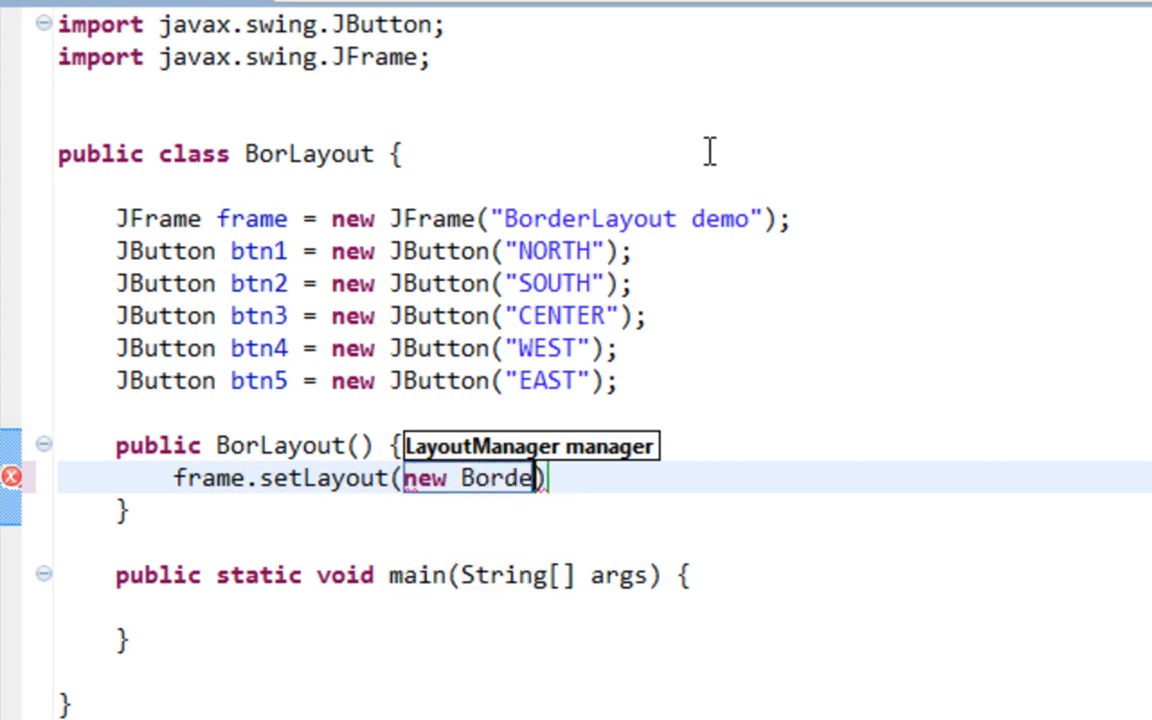
text(rLayout()
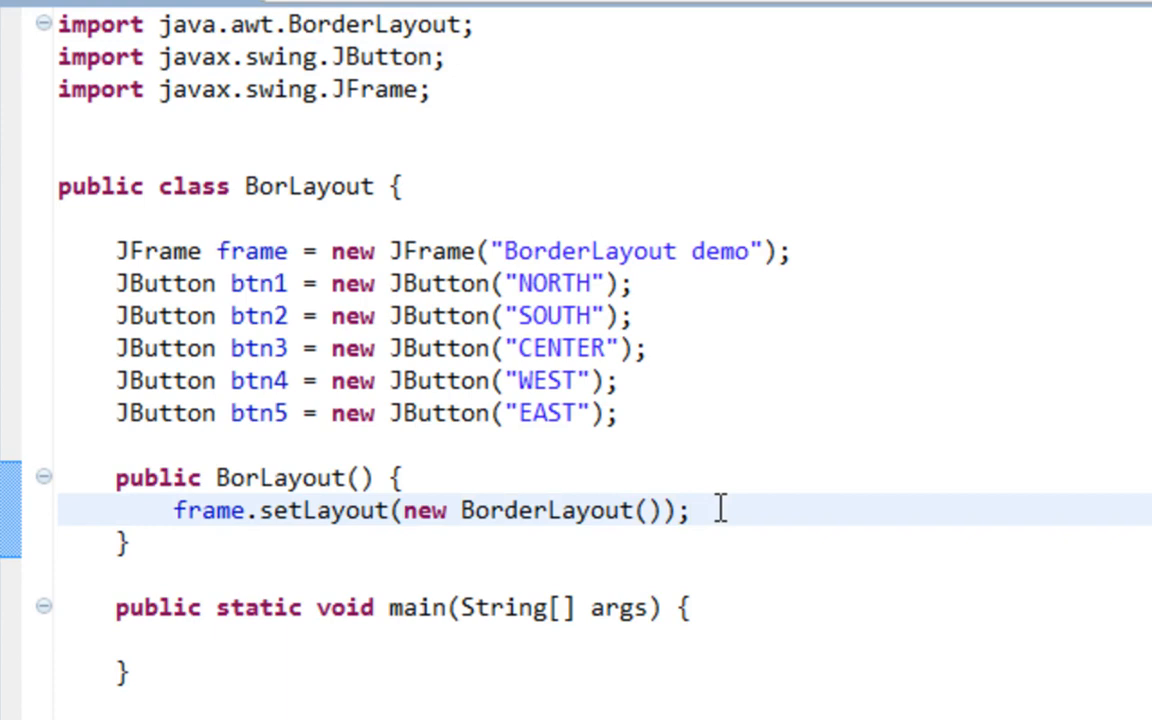
key(Enter)
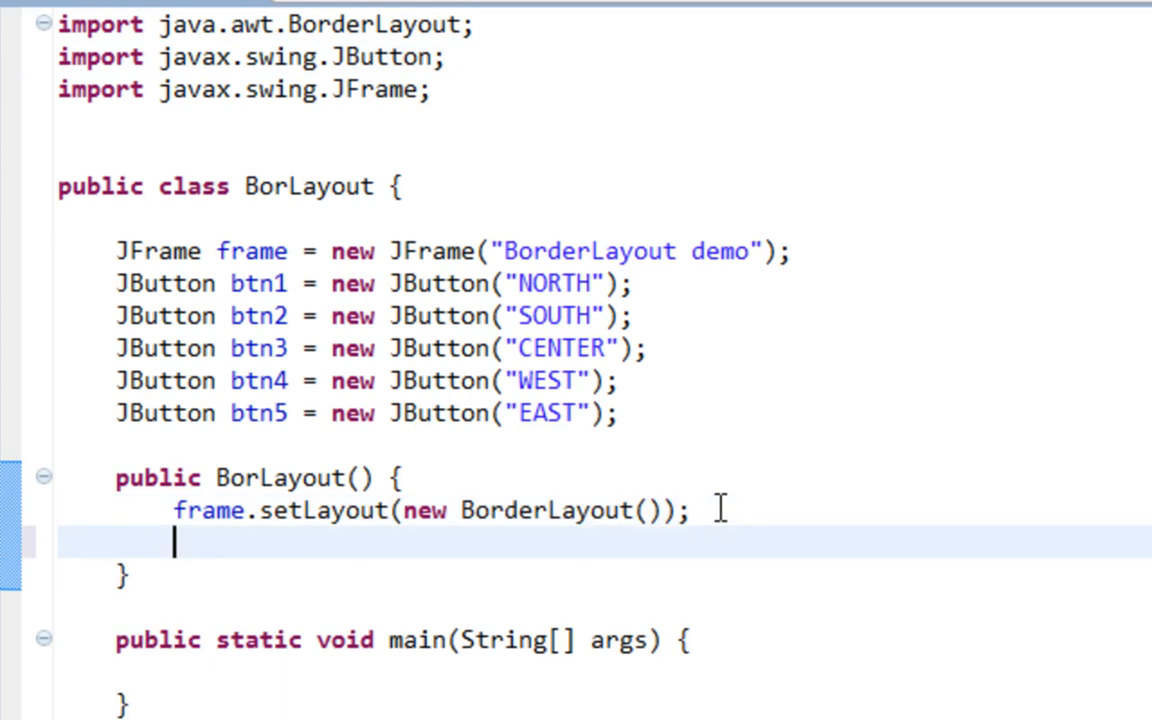
Add btn1 to the frame at BorderLayout.NORTH
text(frame.)
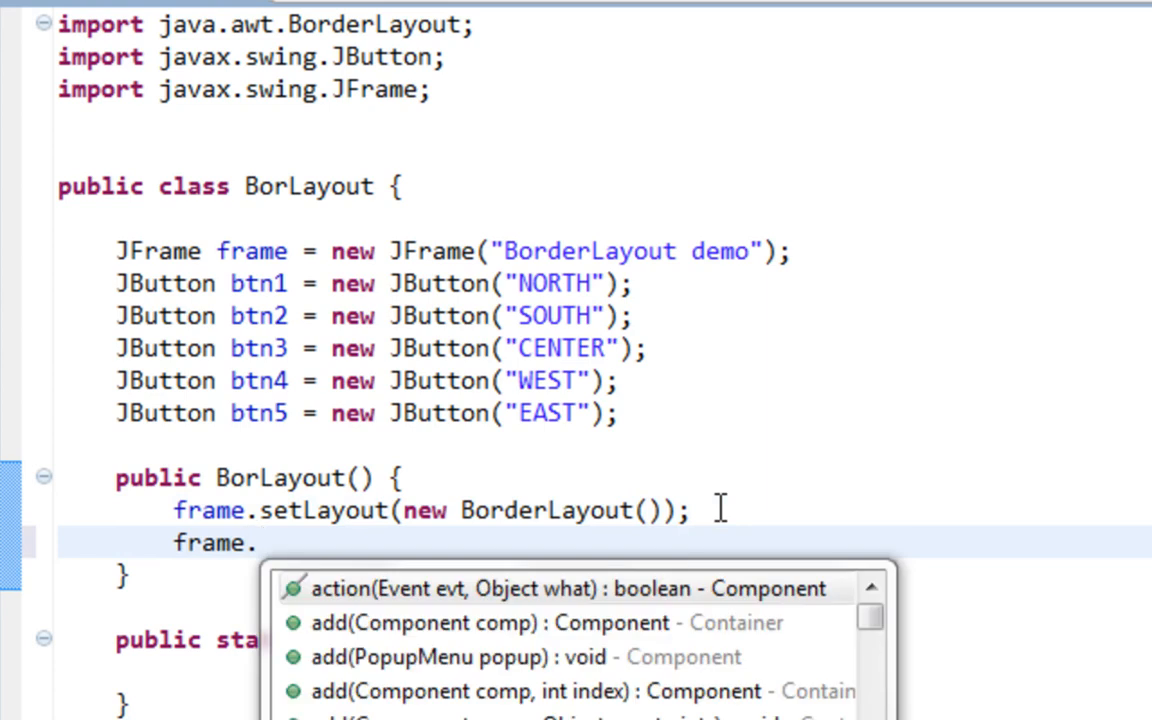
text(add(b)
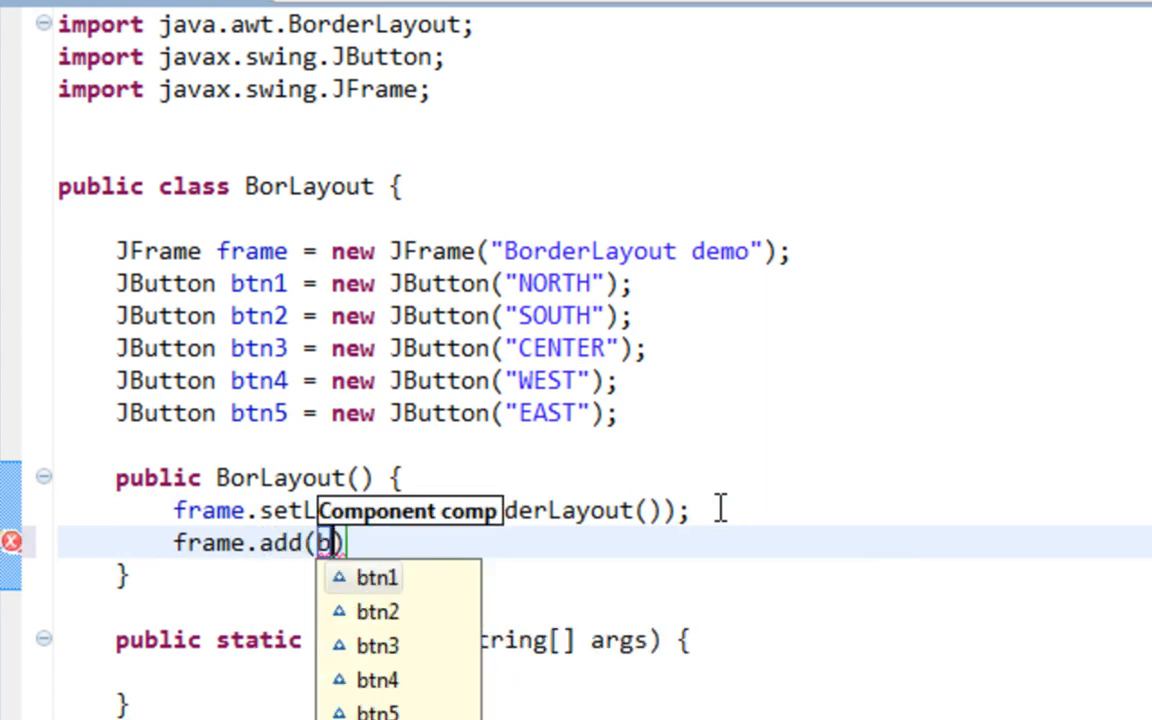
click(376, 576)
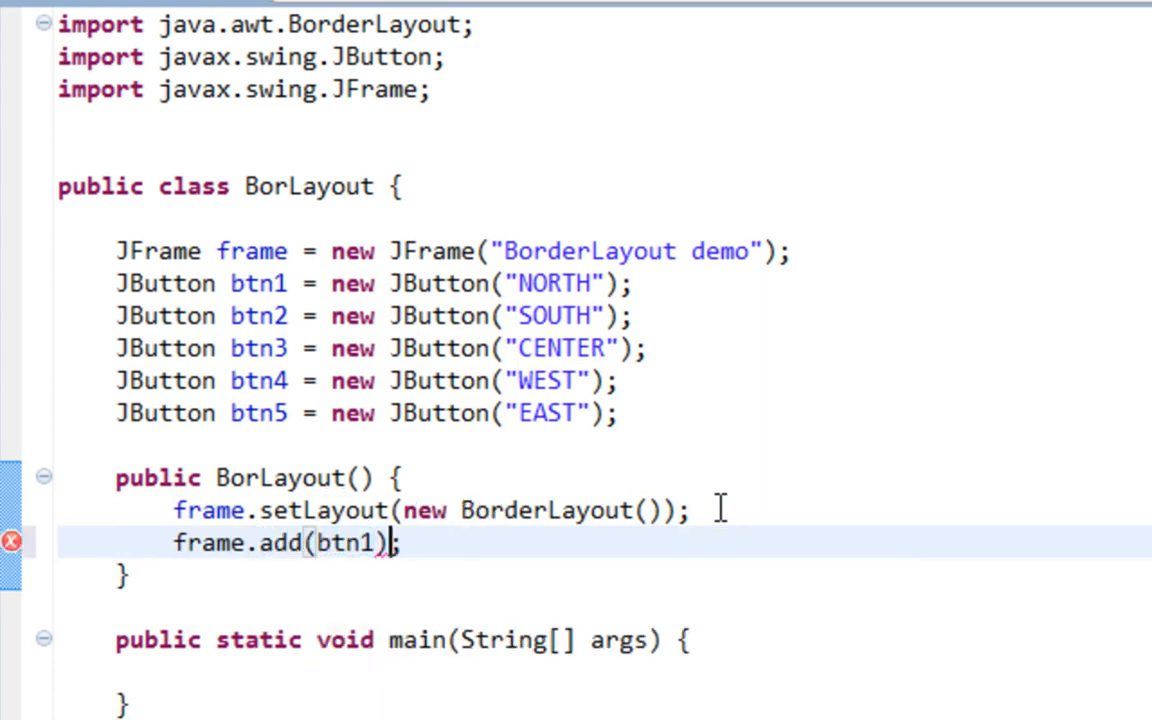
text(,)
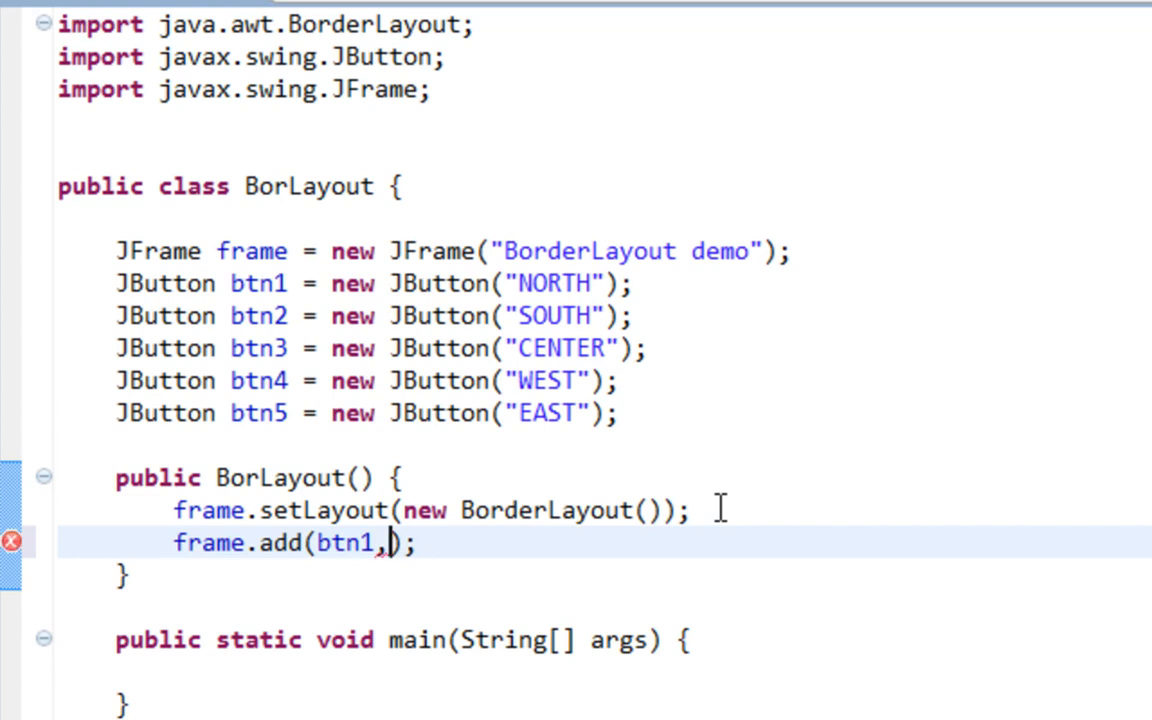
text(B)
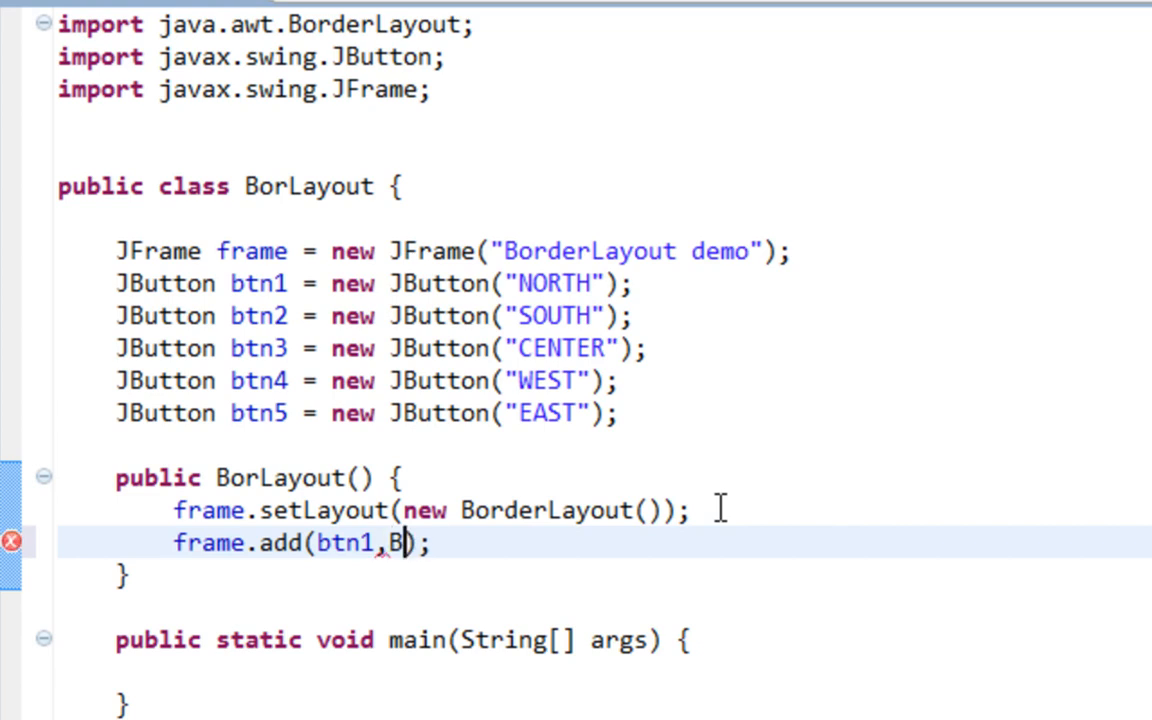
text(orderLayout.)
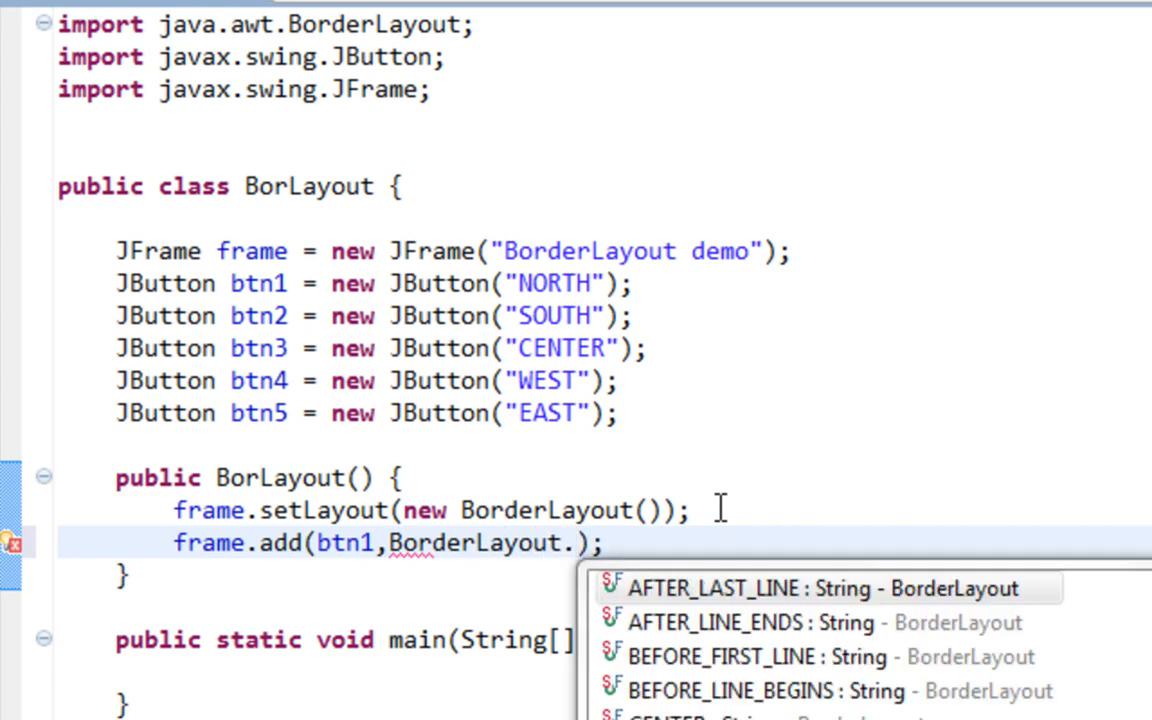
text(NORTH)
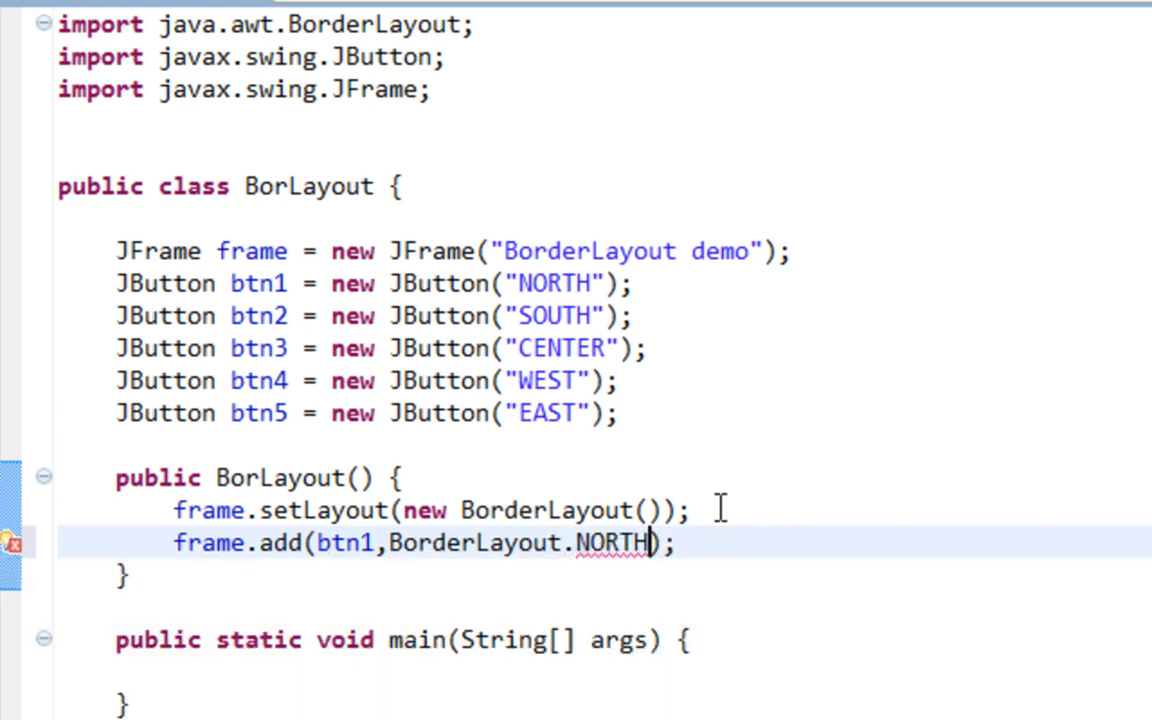
double_click(612, 544)
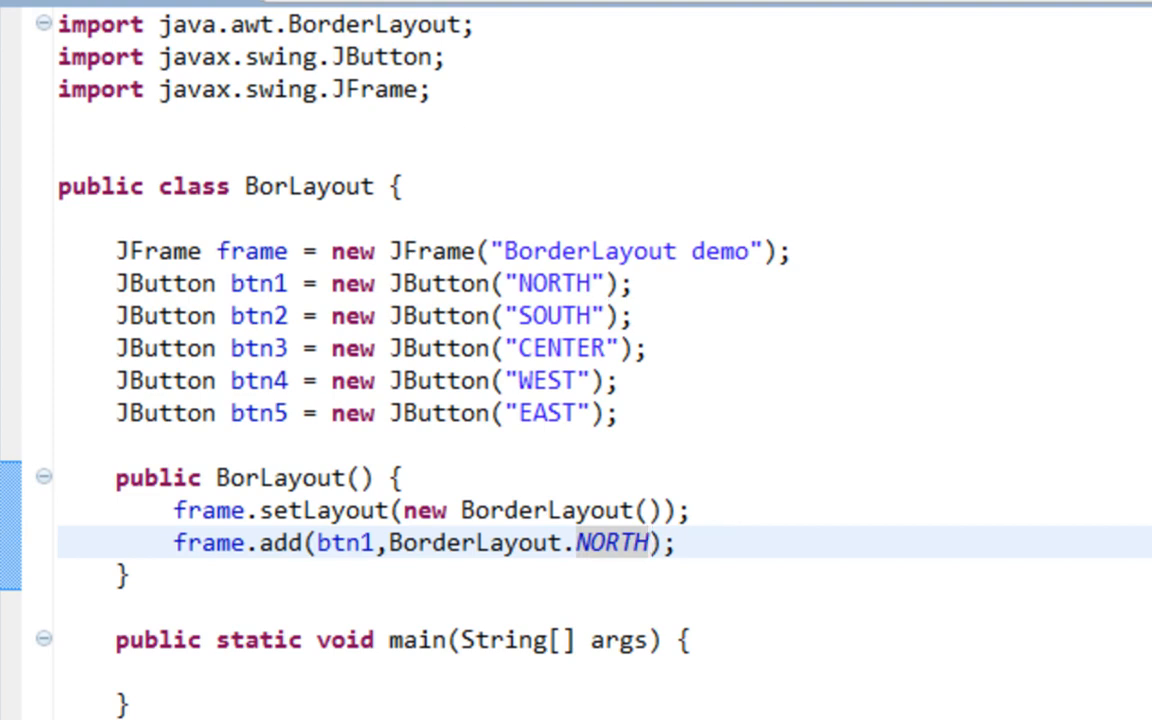
mouse_move(156, 4)
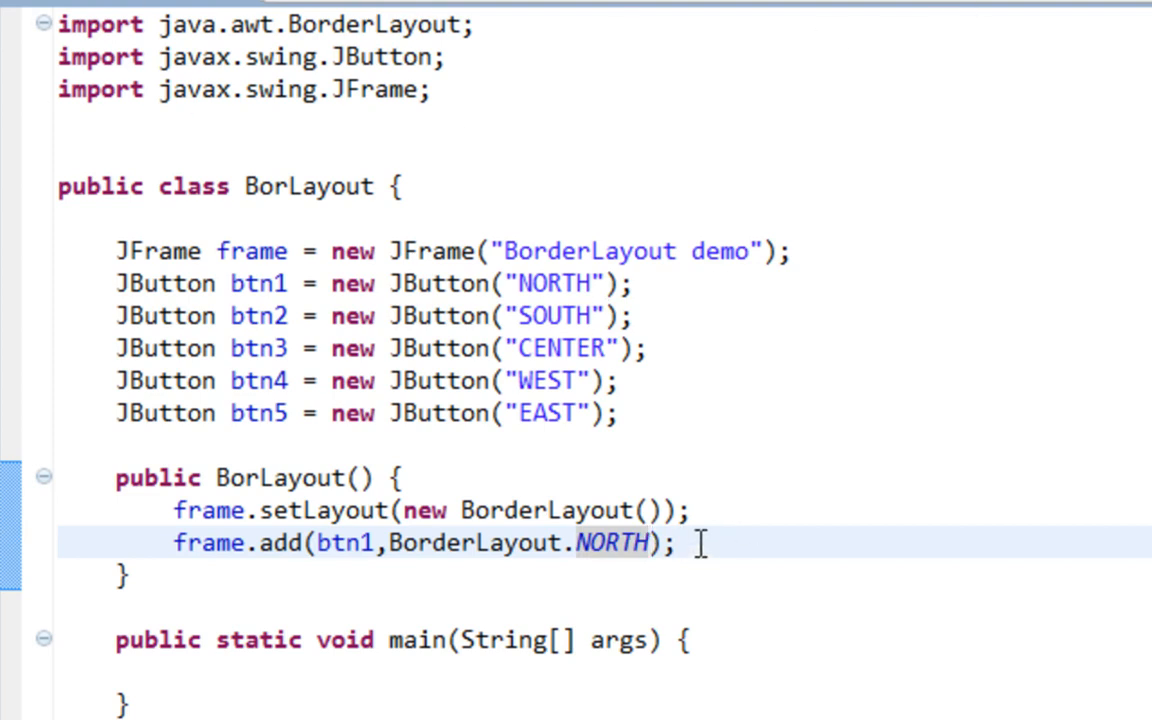
Add btn2 at BorderLayout.SOUTH and btn3 at BorderLayout.CENTER
text(fr)
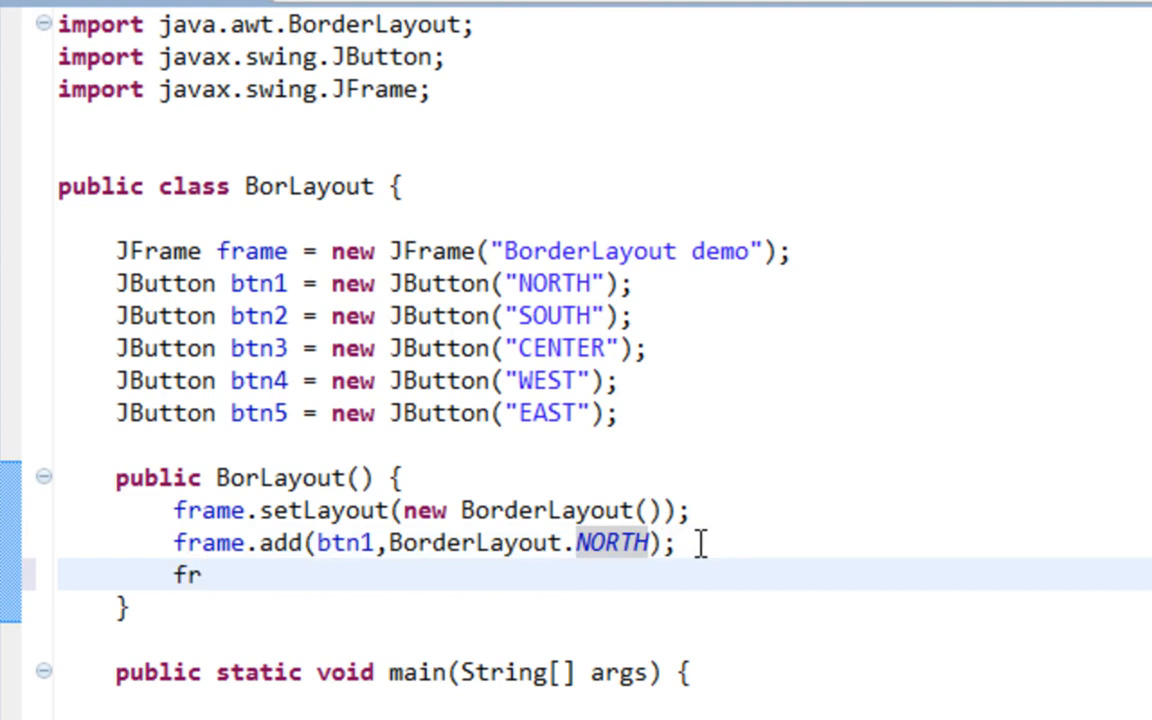
text(ame.add(btn2);)
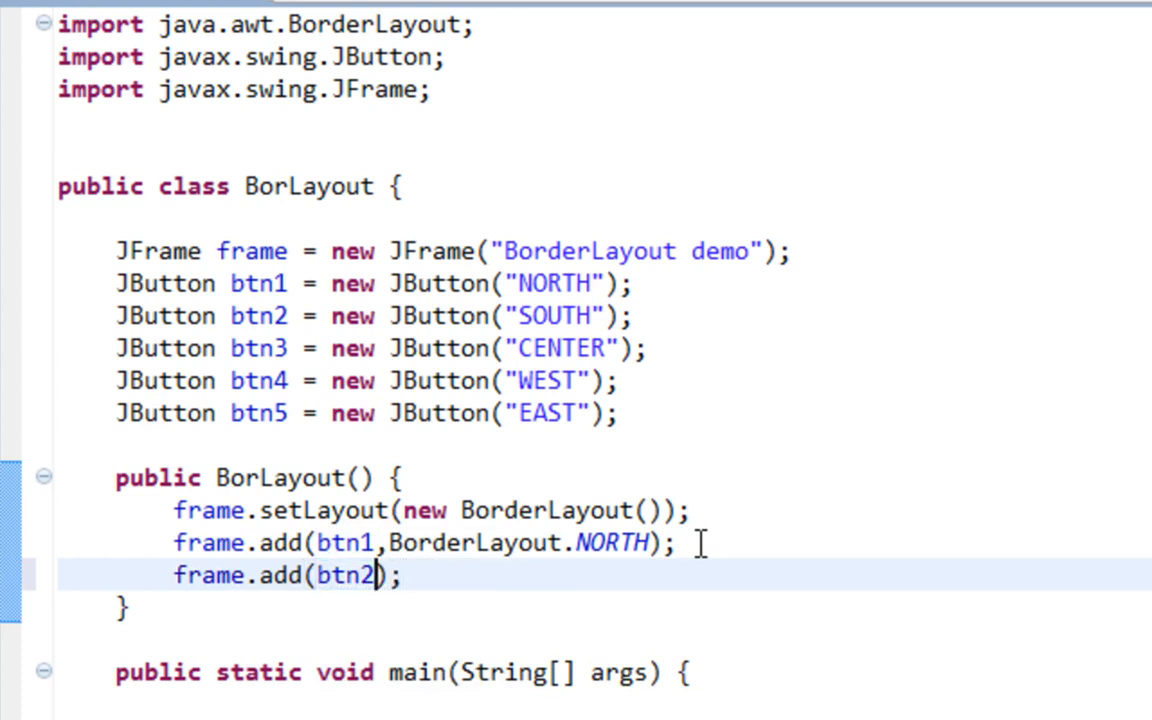
text(B)
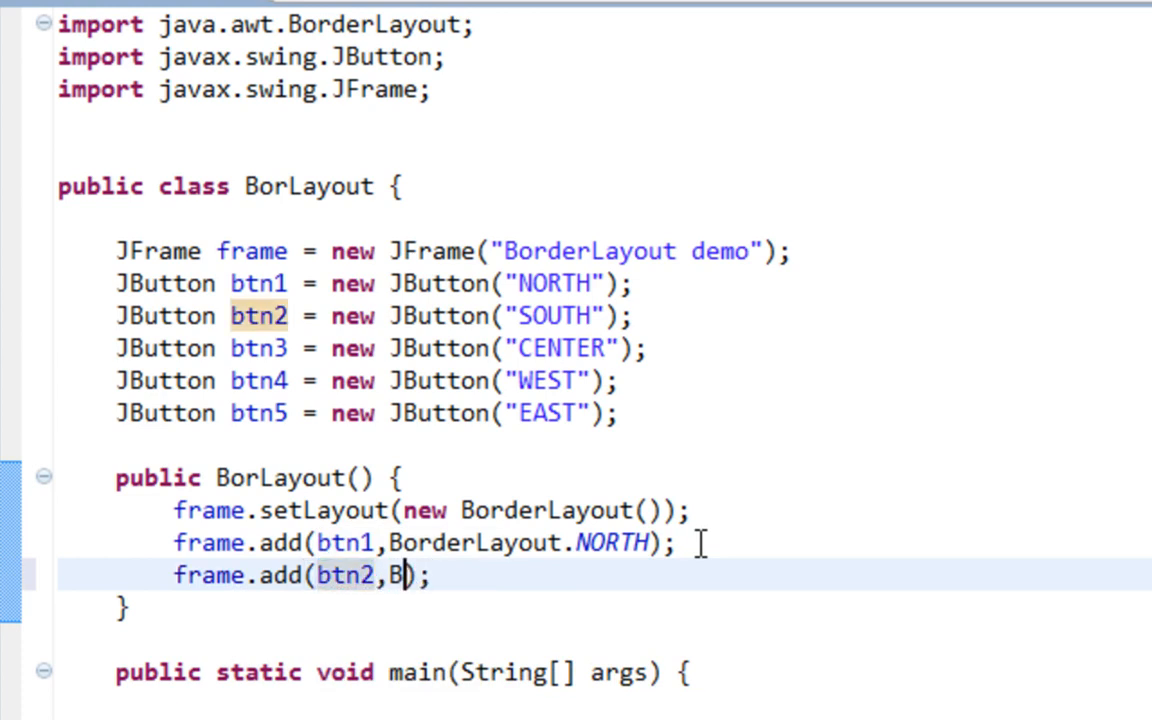
text(orderLayou)
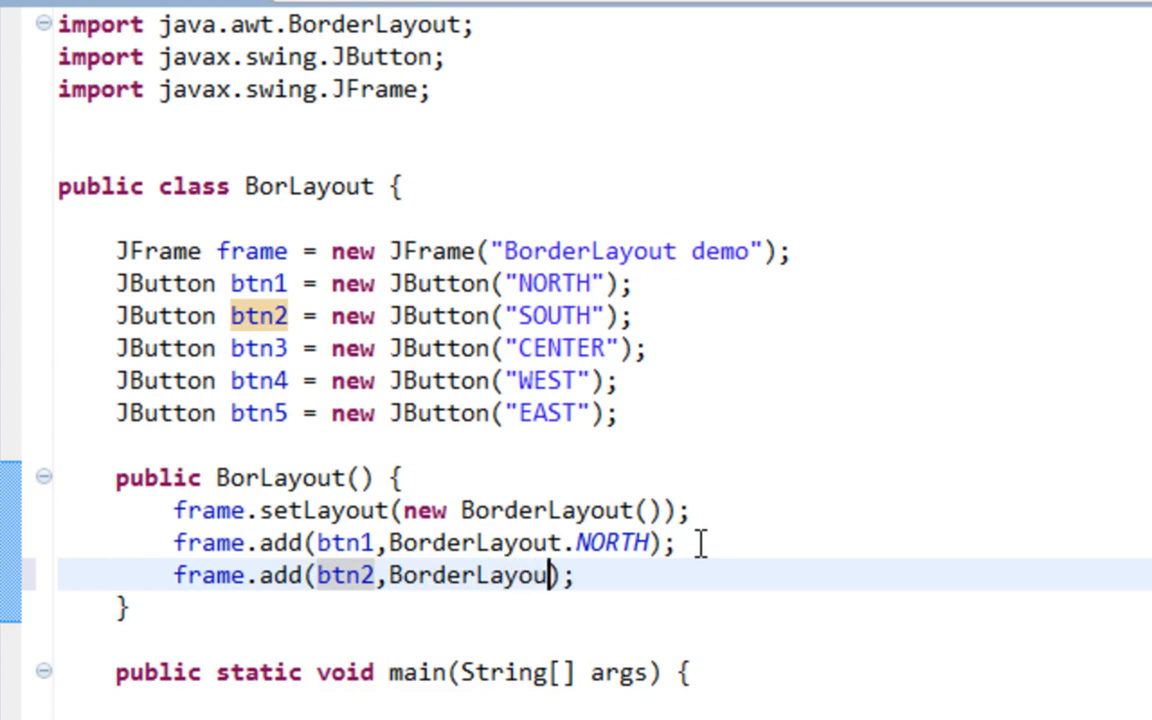
text(SOUTH)
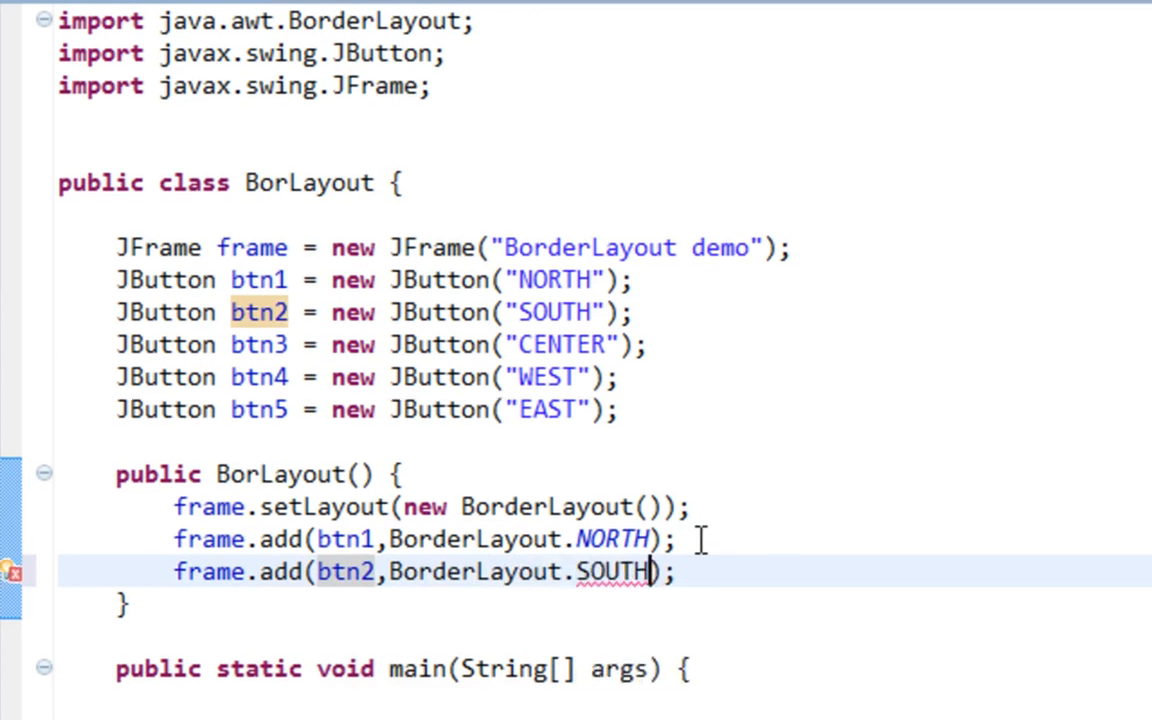
scroll(down, 3)
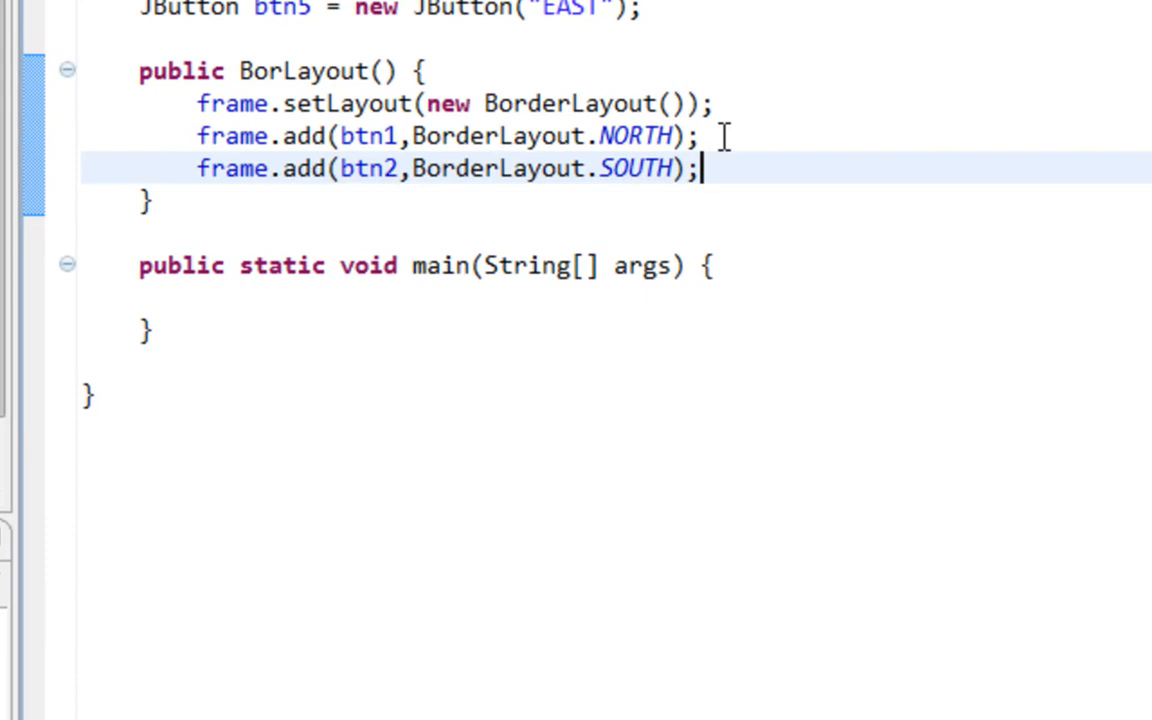
text(frame.)
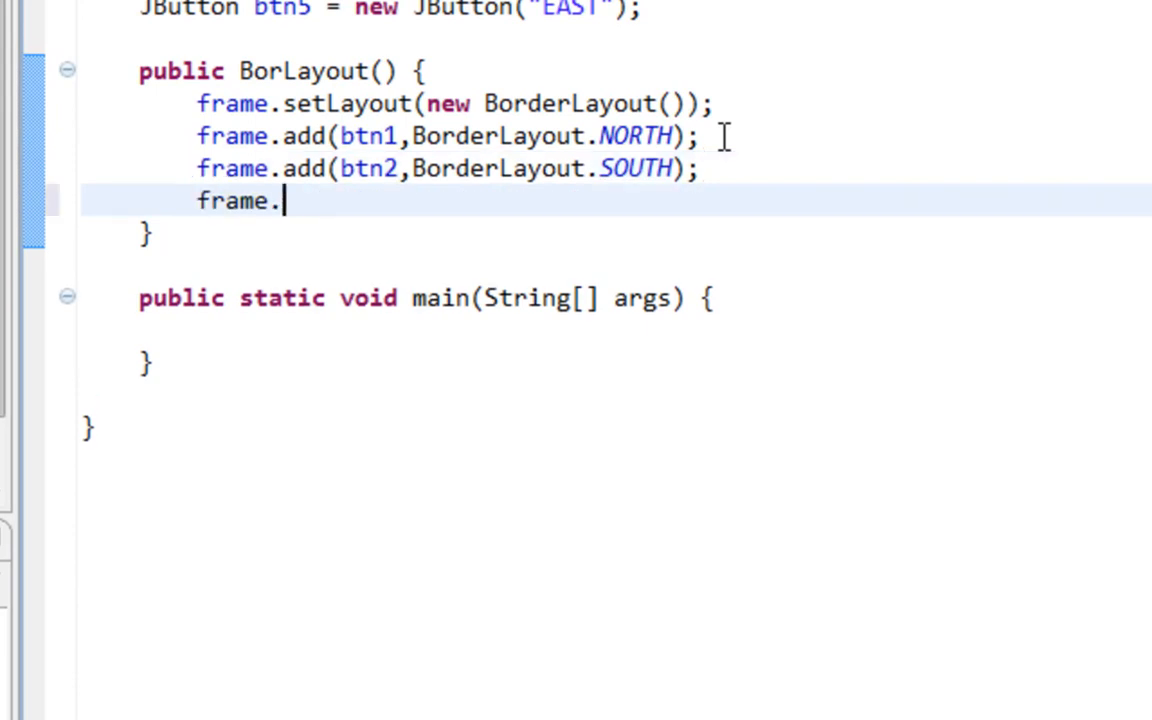
text(add)
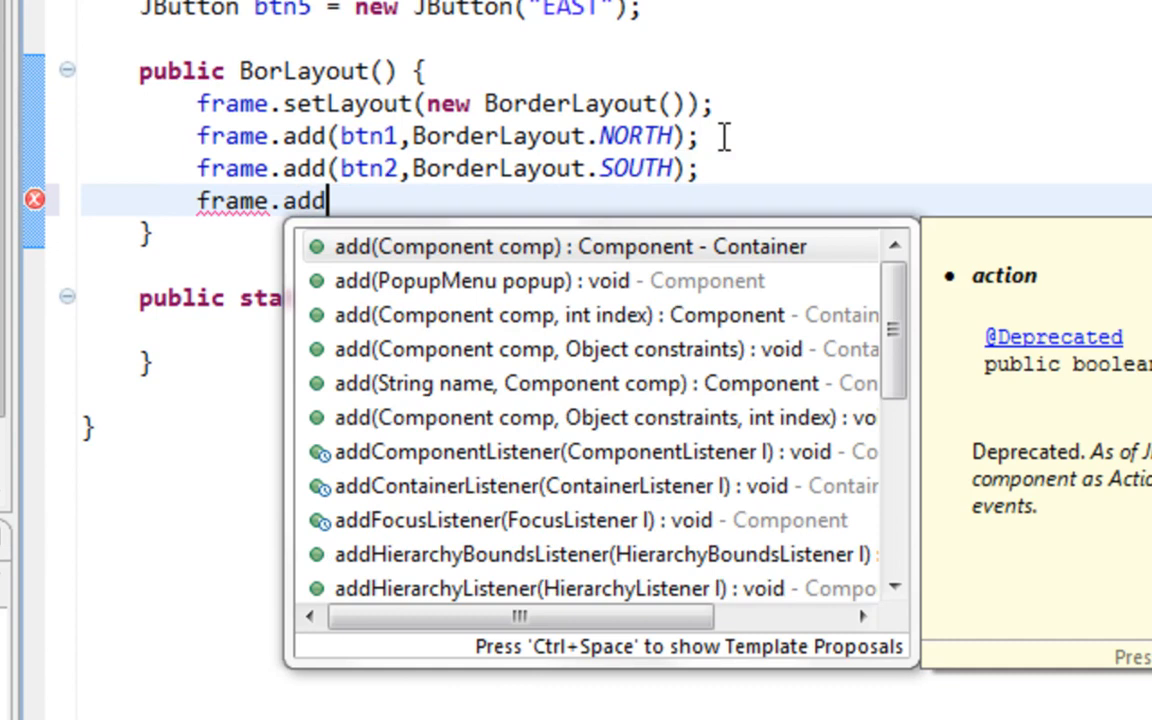
text((btn3))
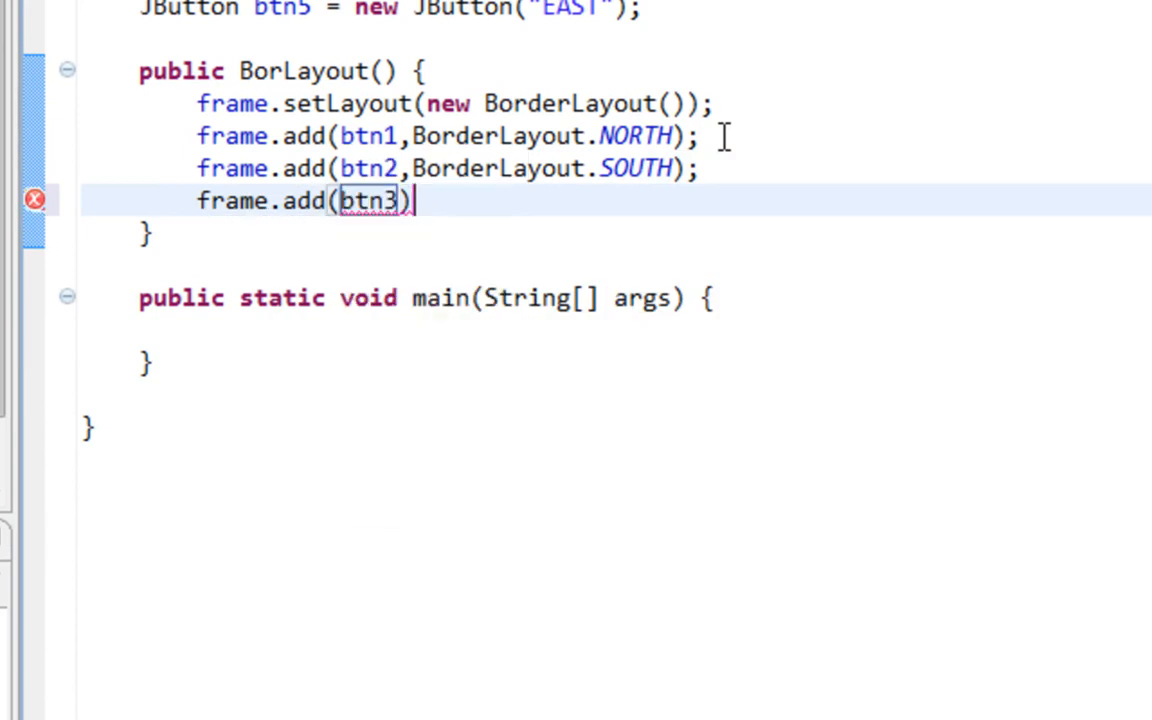
text(;)
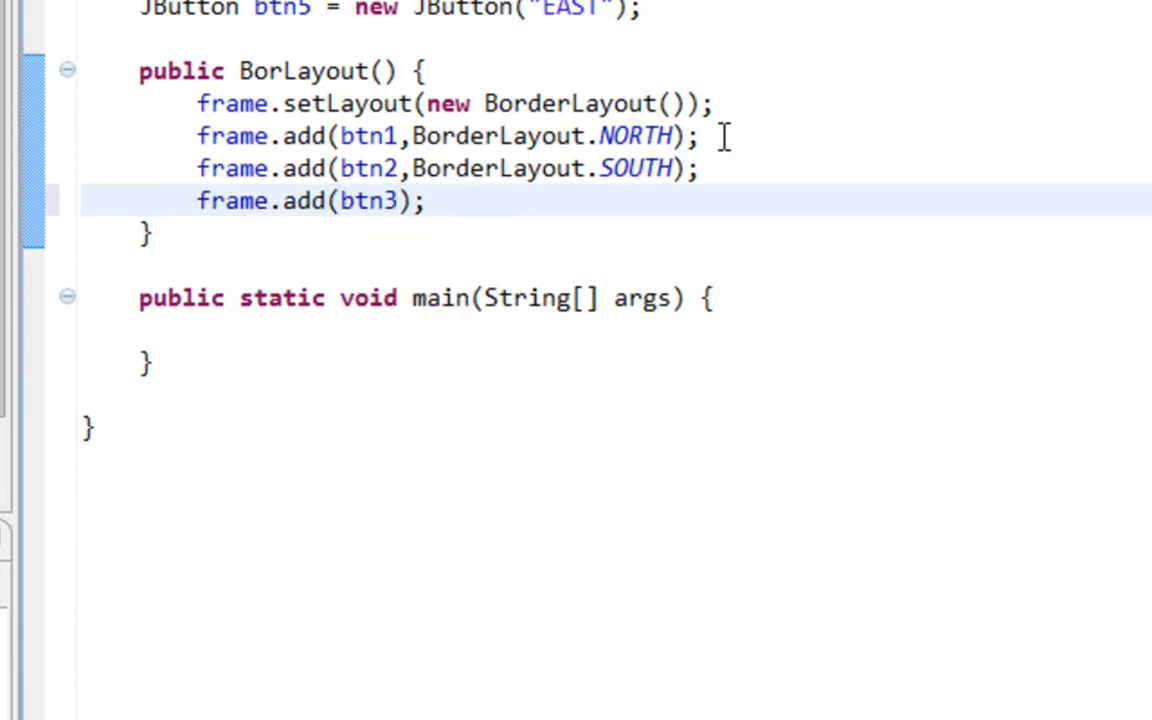
text(,Border)
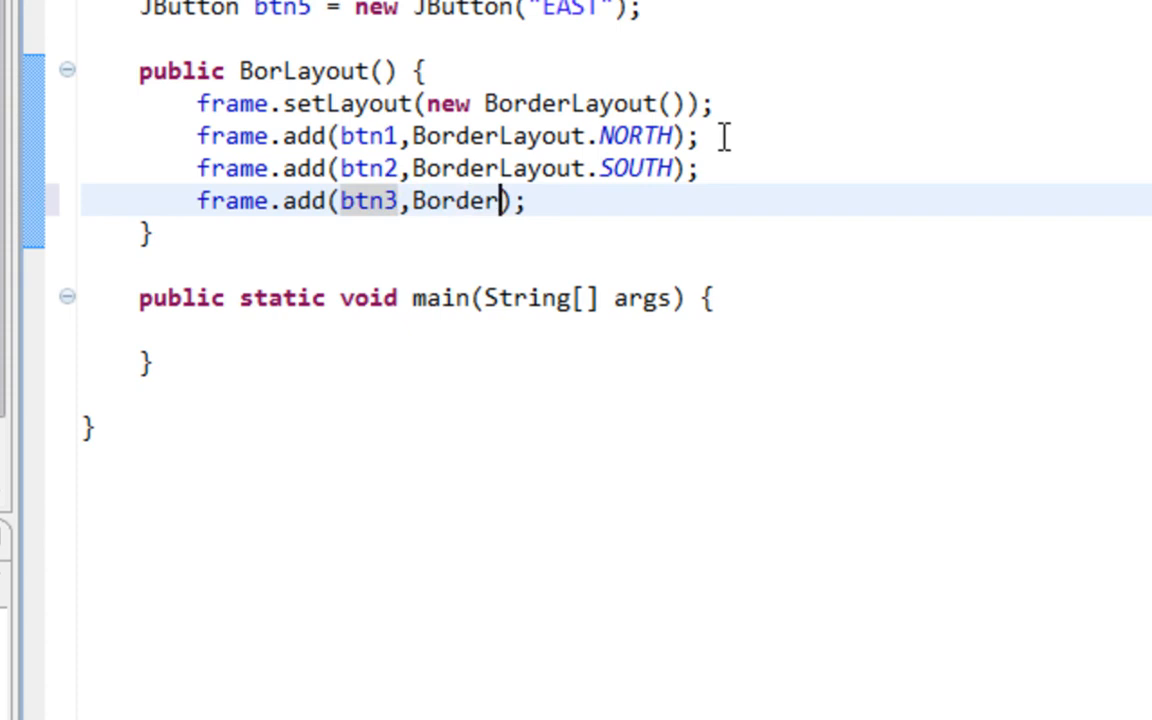
text(.)
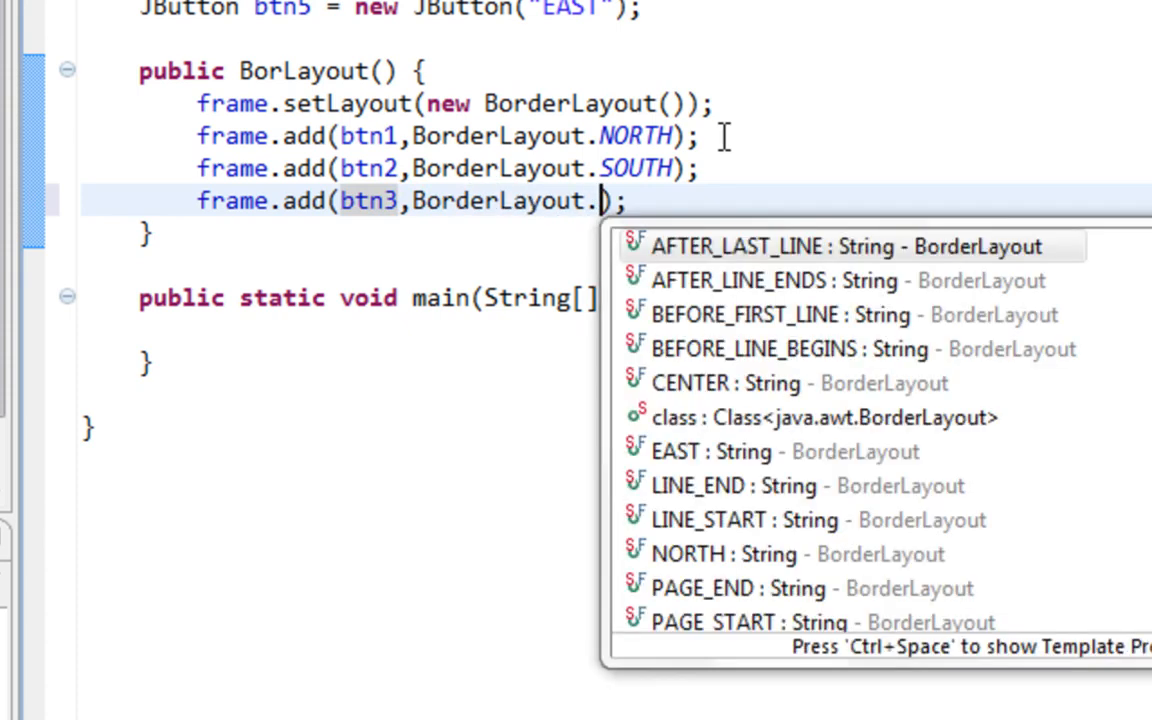
text(CENTER)
text(frame)
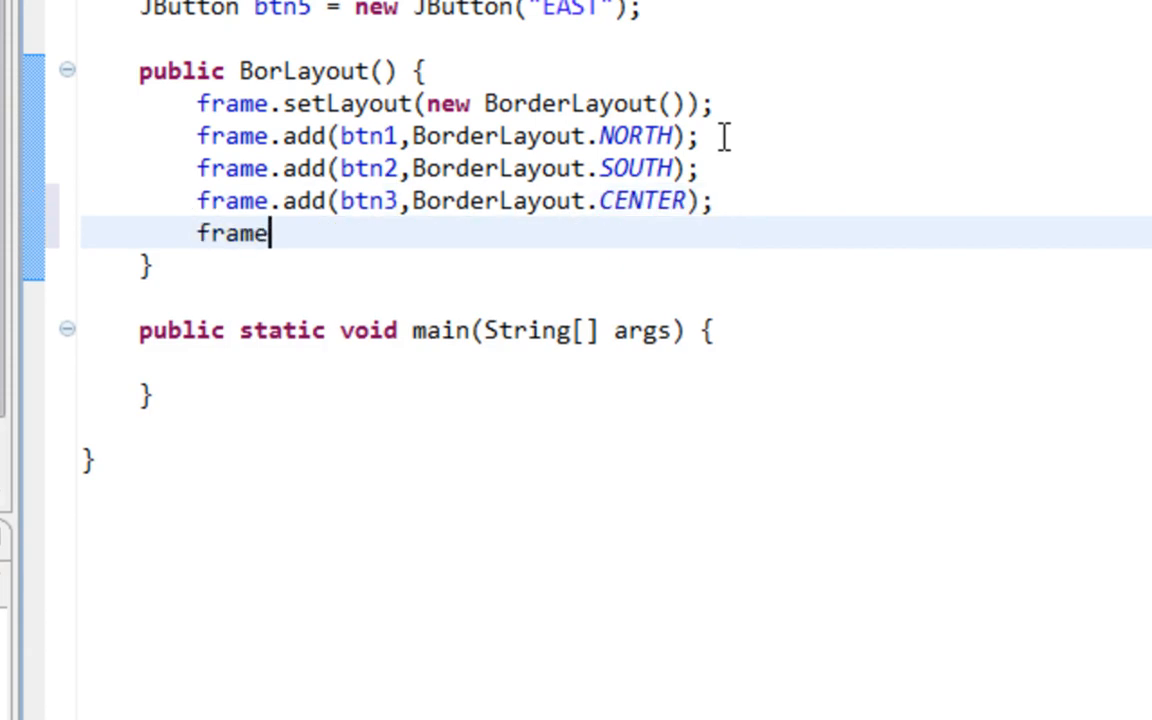
Add btn4 at BorderLayout.WEST and btn5 at BorderLayout.EAST
text(.add(comp)
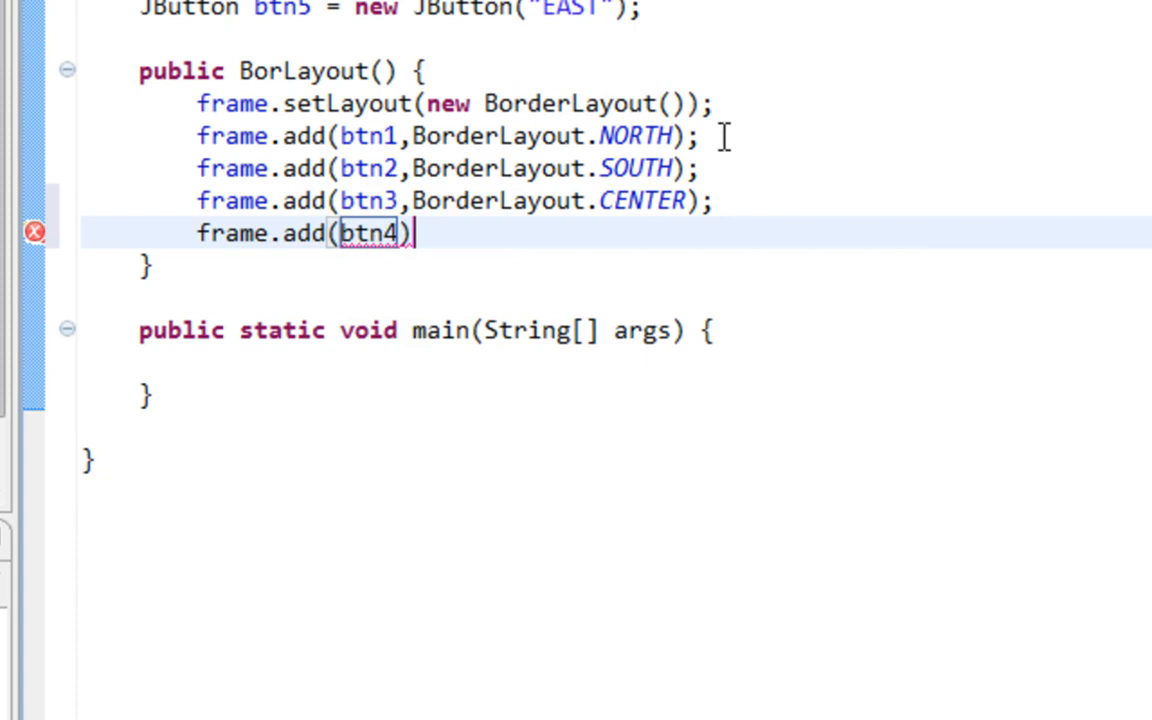
text(,)
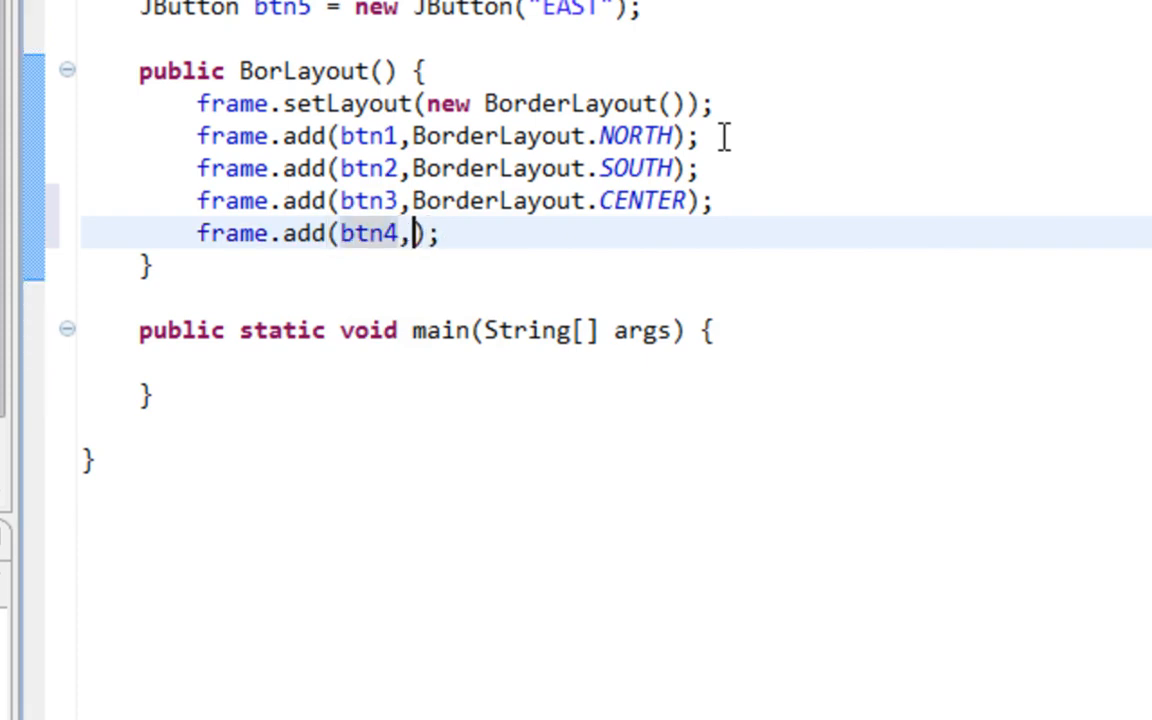
text(BorderLayout.)
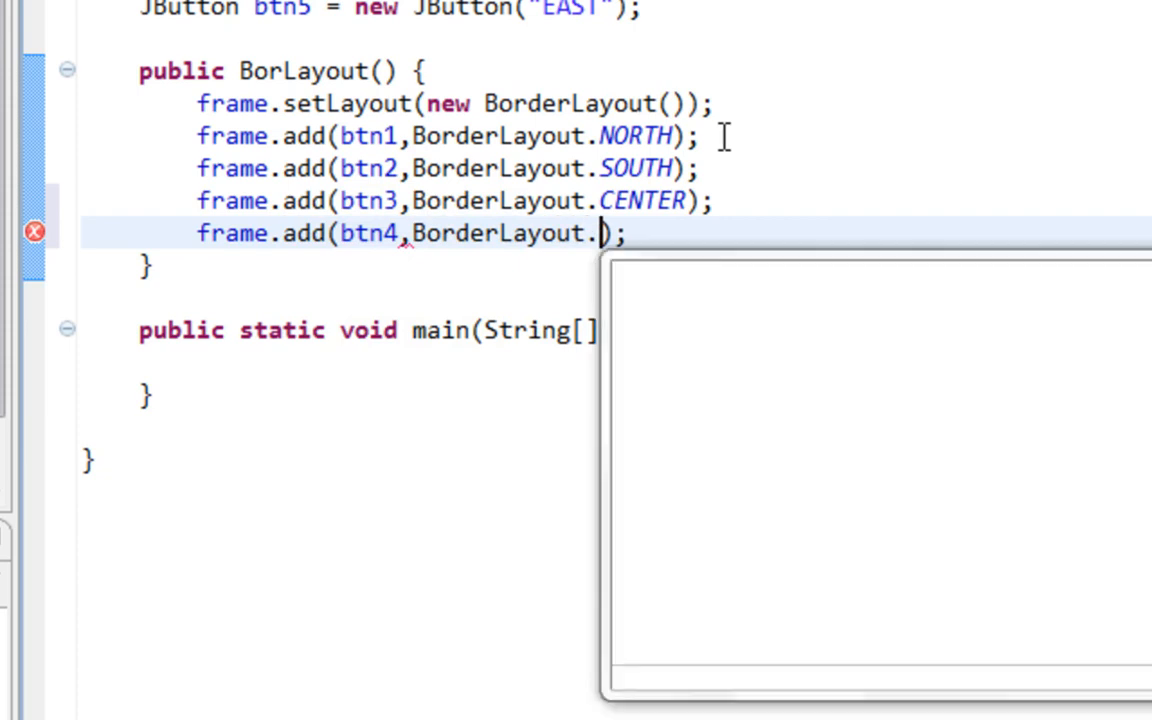
text(WEST)
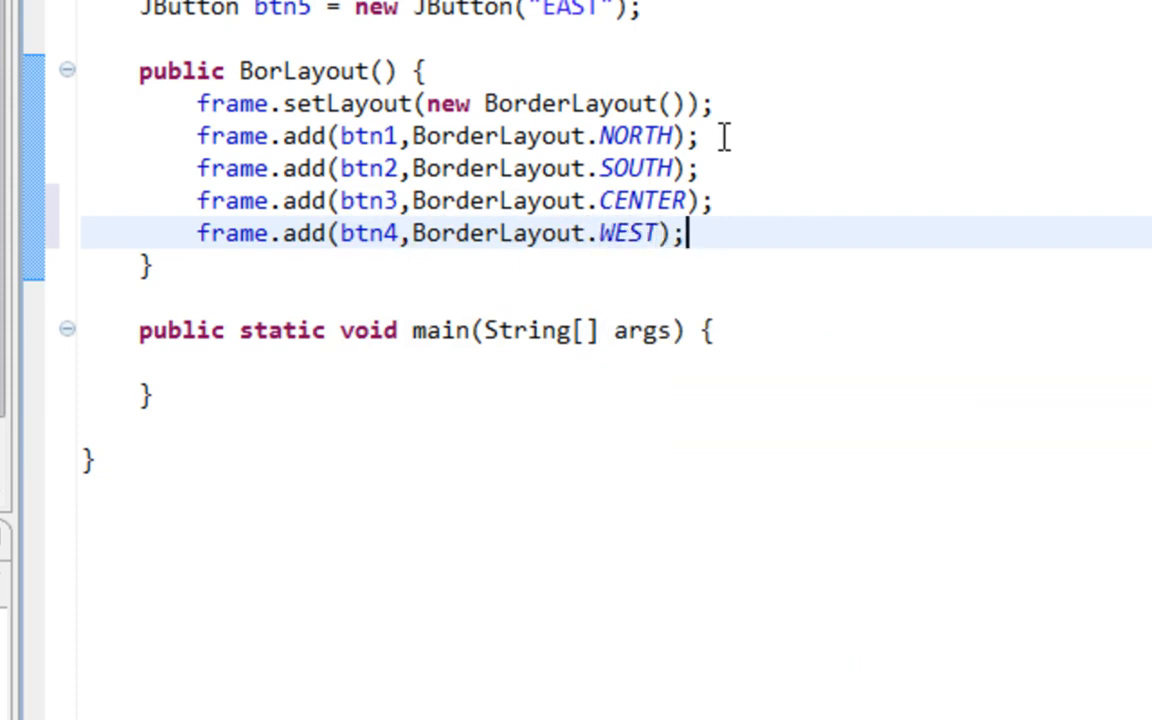
text(frame.)
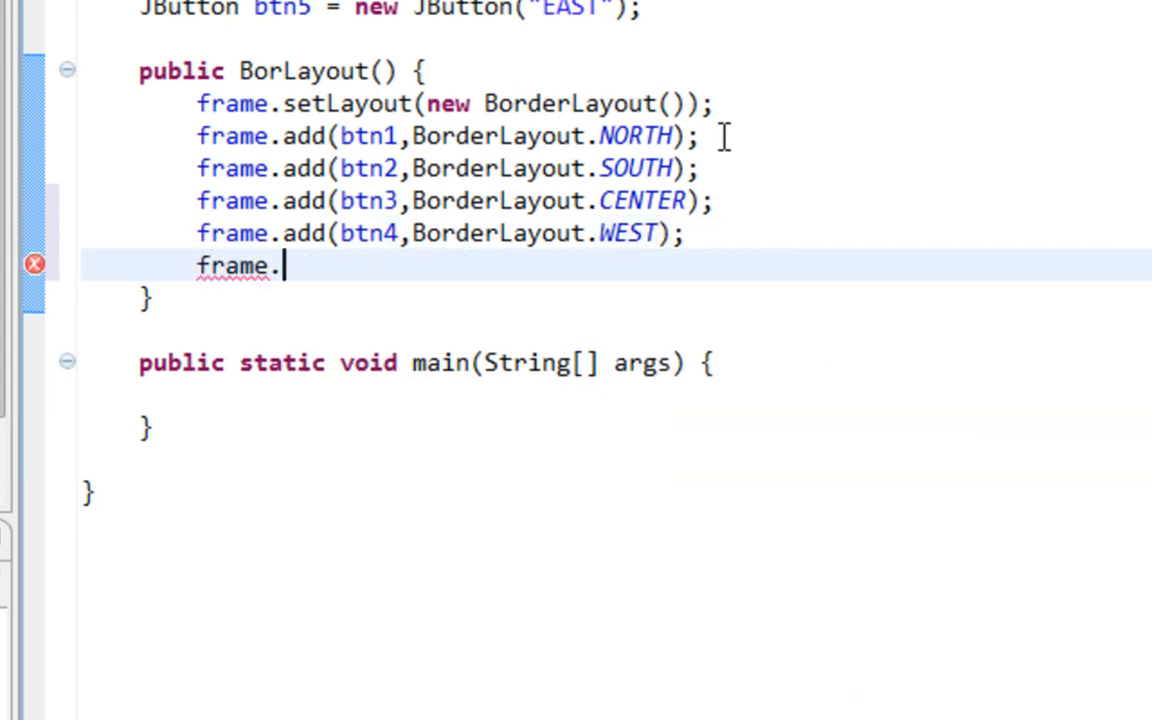
text(add(btn5)
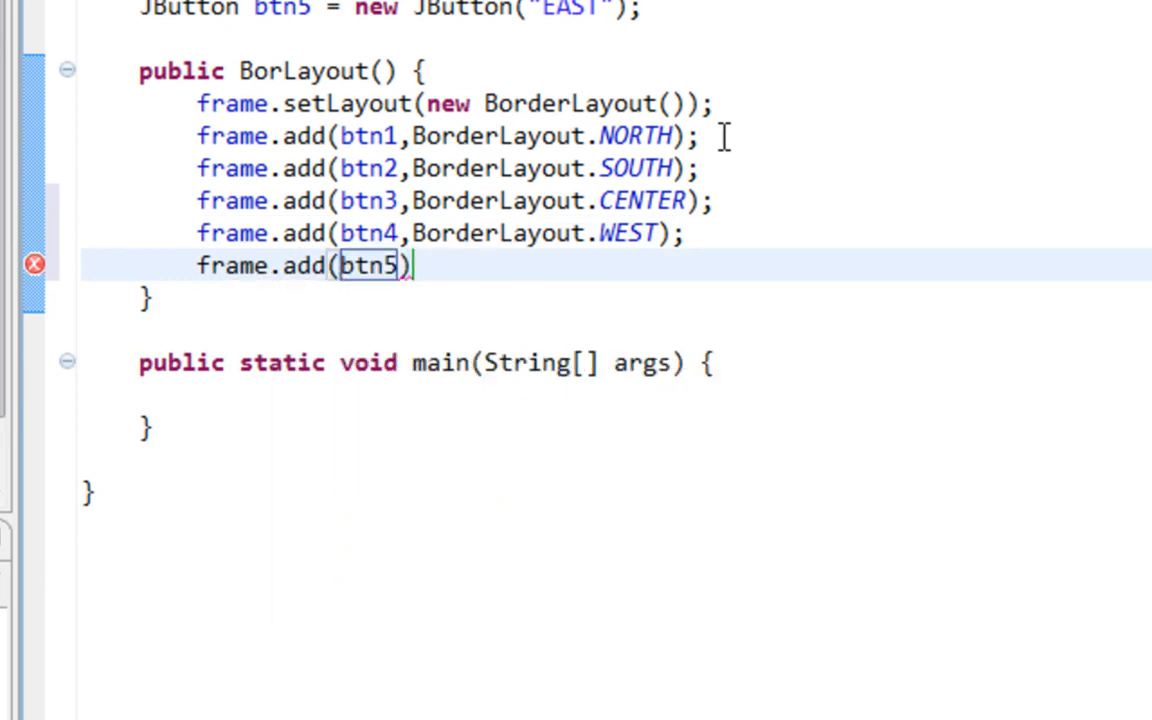
text(,)
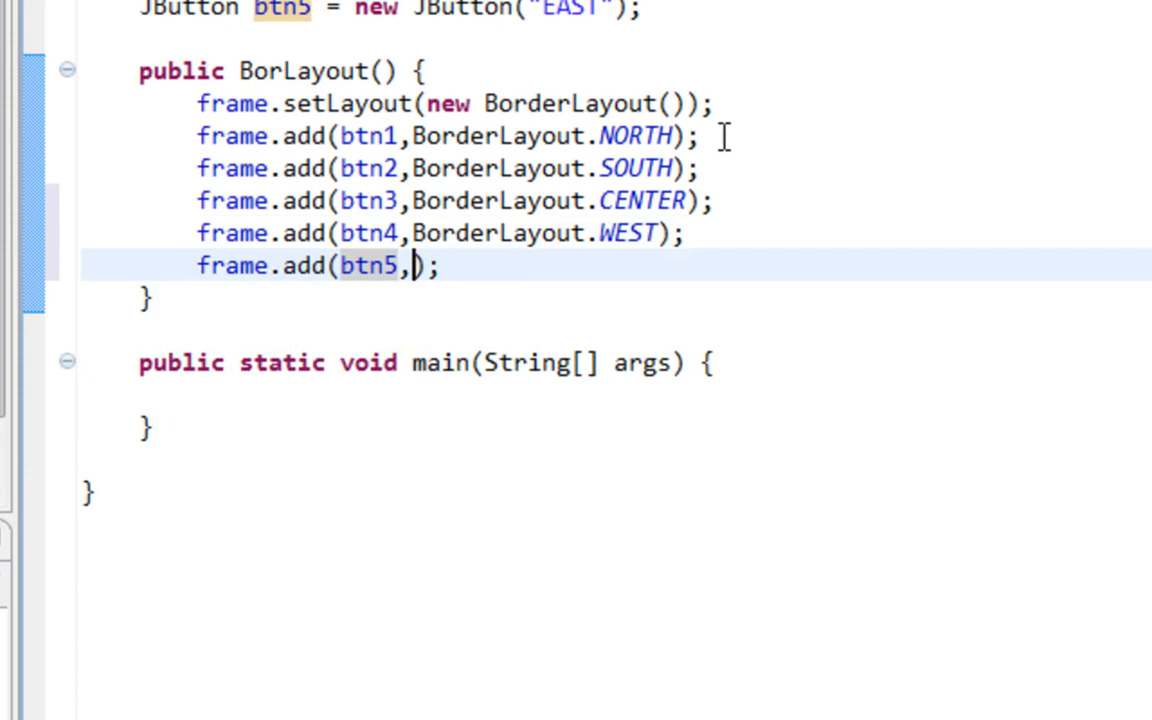
text(Bor)
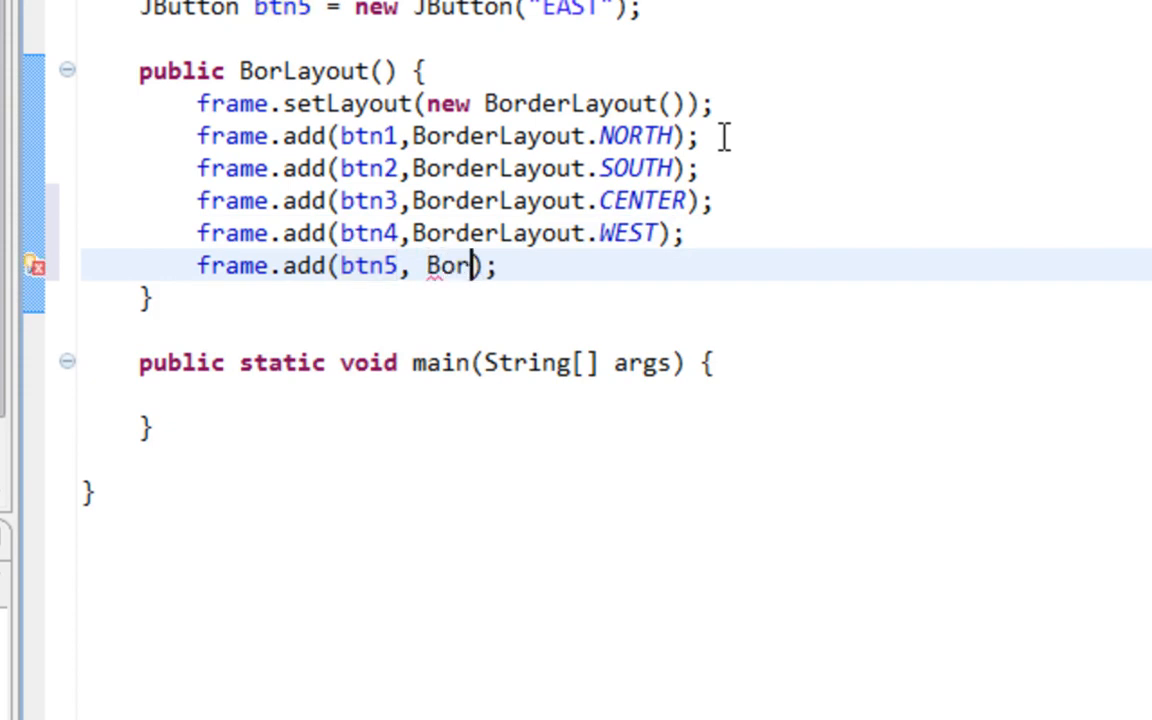
text(derLayout.EAST)
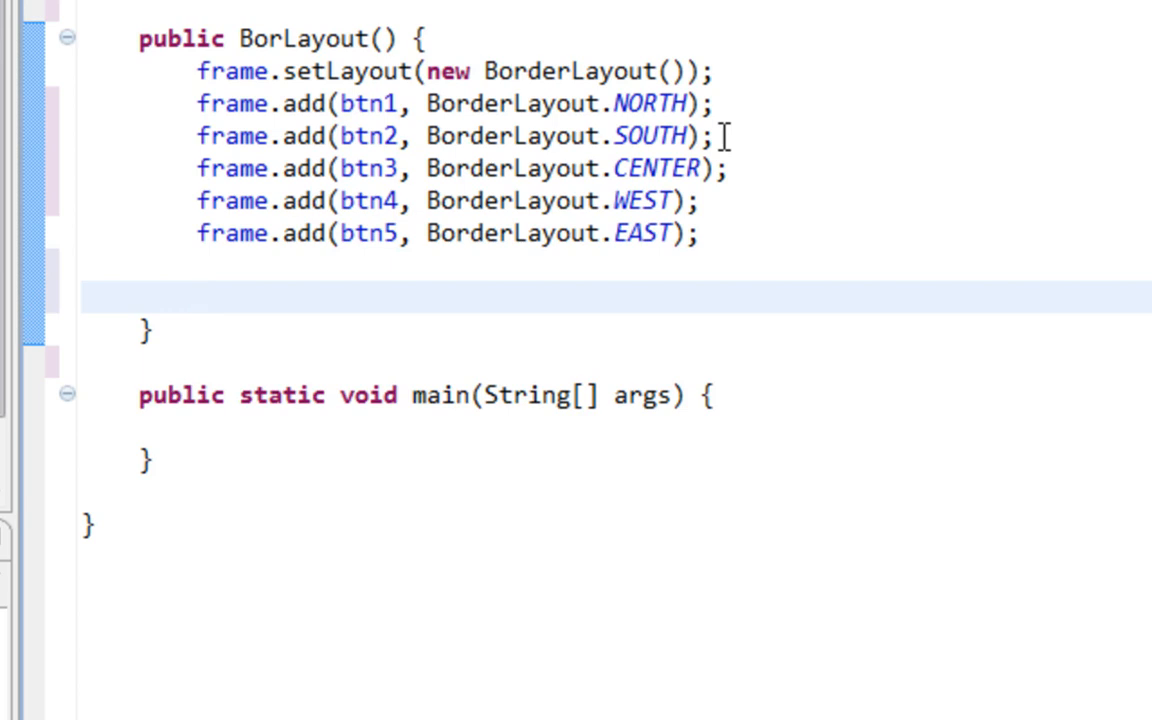
Set the frame to DISPOSE_ON_CLOSE, pack it and call setVisible(true)
text(f)
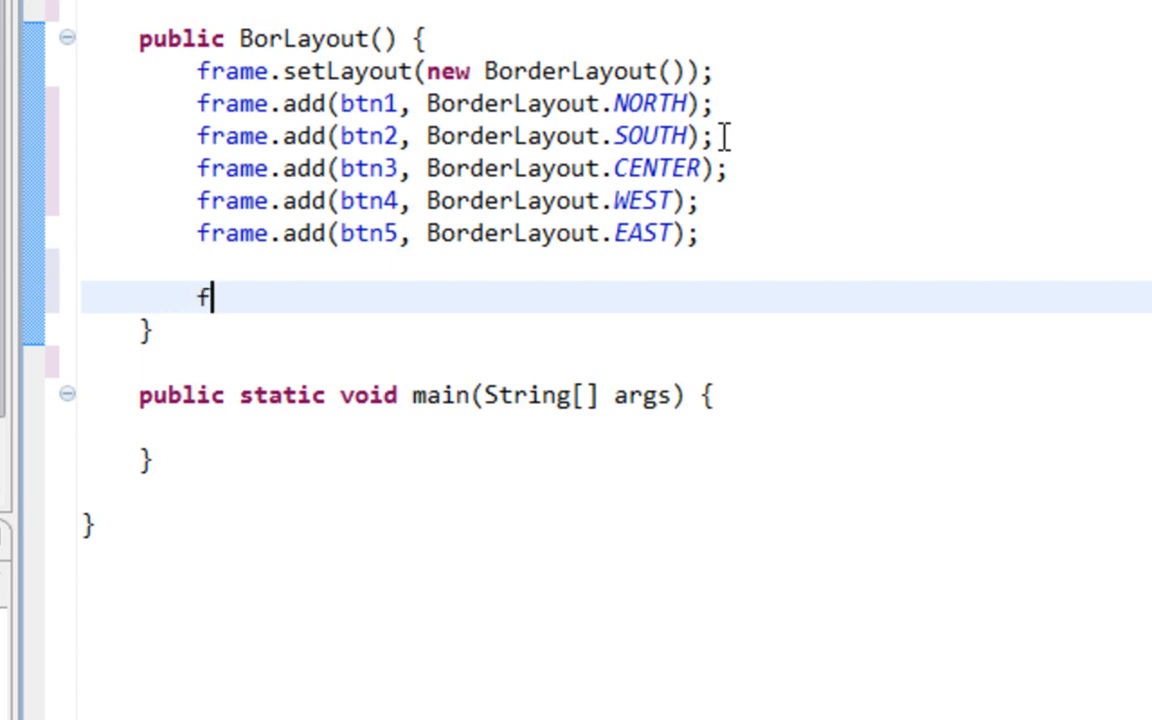
text(rame.setDefaultCloseOperation(J)
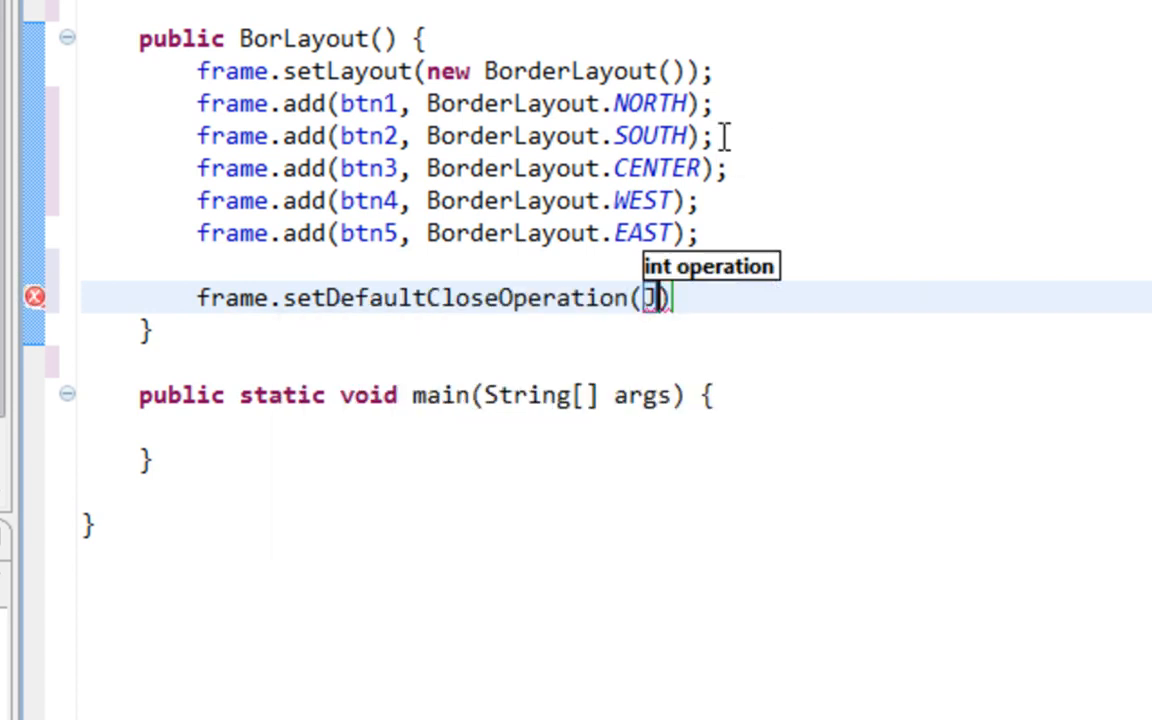
text(JFrame.DISPOSE_ON_CLOSE)
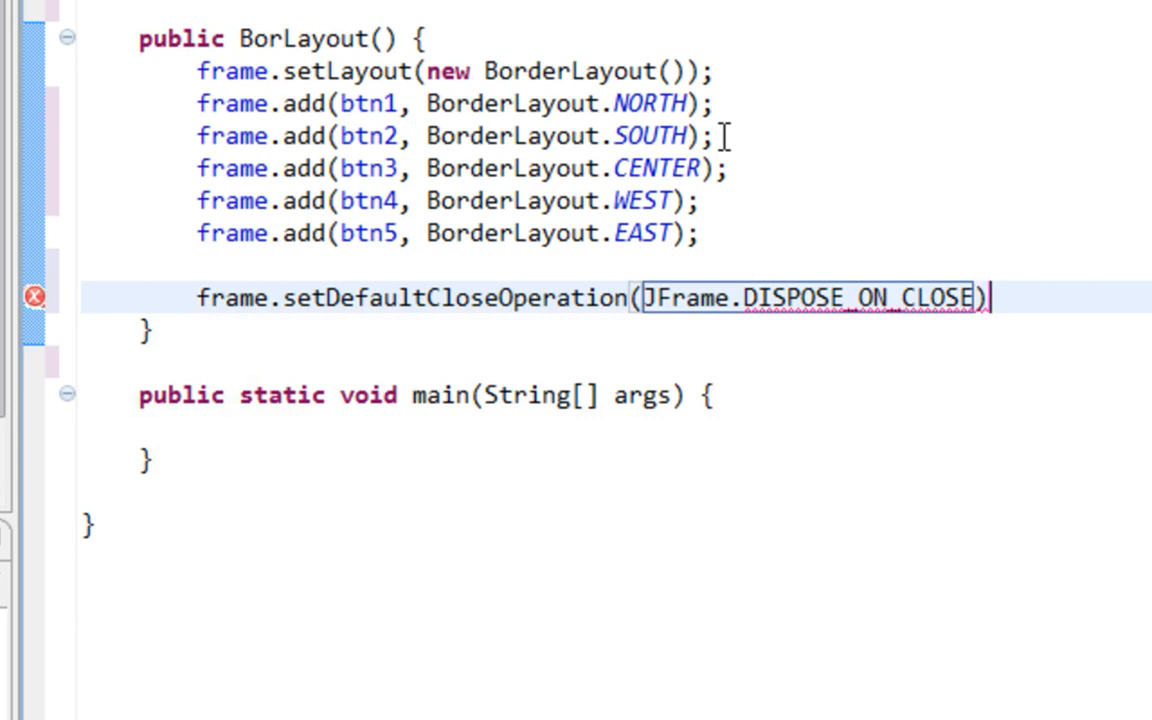
text(frame.)
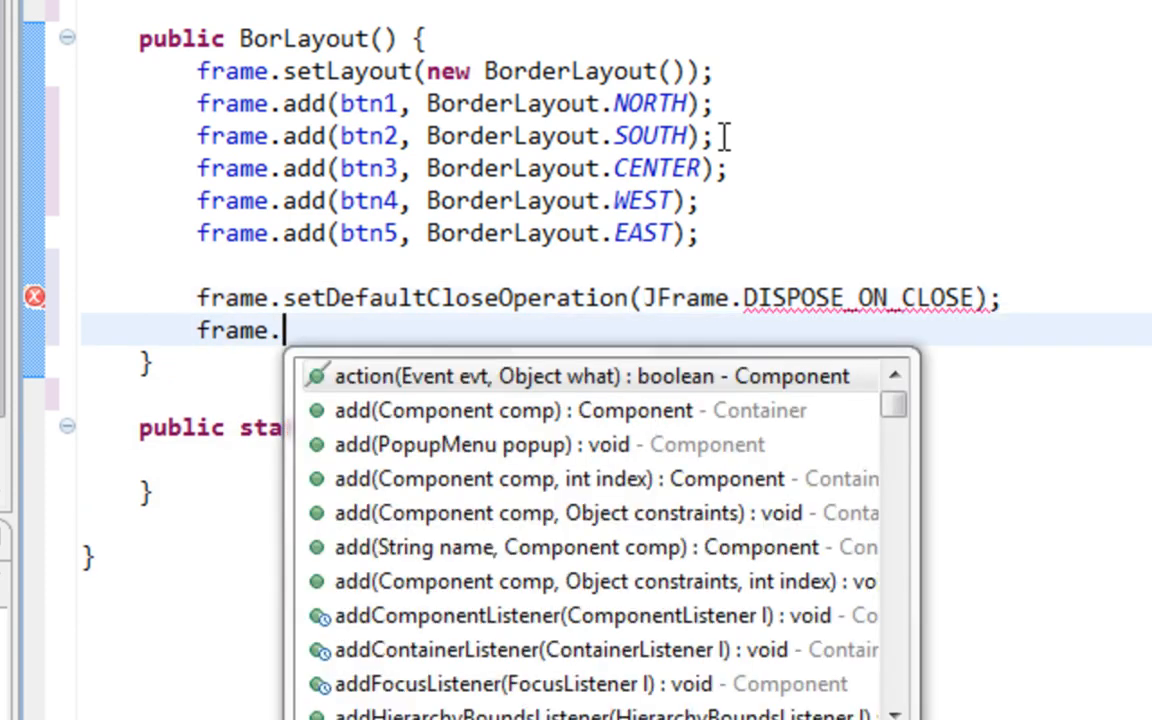
text(pack();)
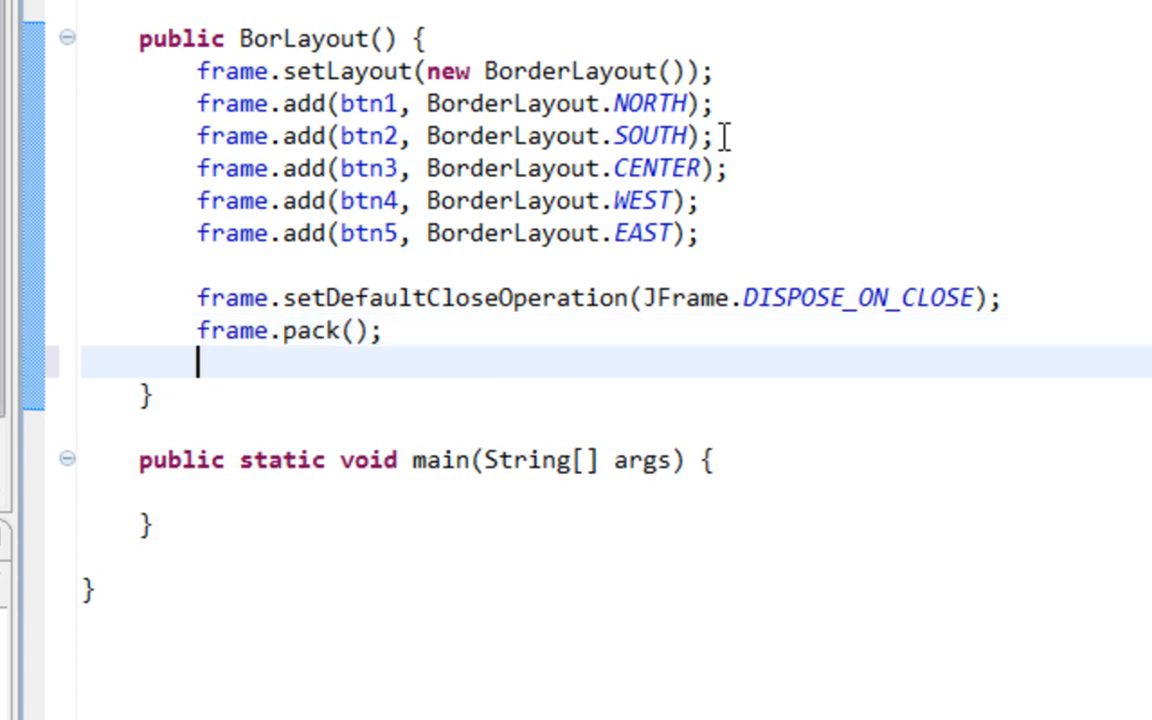
text(frame.set)
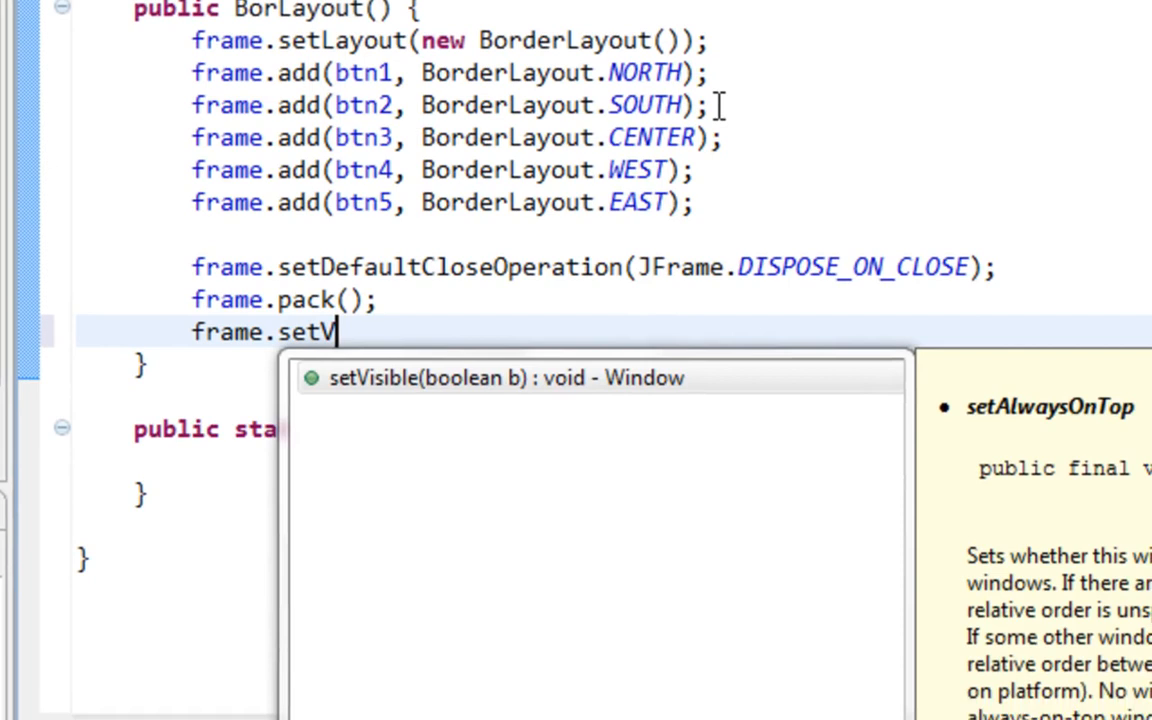
text(Visible(true);)
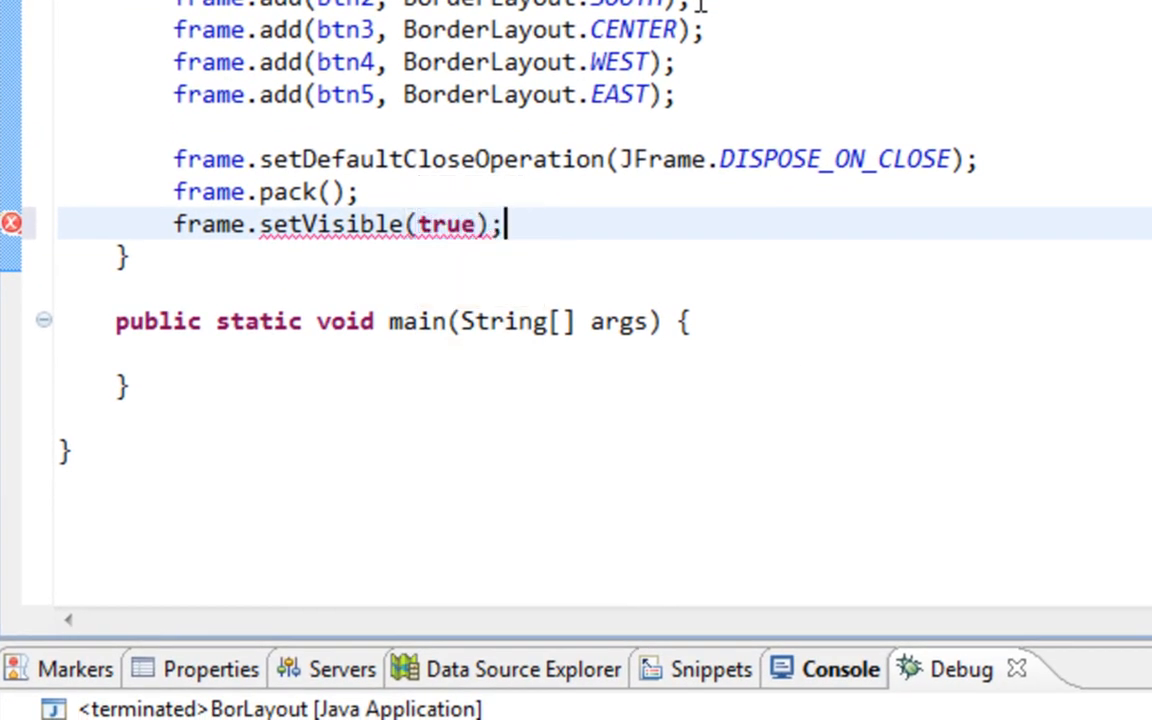
In main call SwingUtilities.invokeLater with a Runnable whose run() creates new BorLayout()
text(S)
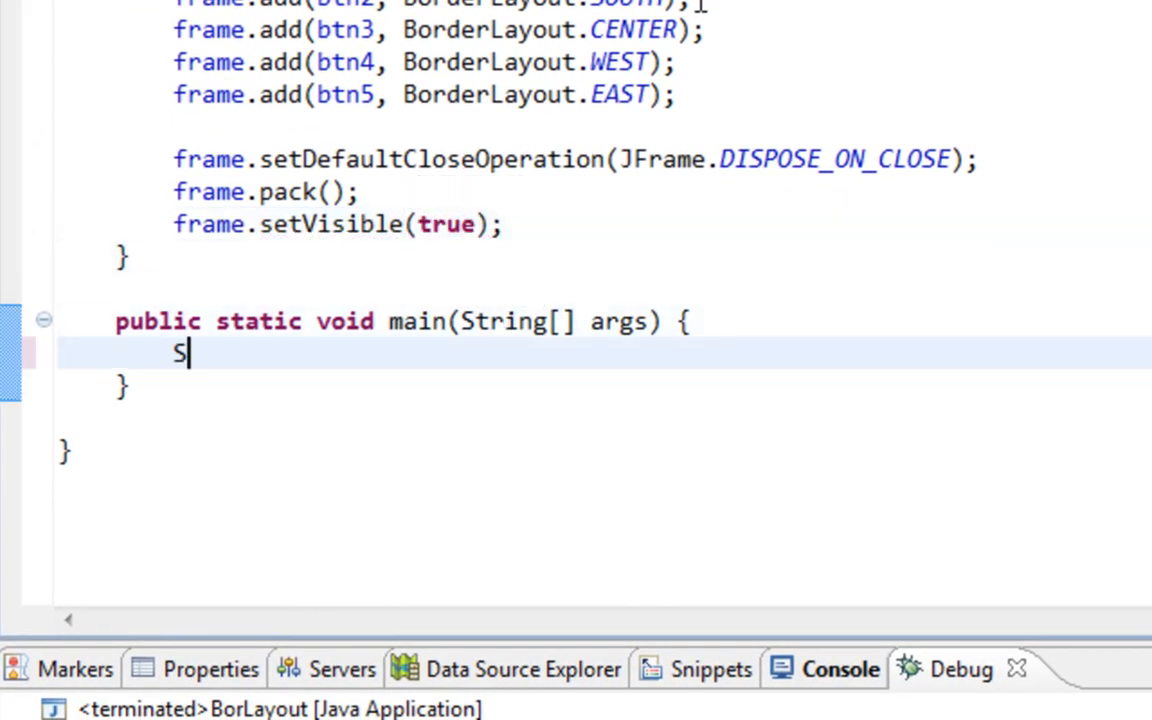
text(wingUt)
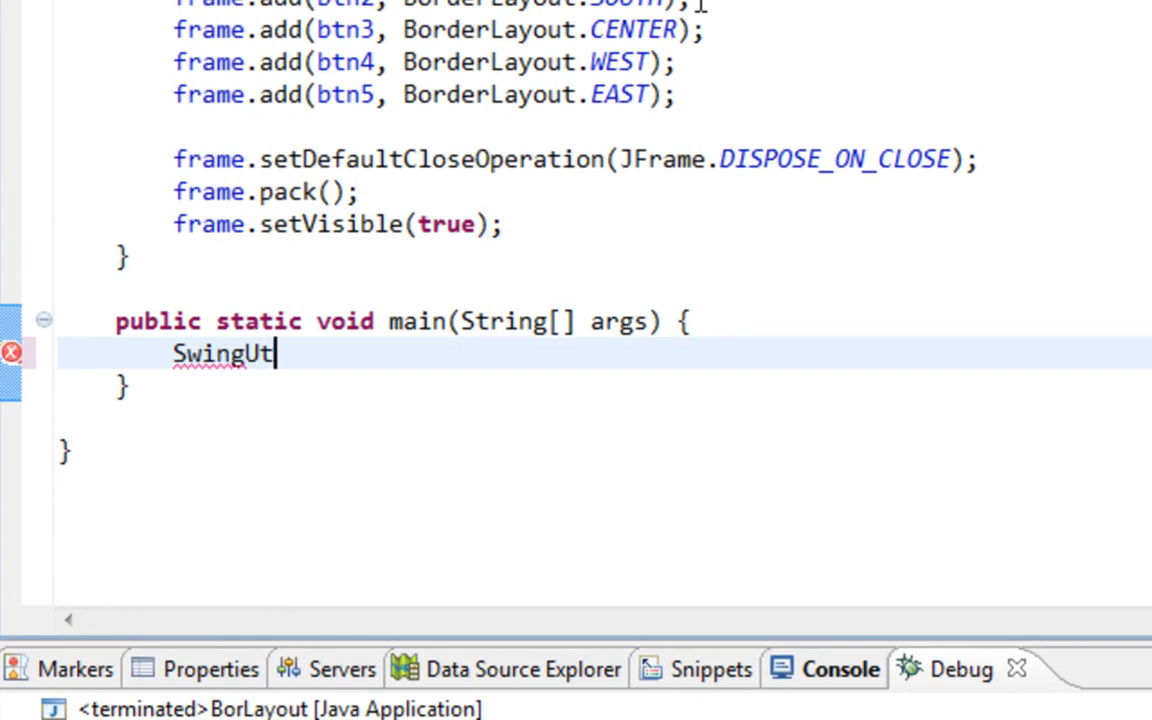
text(ilities)
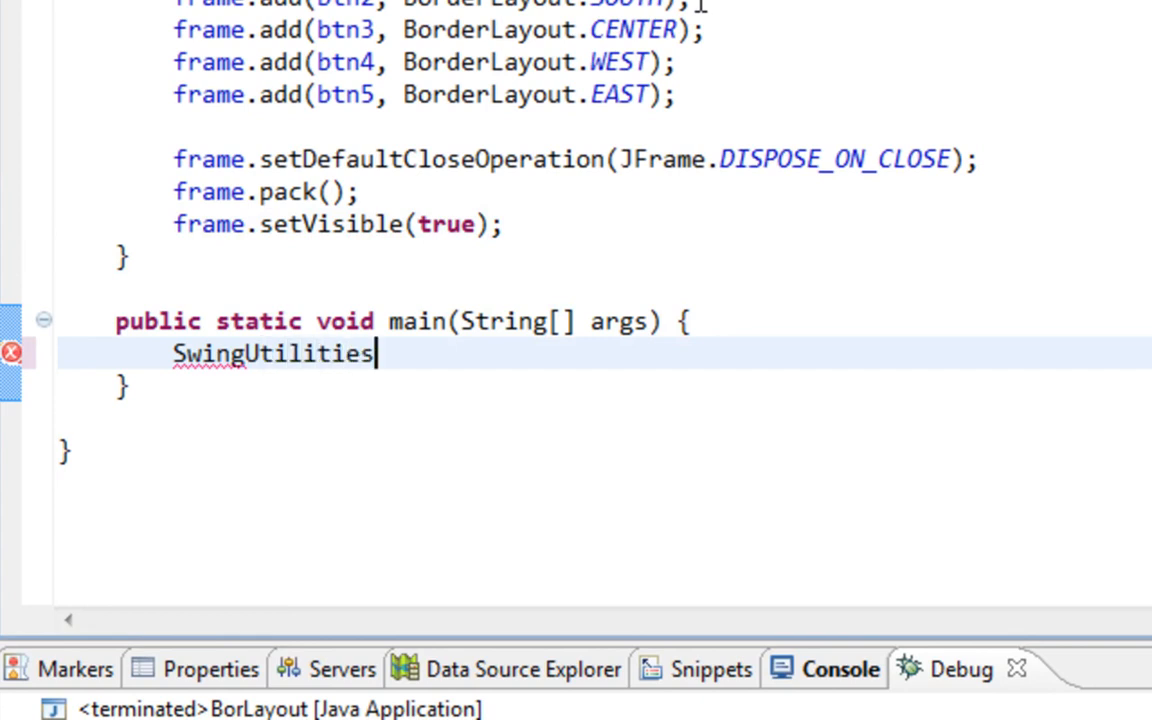
text(.invokeLater(new Runnable(){});)
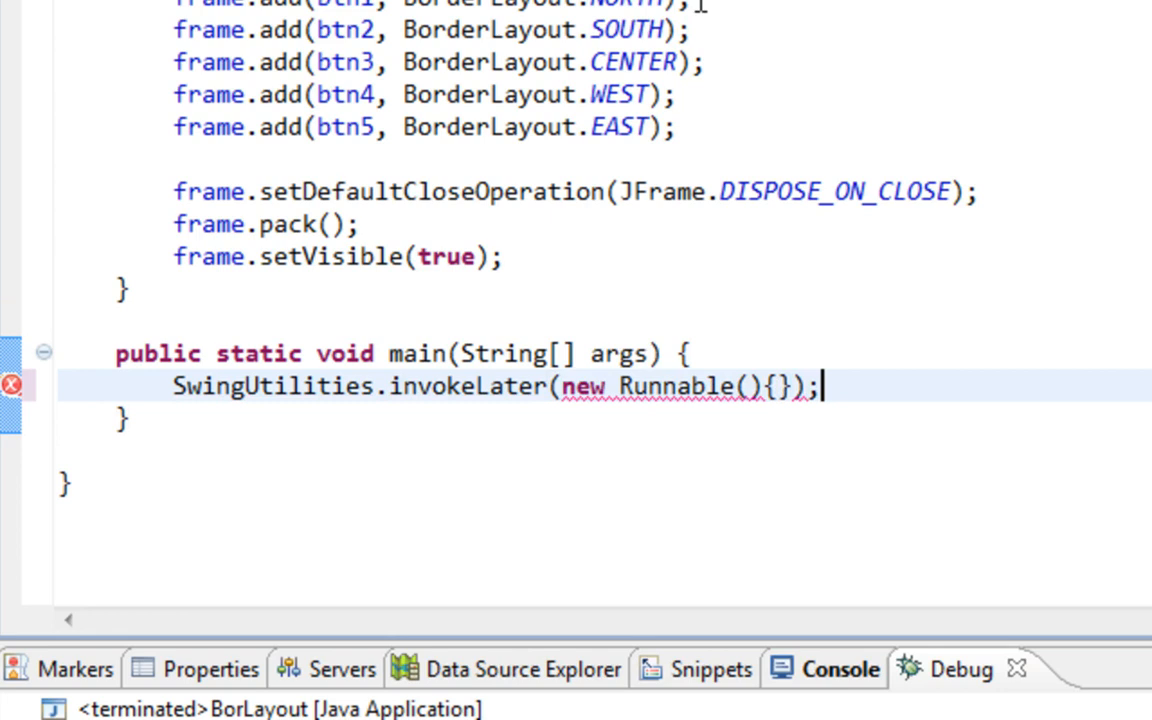
click(676, 388)
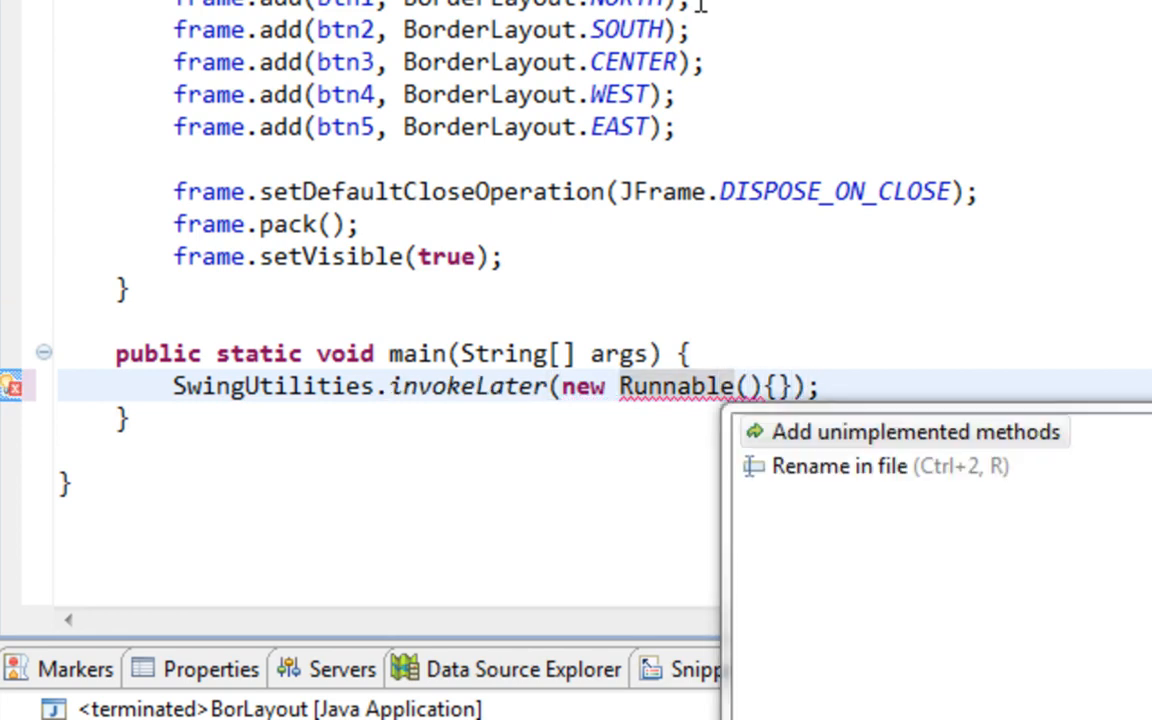
click(904, 432)
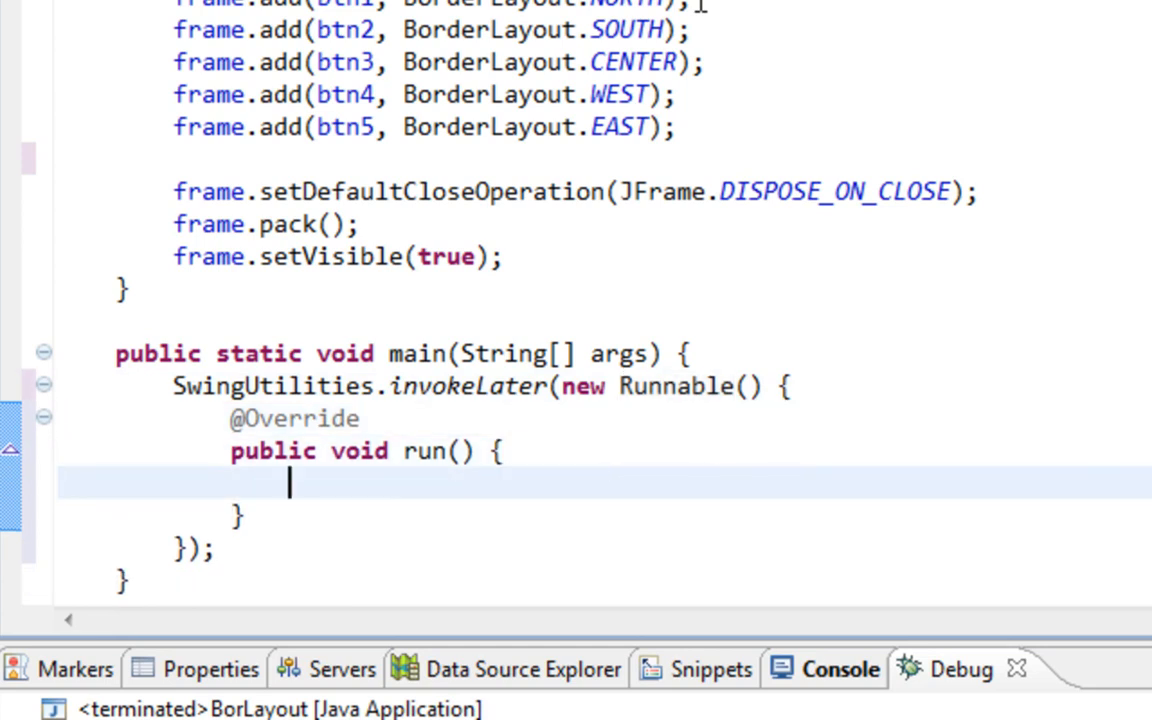
text(new BorLa)
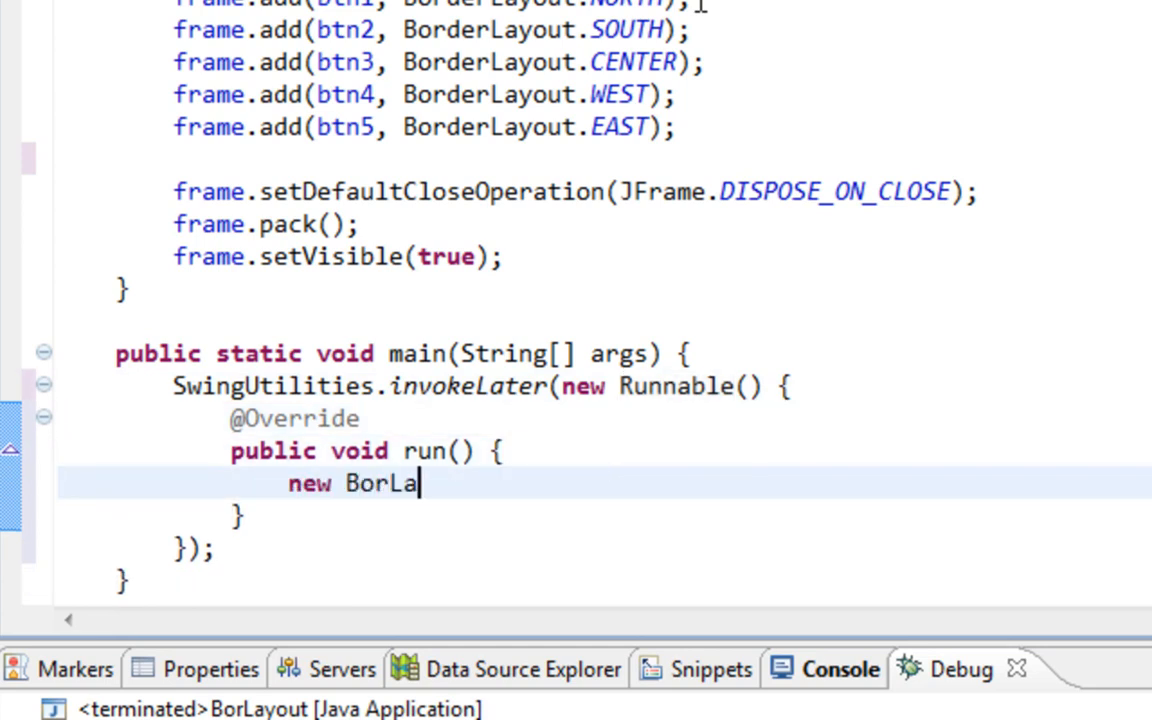
text(yout())
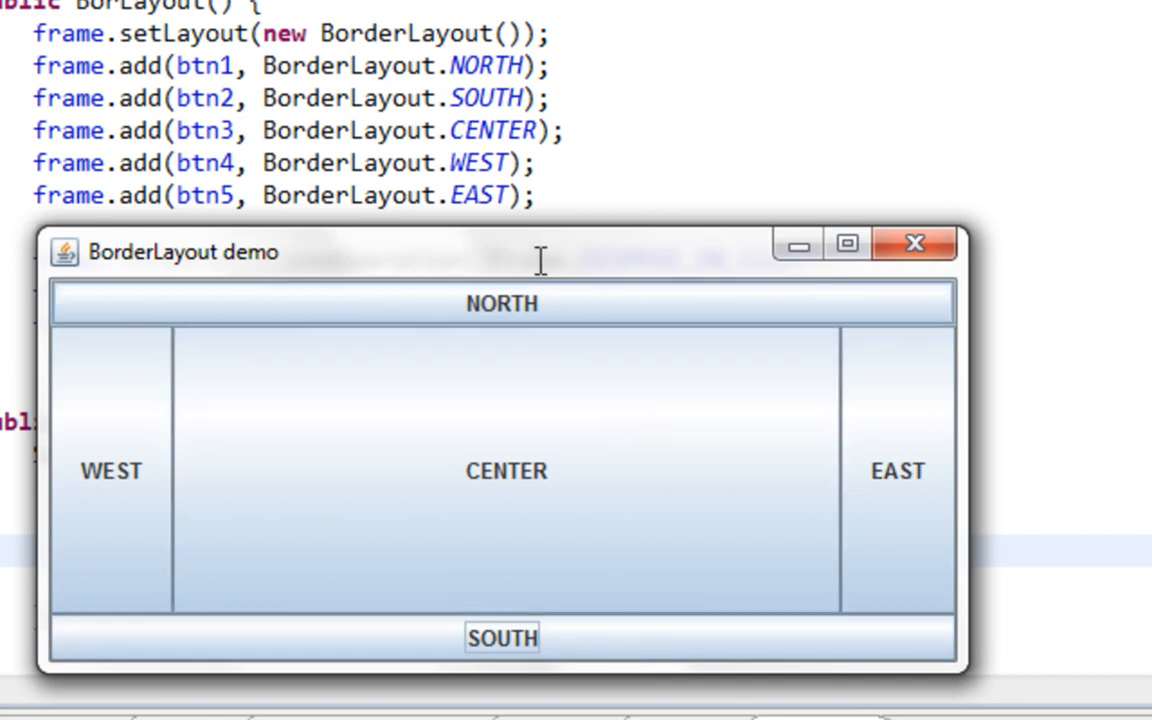
mouse_move(600, 276)
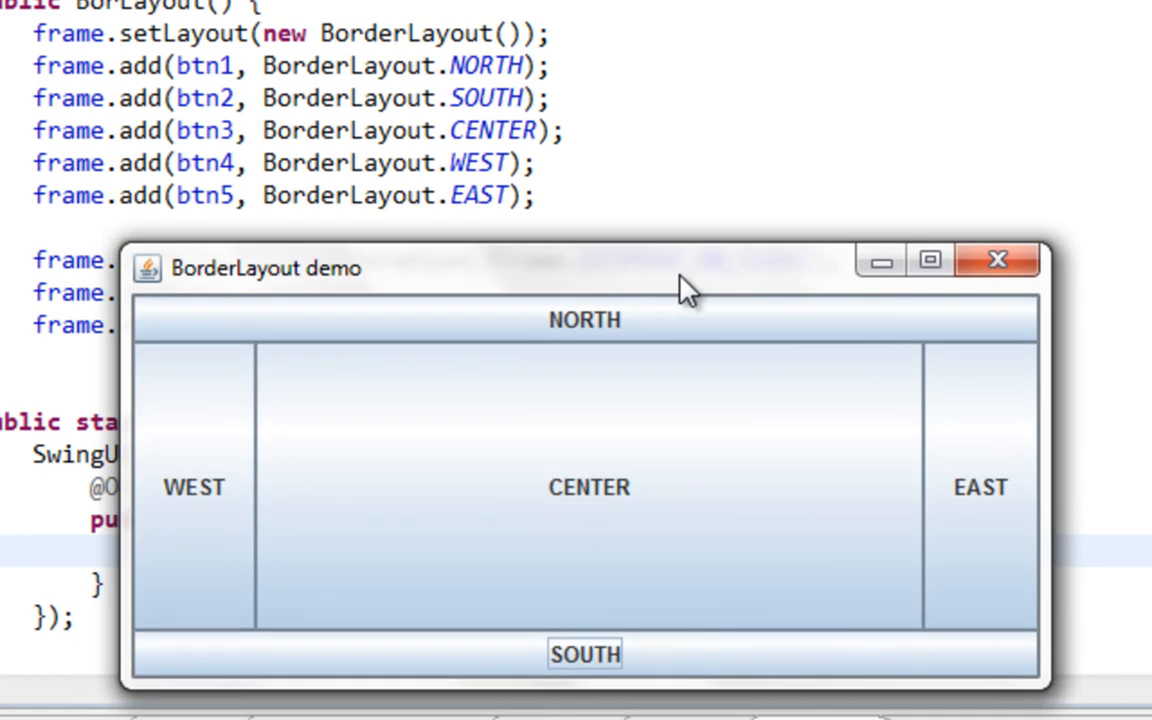
drag(684, 284, 650, 282)
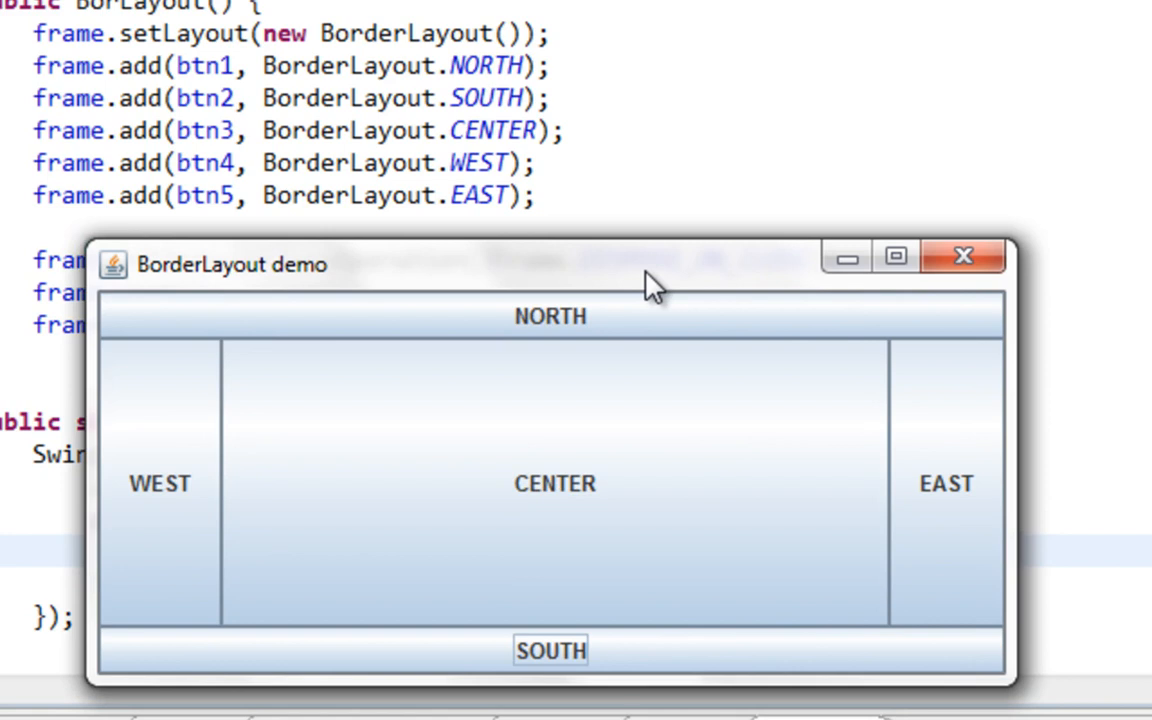
mouse_move(700, 318)
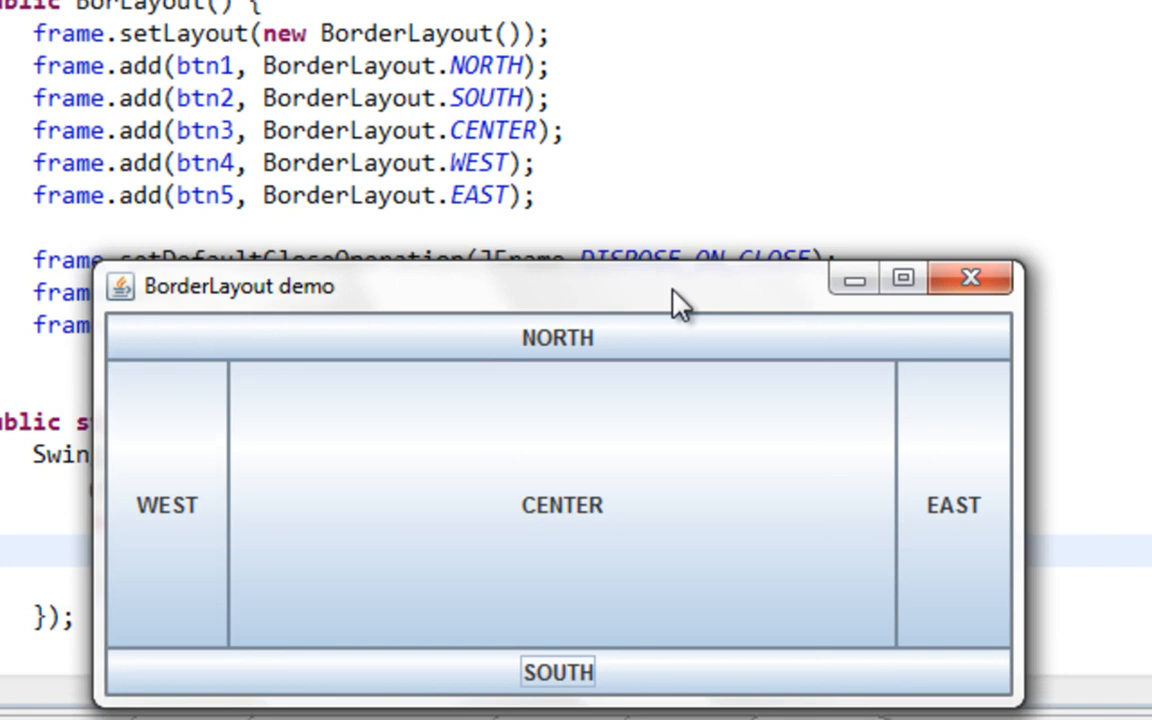
mouse_move(796, 296)
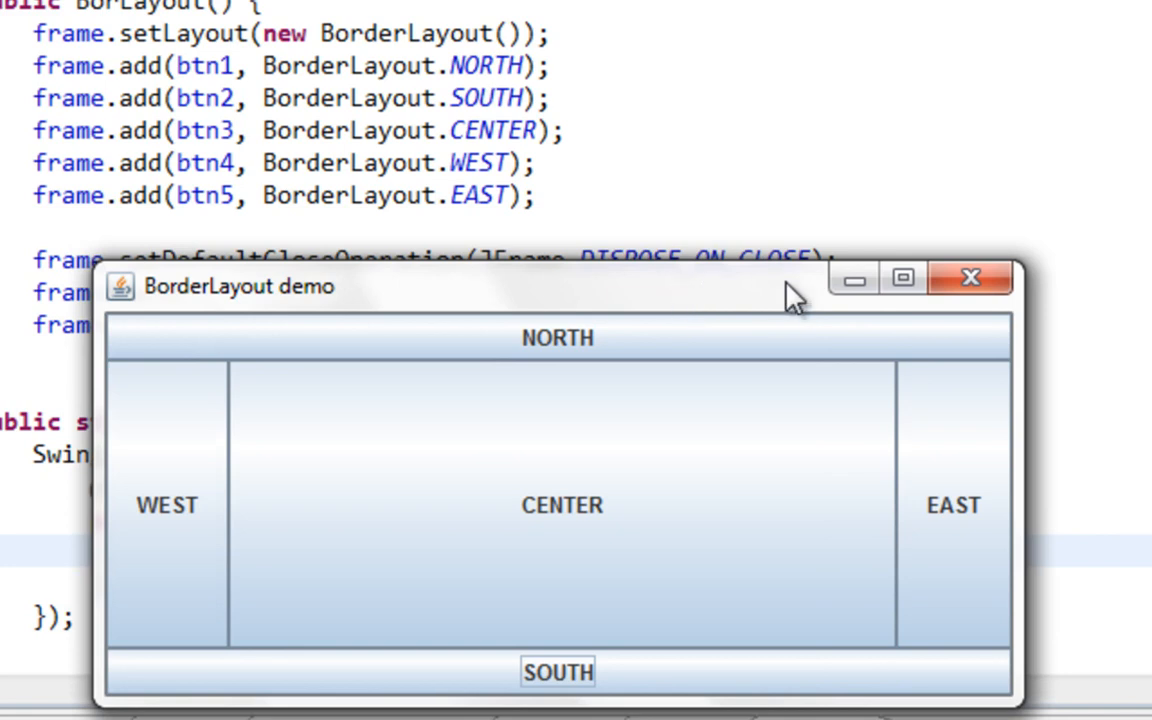
mouse_move(762, 308)
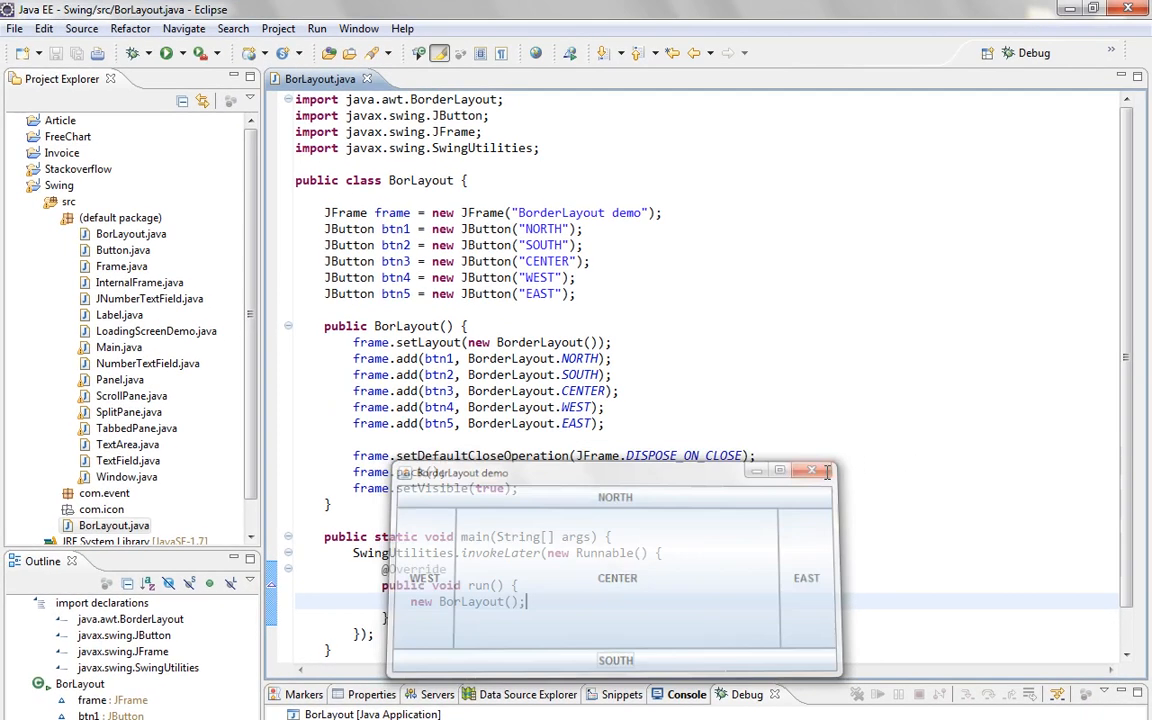
click(812, 472)
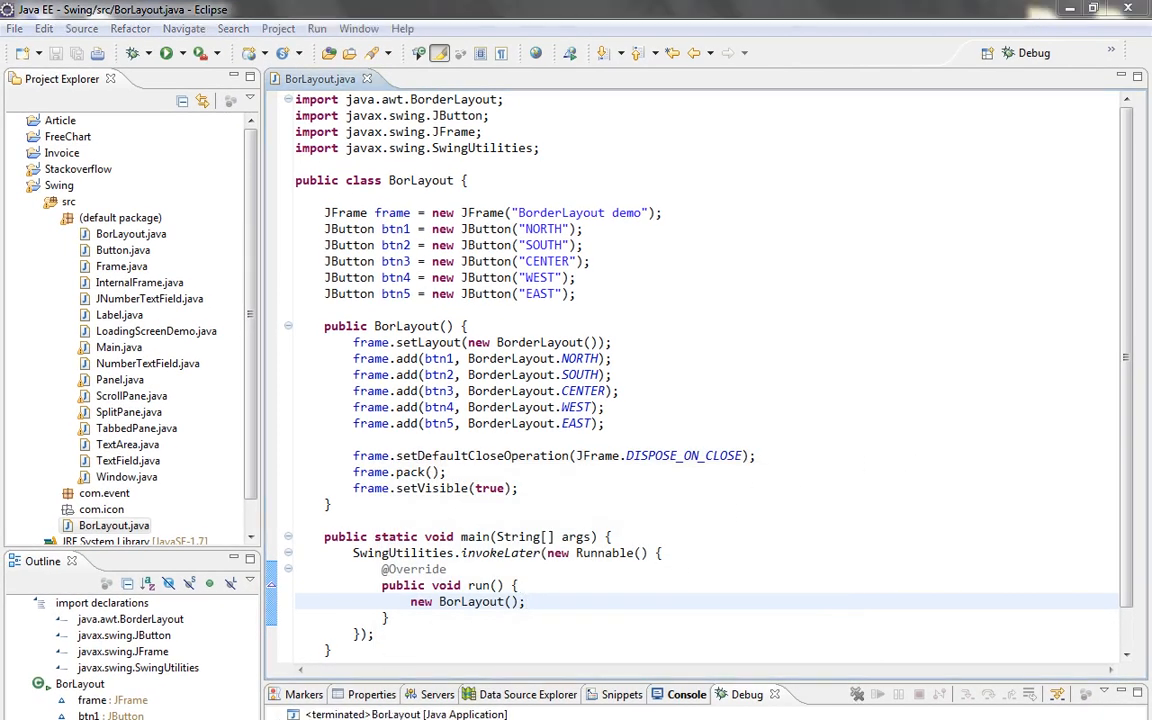